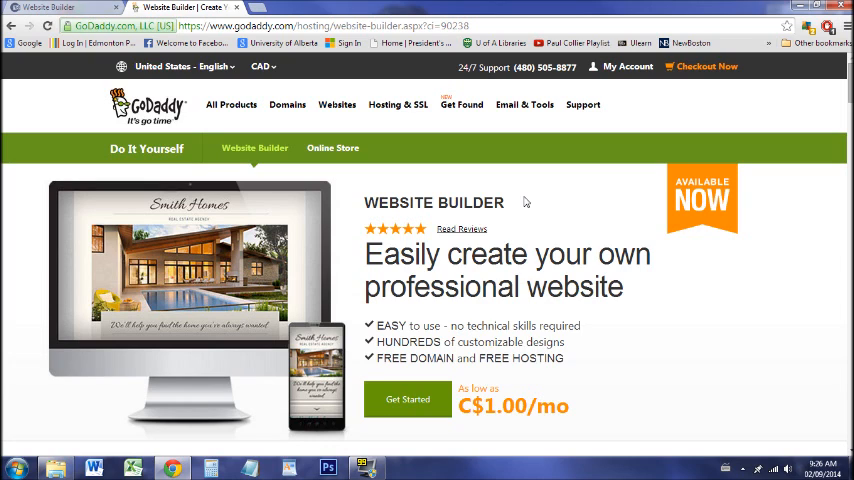
mouse_move(364, 204)
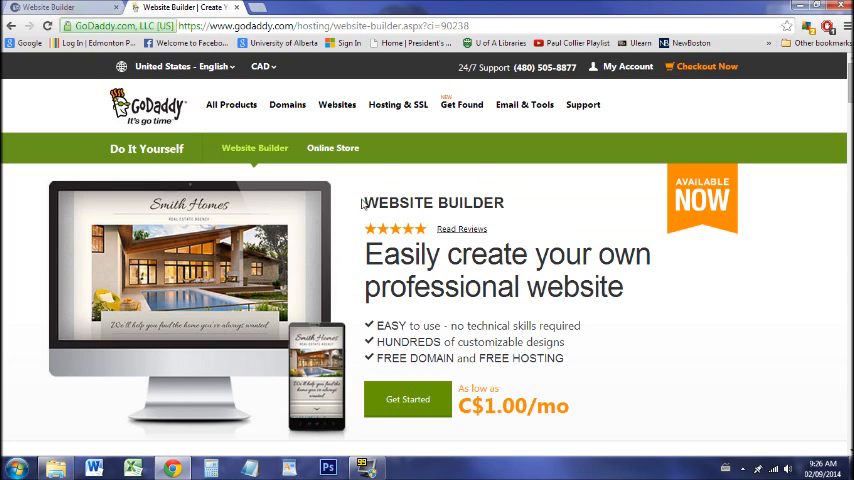
mouse_move(510, 188)
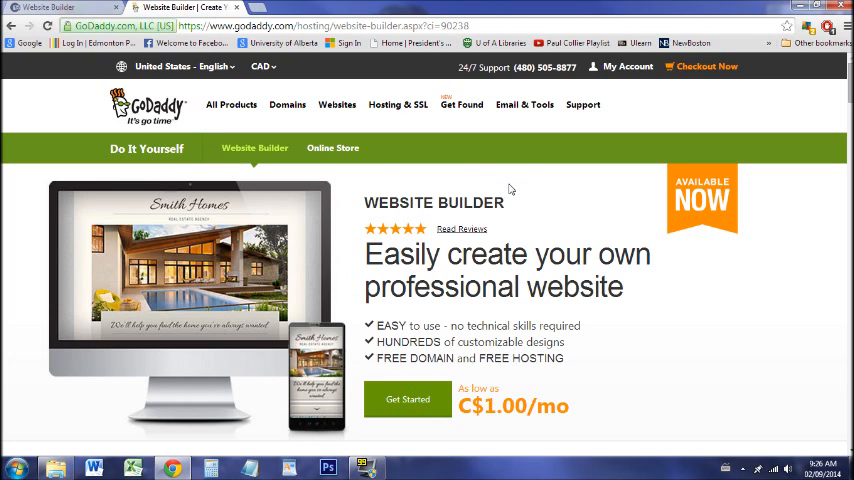
mouse_move(100, 12)
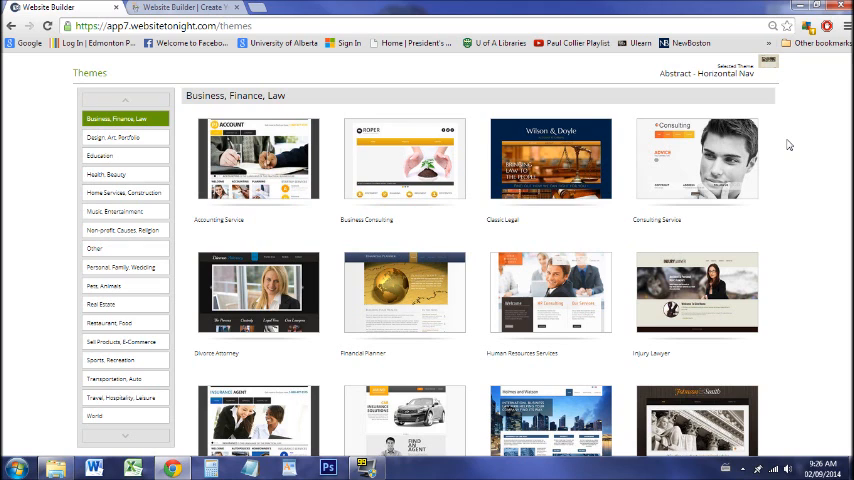
mouse_move(552, 292)
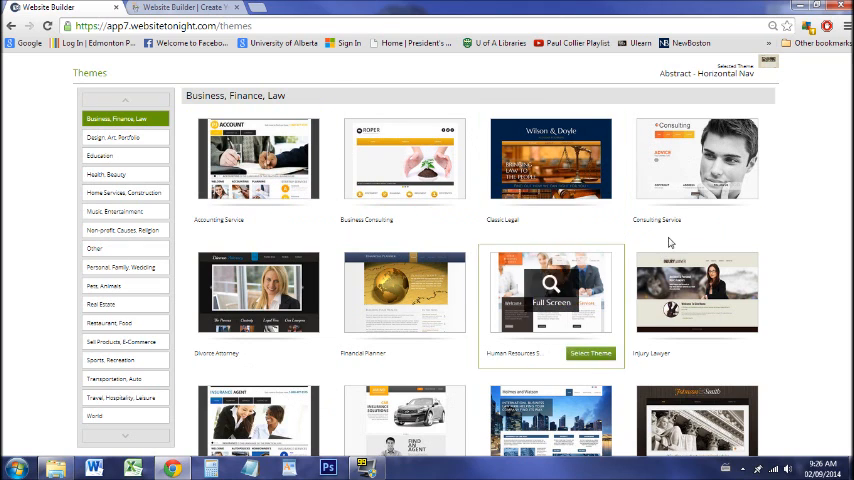
Step: Show the Music, Entertainment category in the theme gallery
scroll(down, 3)
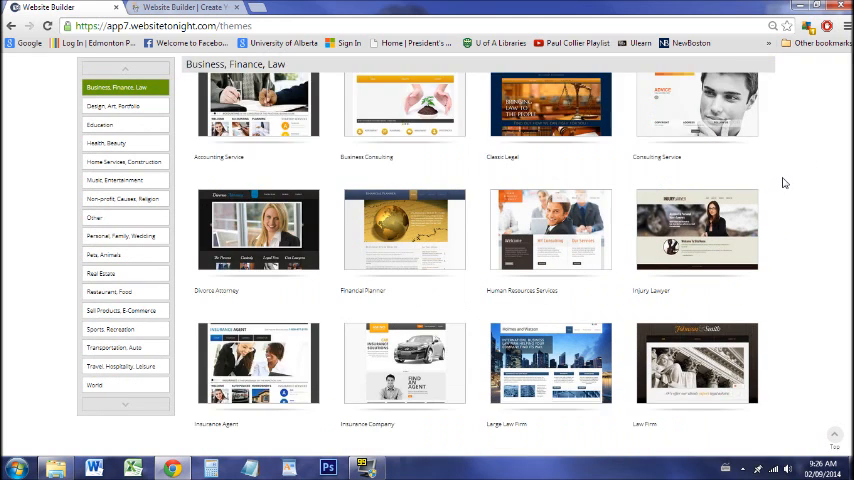
scroll(down, 3)
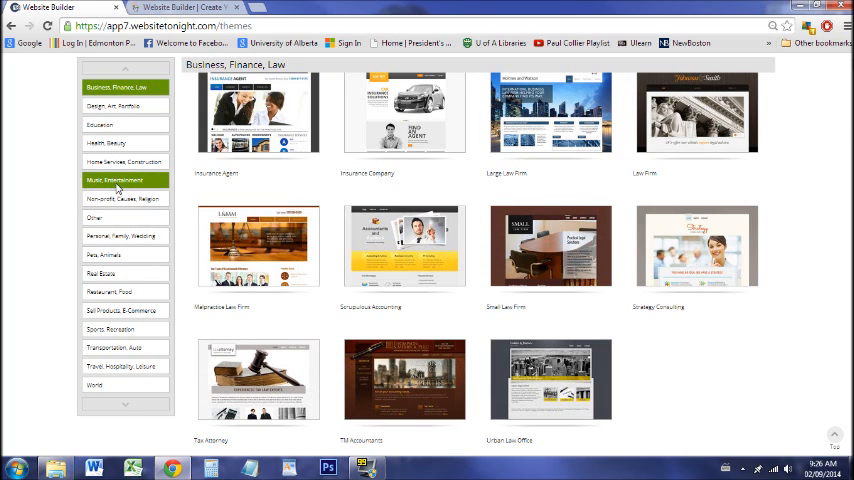
click(116, 180)
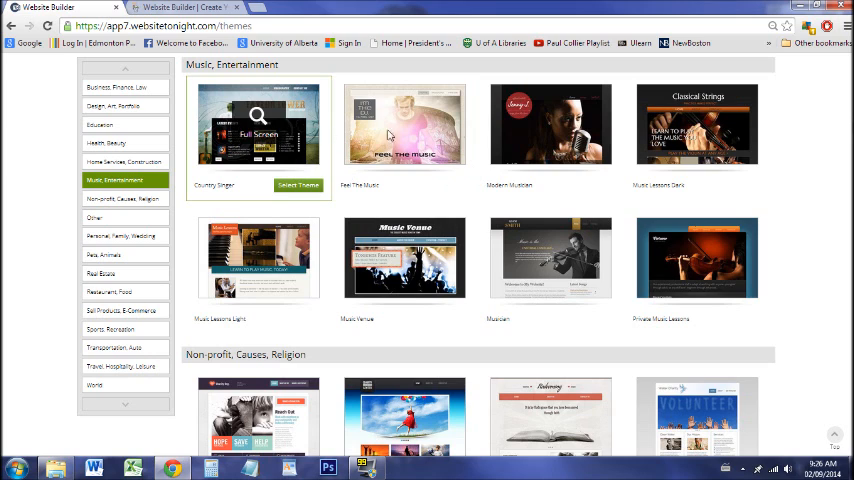
mouse_move(772, 186)
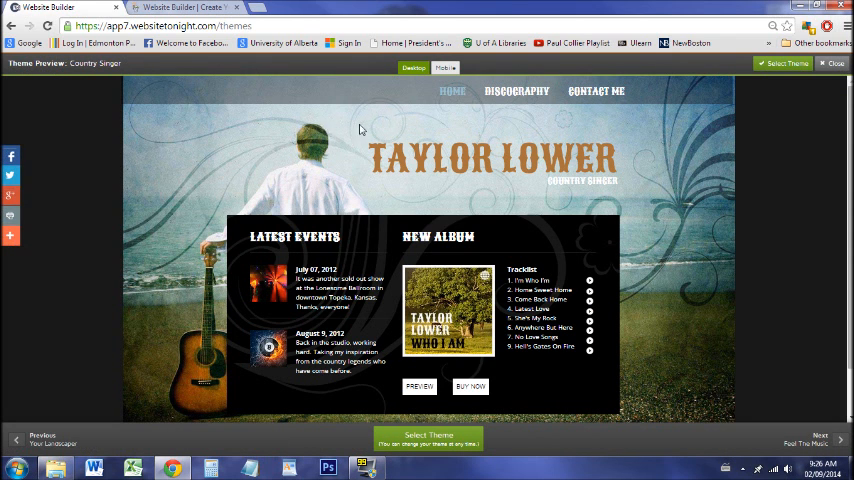
Step: View the Country Singer theme's Discography and Contact pages, then leave the preview
click(516, 92)
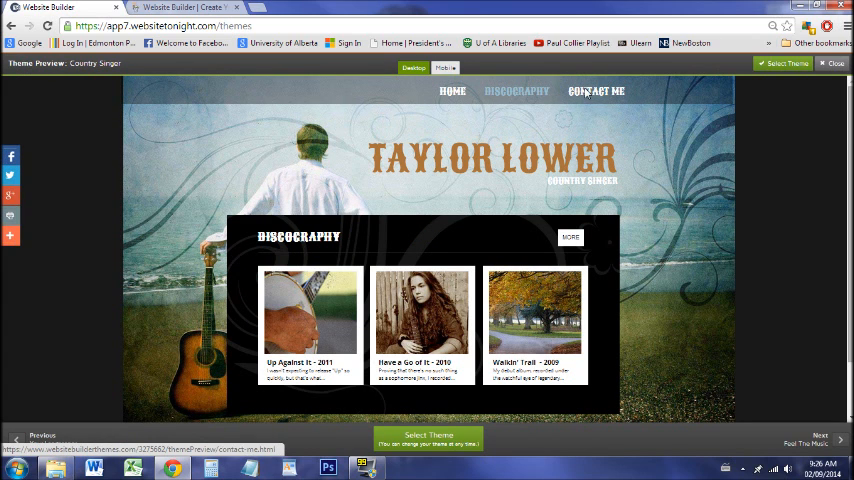
click(596, 92)
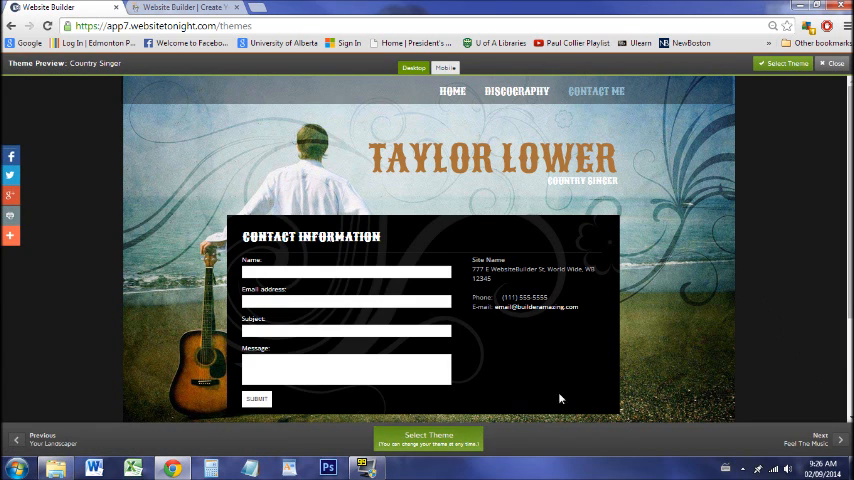
click(832, 64)
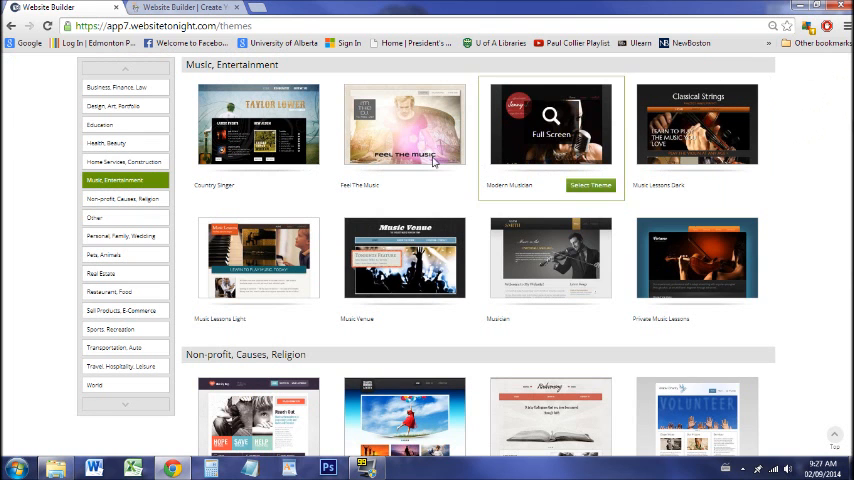
mouse_move(180, 216)
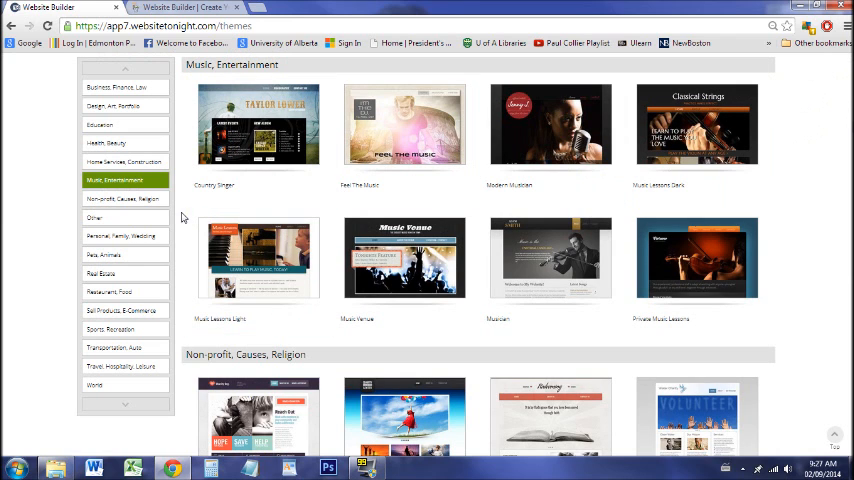
Step: Choose the first theme in the Other category and confirm the switch
click(96, 216)
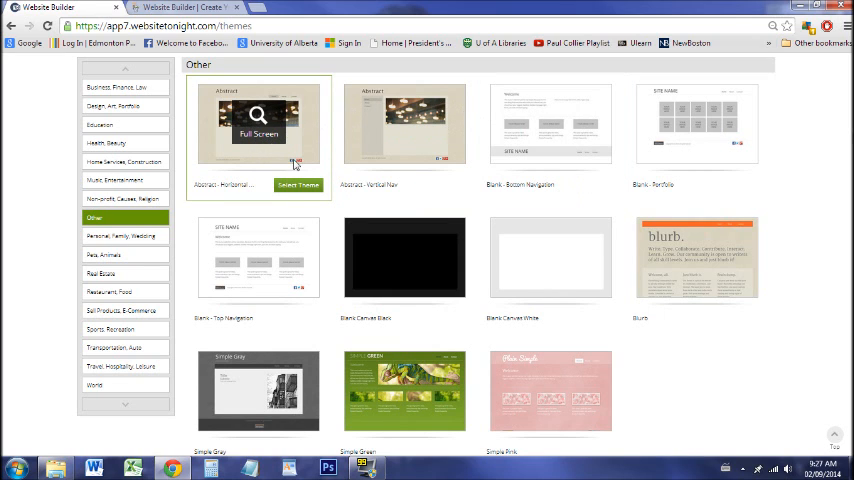
click(298, 184)
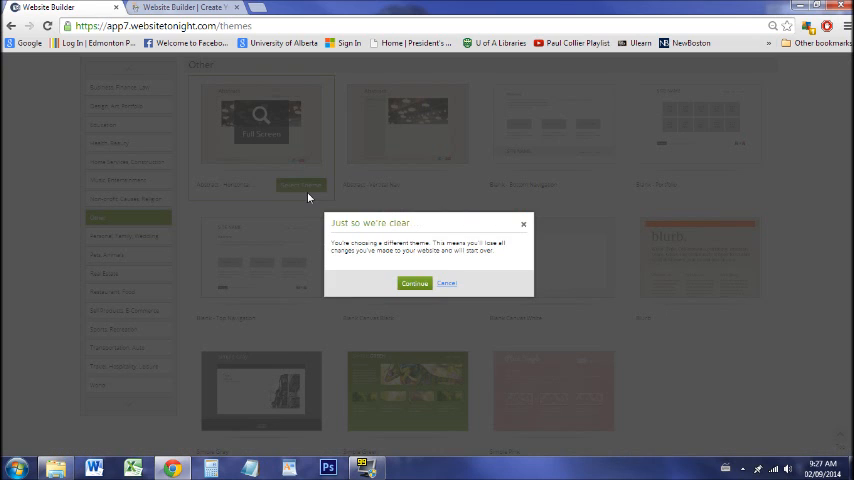
click(414, 284)
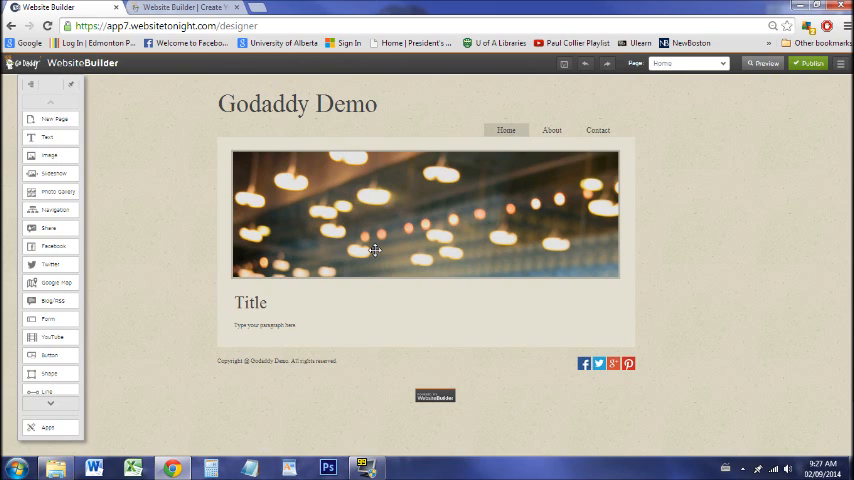
mouse_move(230, 172)
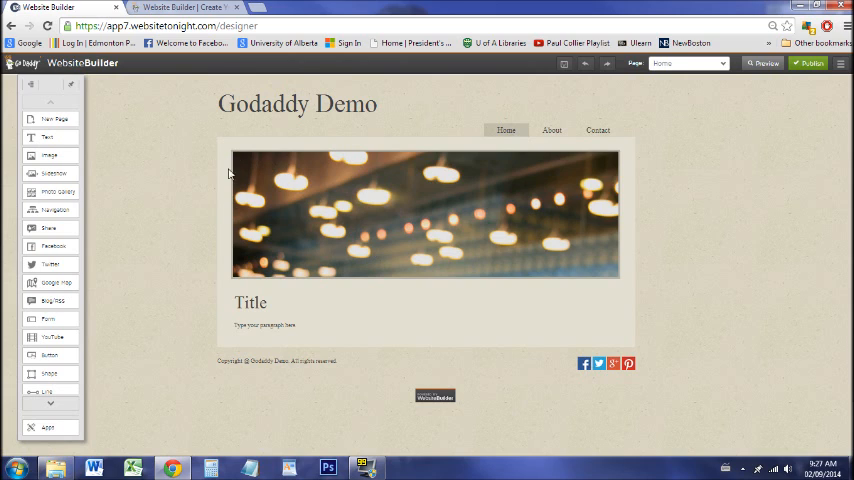
mouse_move(692, 276)
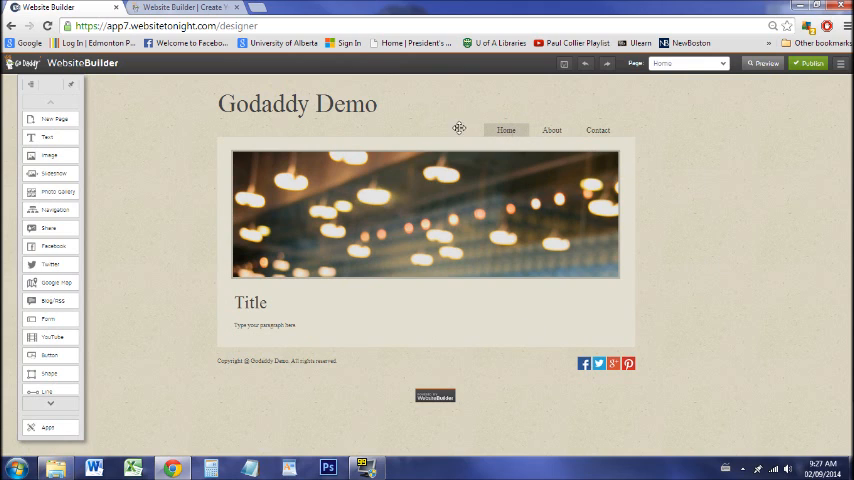
mouse_move(508, 268)
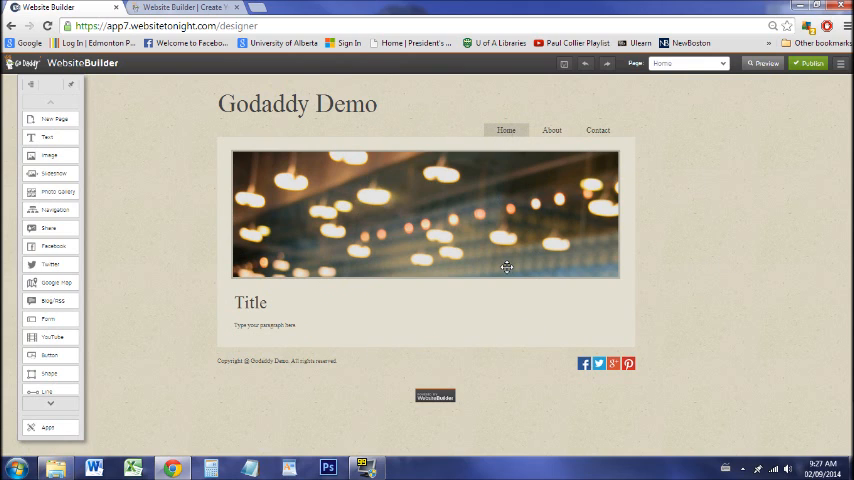
mouse_move(360, 208)
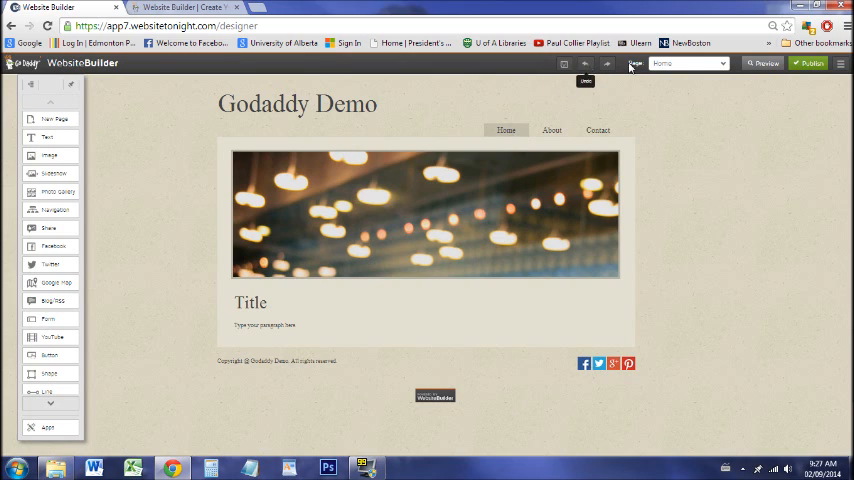
mouse_move(736, 64)
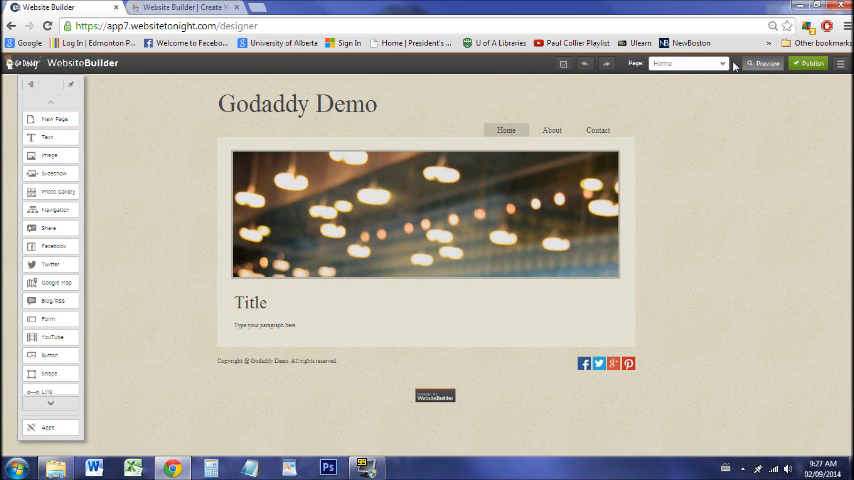
click(720, 64)
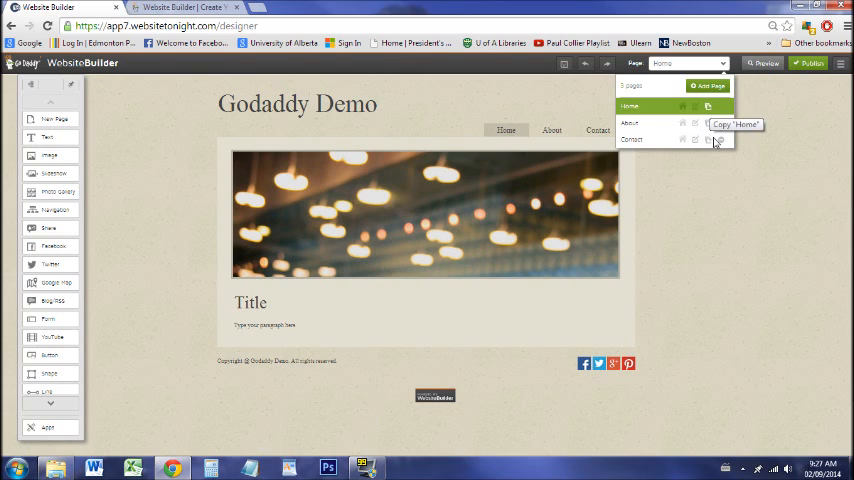
mouse_move(716, 188)
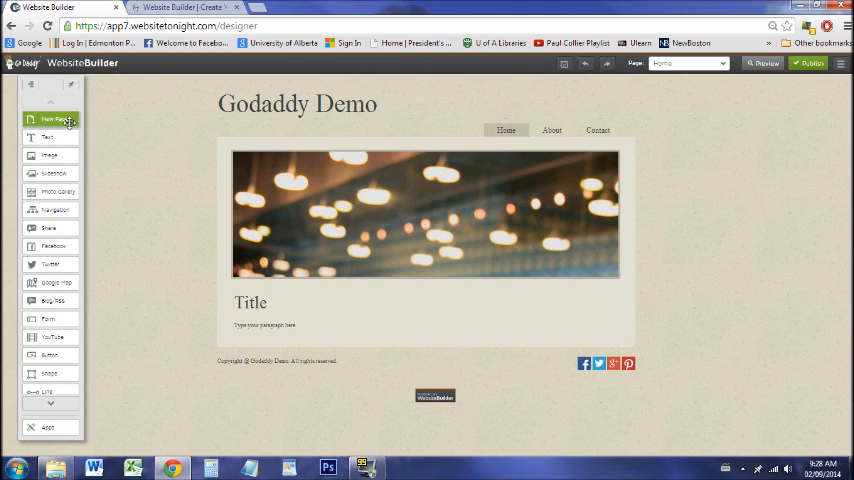
Step: Create a new blank page named 'test' on the Godaddy Demo site
click(52, 120)
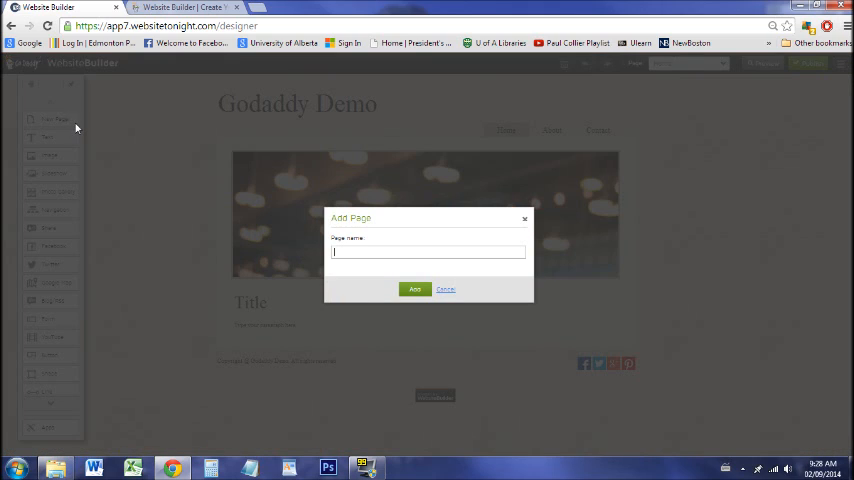
text(test)
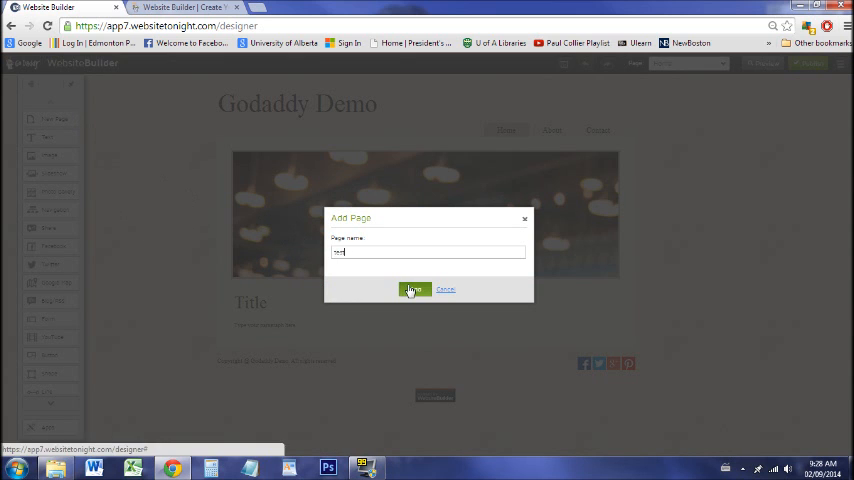
click(412, 290)
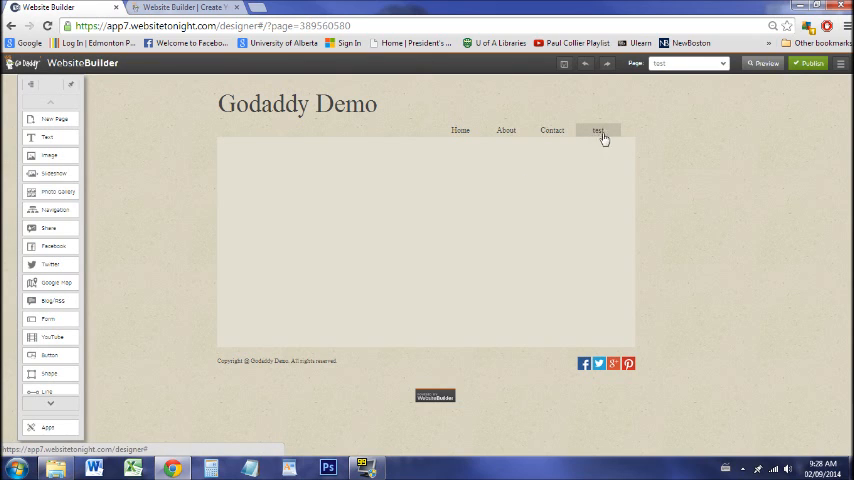
mouse_move(308, 184)
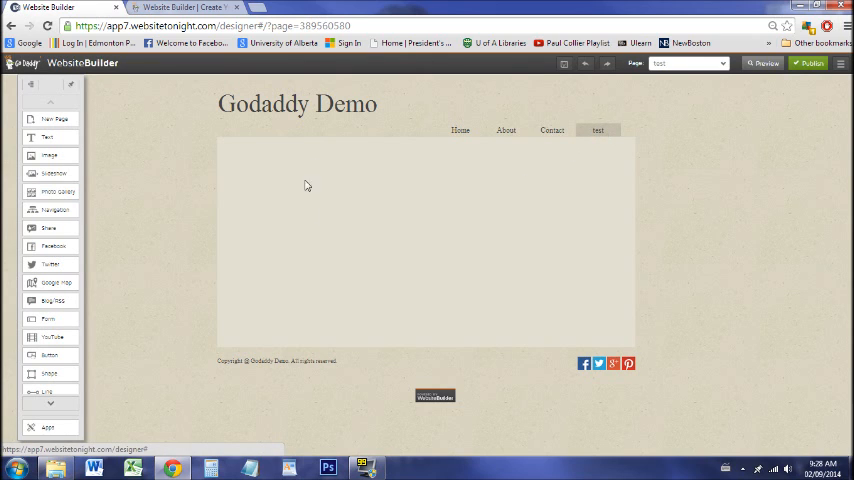
mouse_move(488, 224)
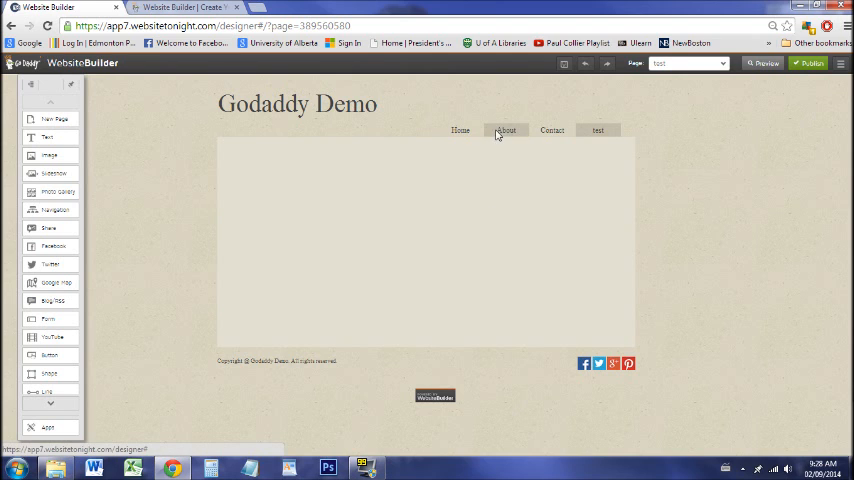
Step: Copy the About page into a new page named 'test 2'
click(506, 130)
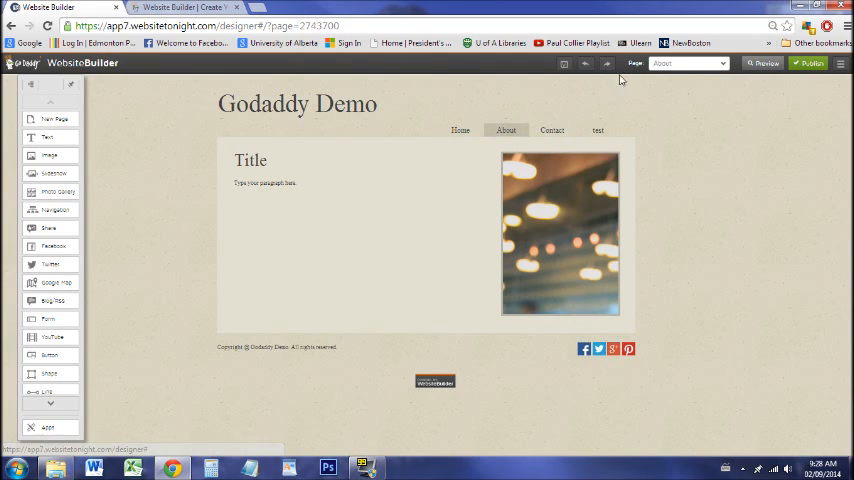
click(688, 64)
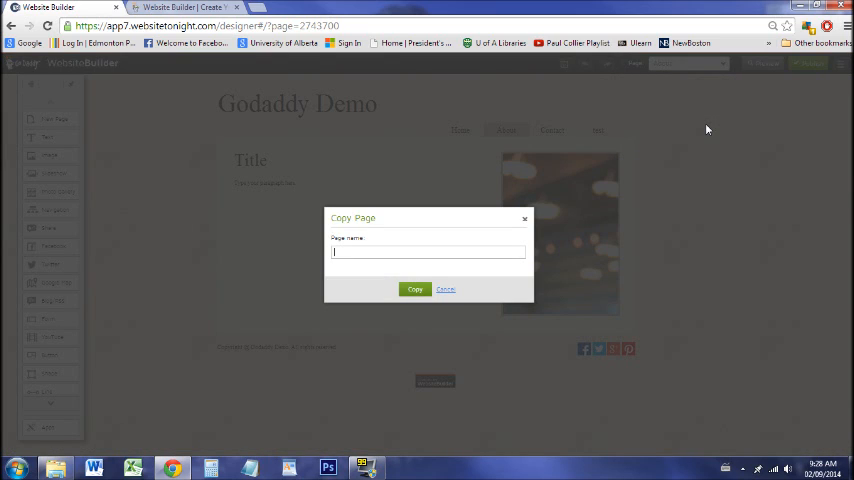
text(test 2)
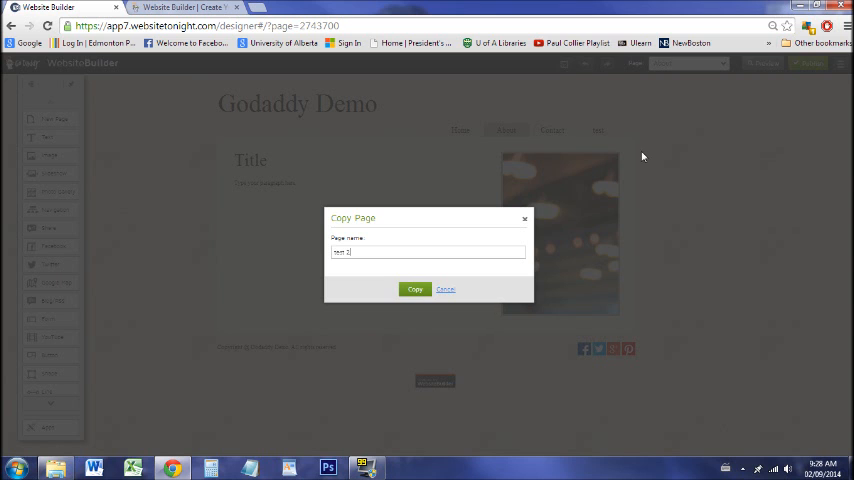
click(414, 288)
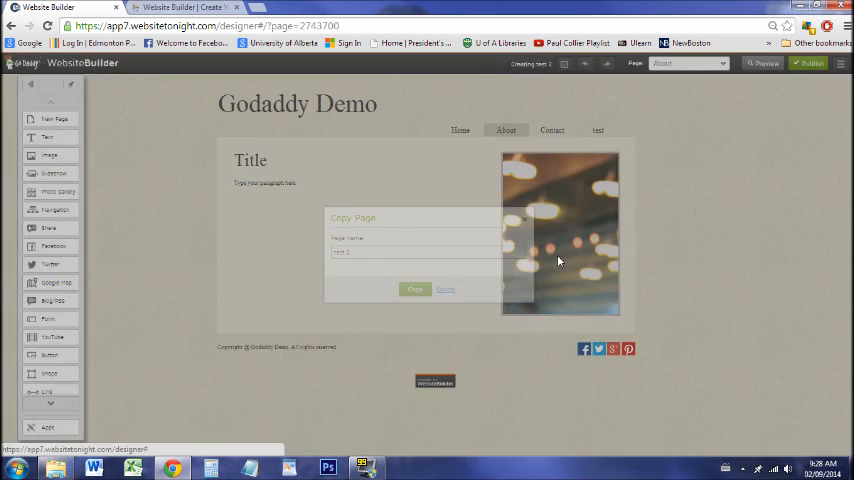
click(414, 288)
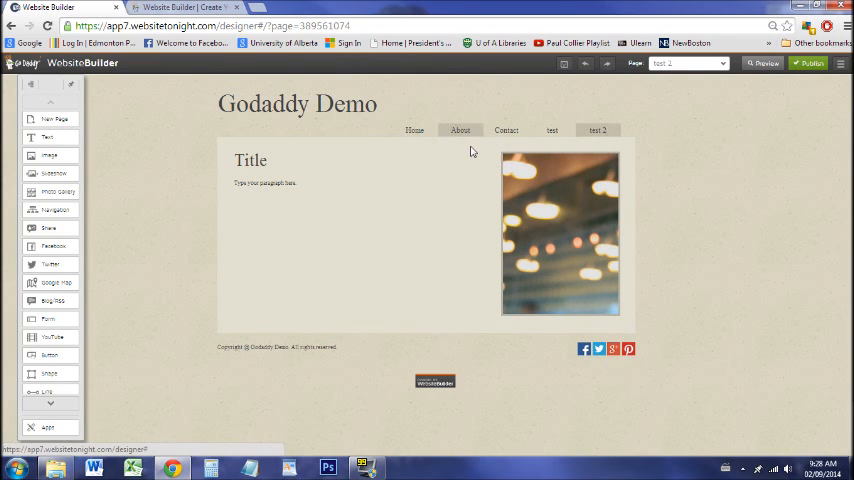
Step: Check the copied page's photo, then return via About to the test page
click(560, 234)
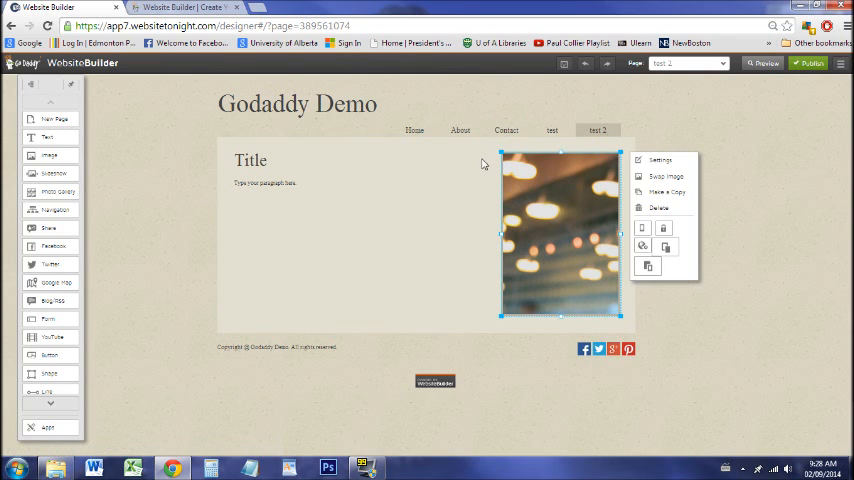
click(460, 130)
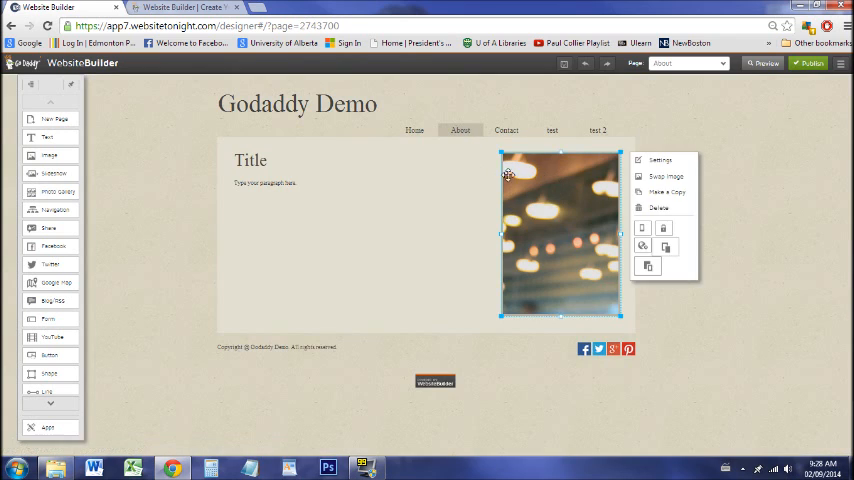
click(414, 130)
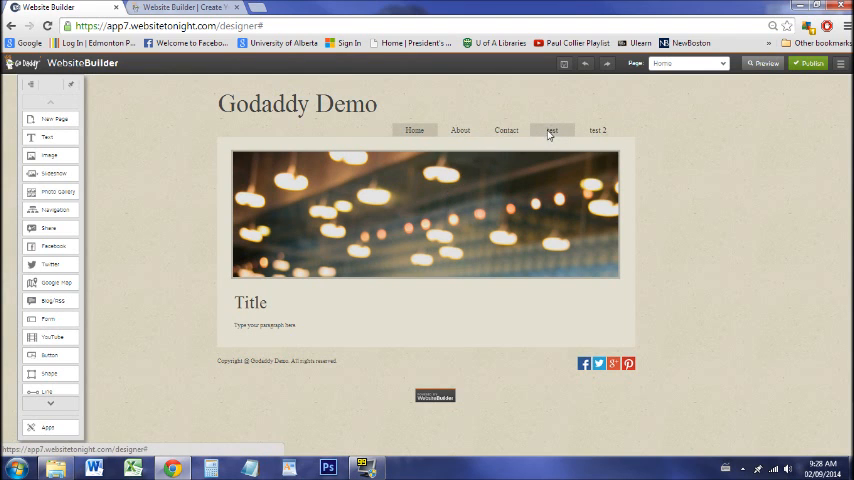
Step: Replace the test page content with a text block whose subtitle and paragraph are bulleted
click(552, 130)
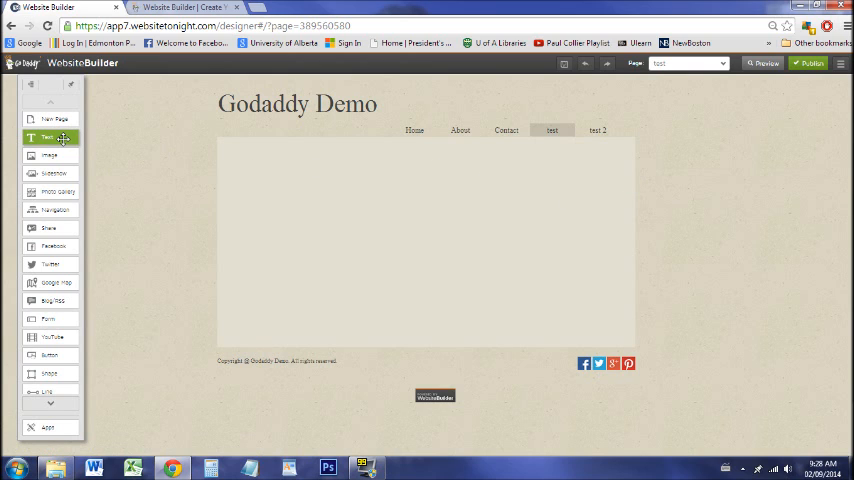
click(48, 136)
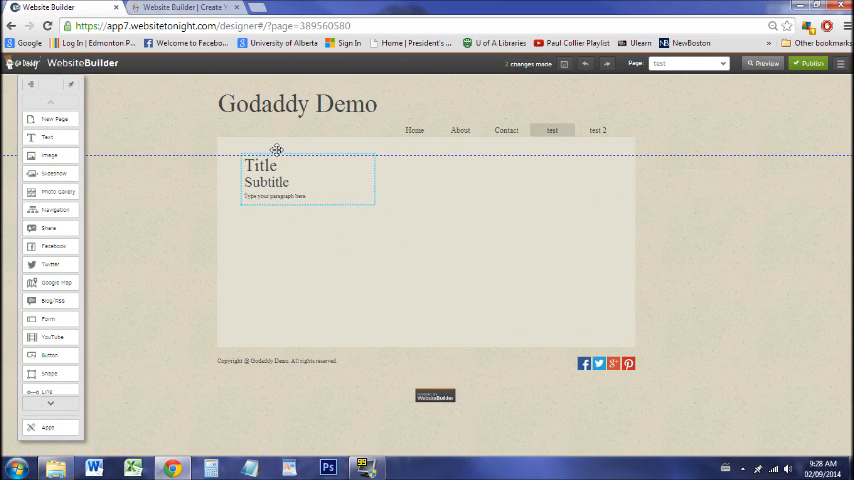
click(270, 180)
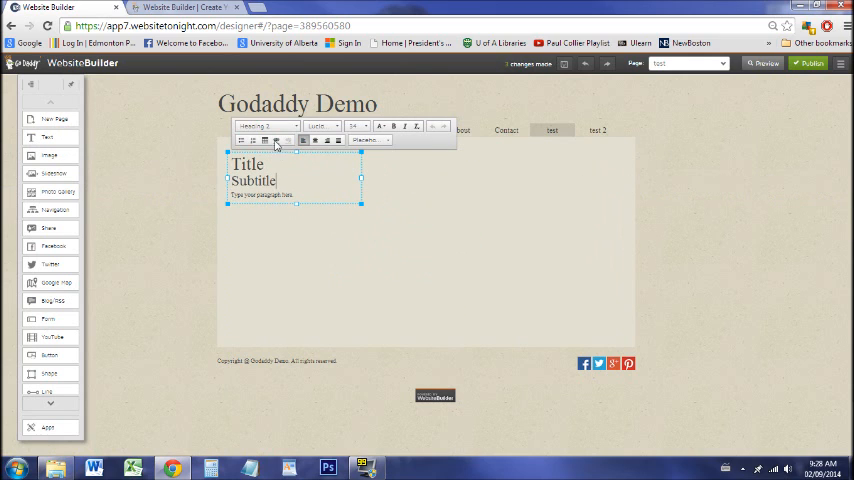
click(242, 140)
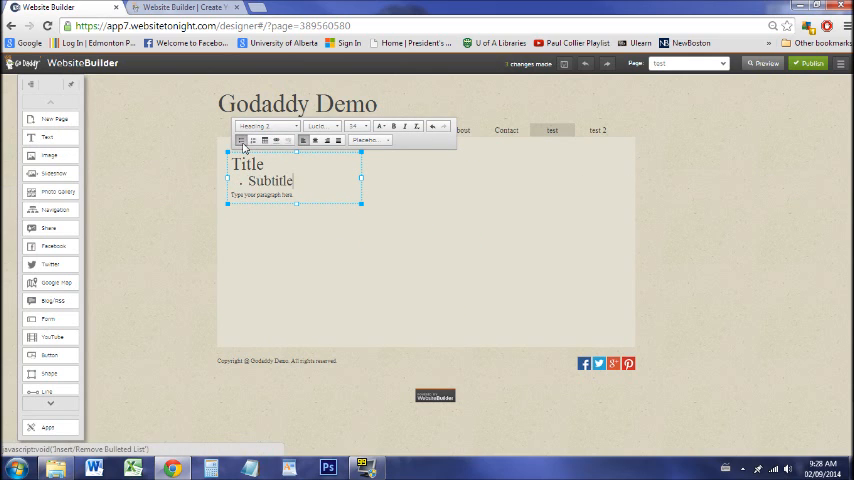
click(254, 140)
text(adding a link to youtube)
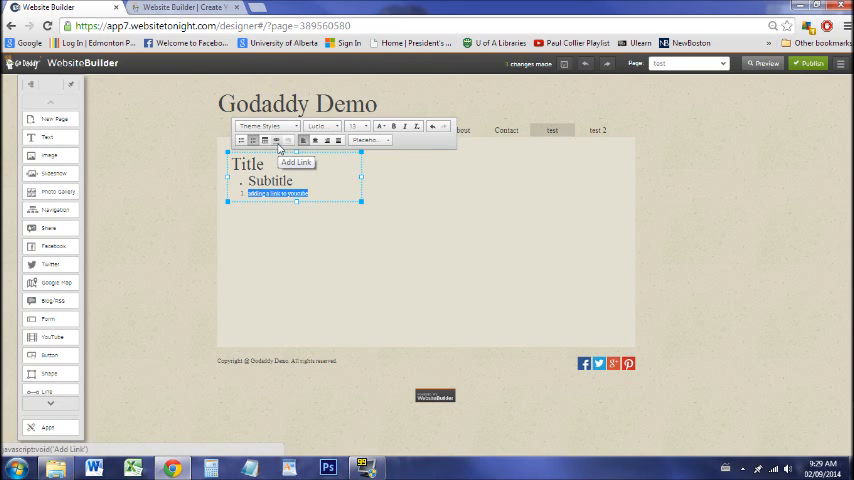
click(296, 162)
text(https://youtube.com)
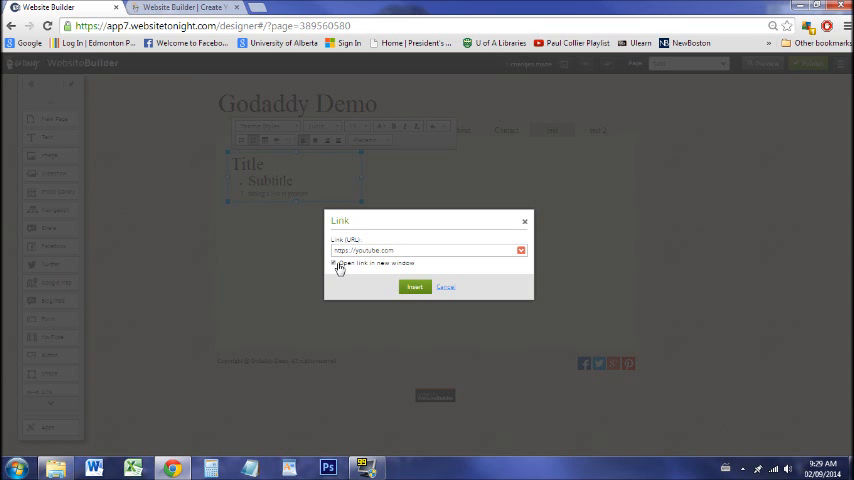
click(414, 288)
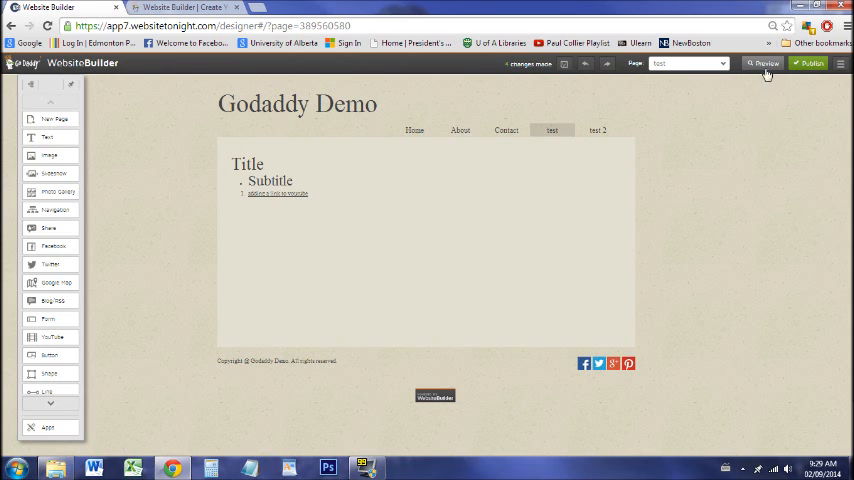
click(764, 64)
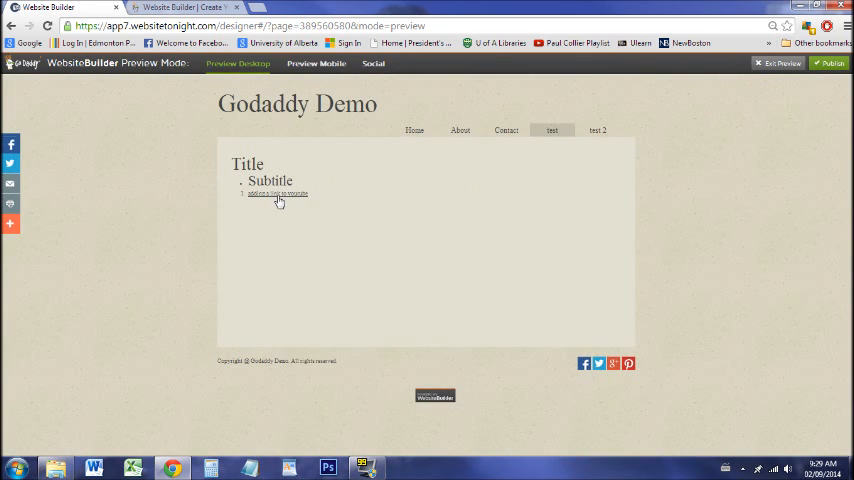
click(278, 194)
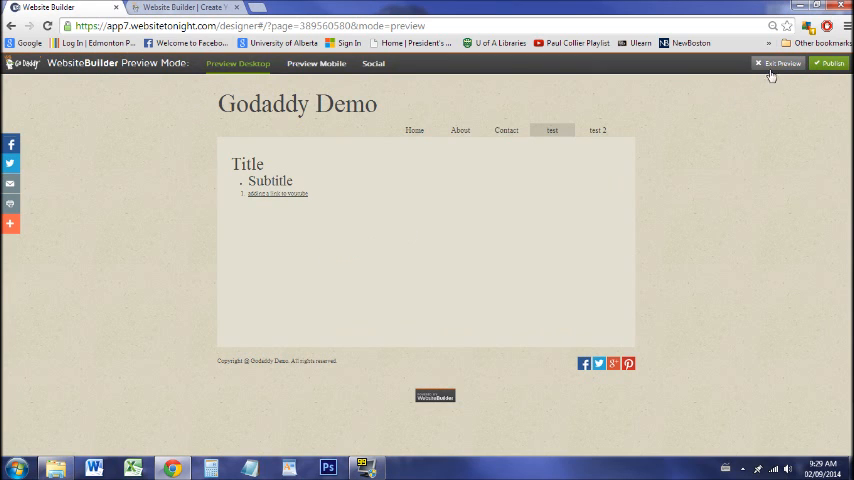
click(780, 64)
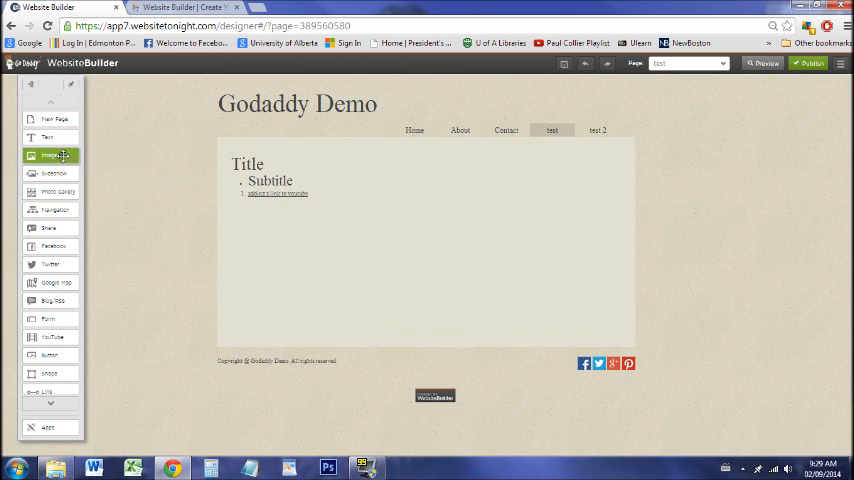
Step: Add a beach photo and position it beside the text block near the top
click(50, 156)
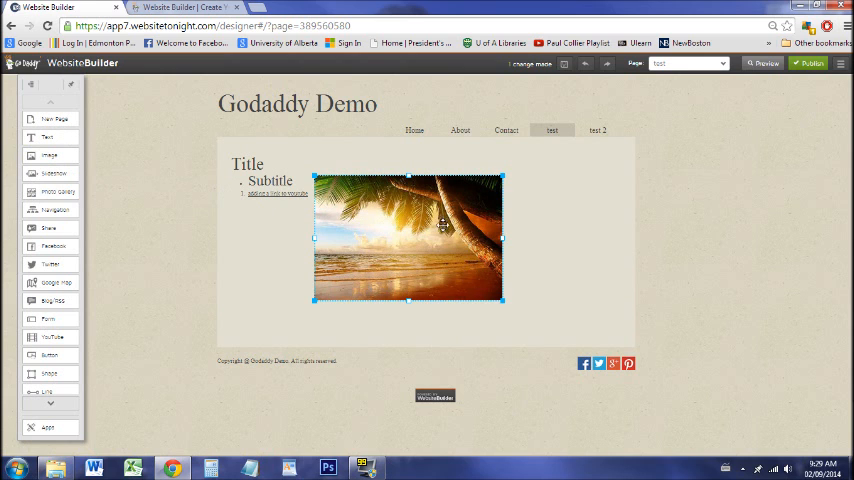
drag(408, 238, 508, 240)
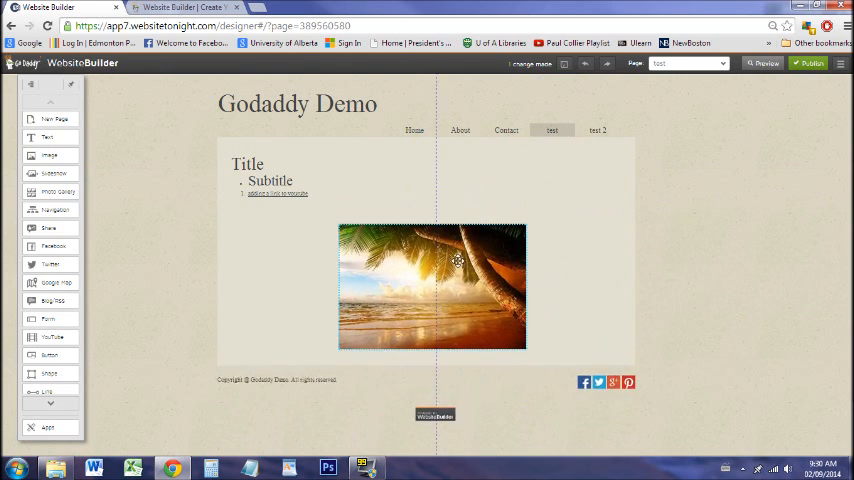
drag(432, 288, 436, 238)
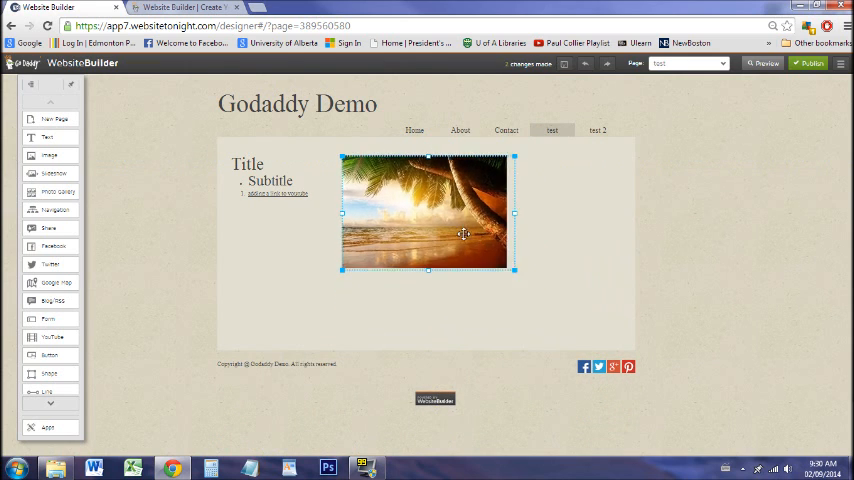
right_click(428, 212)
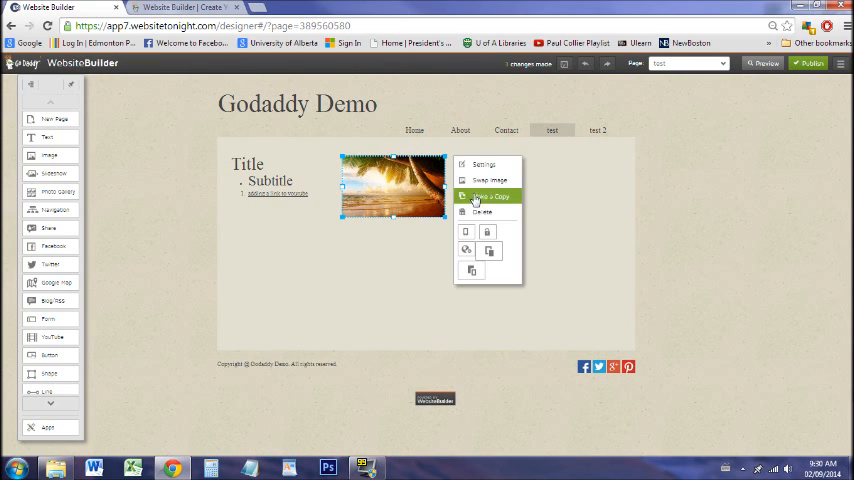
mouse_move(490, 180)
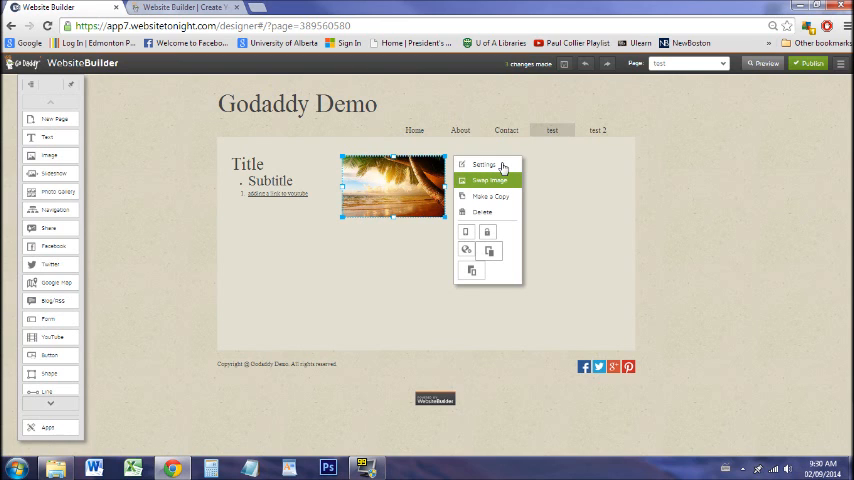
mouse_move(500, 180)
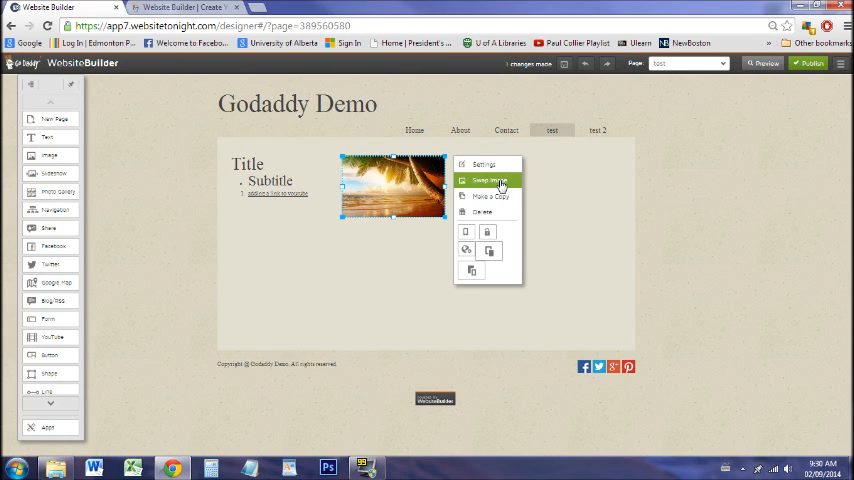
Step: Swap the beach photo for a sunset photo from the free image collection
click(488, 180)
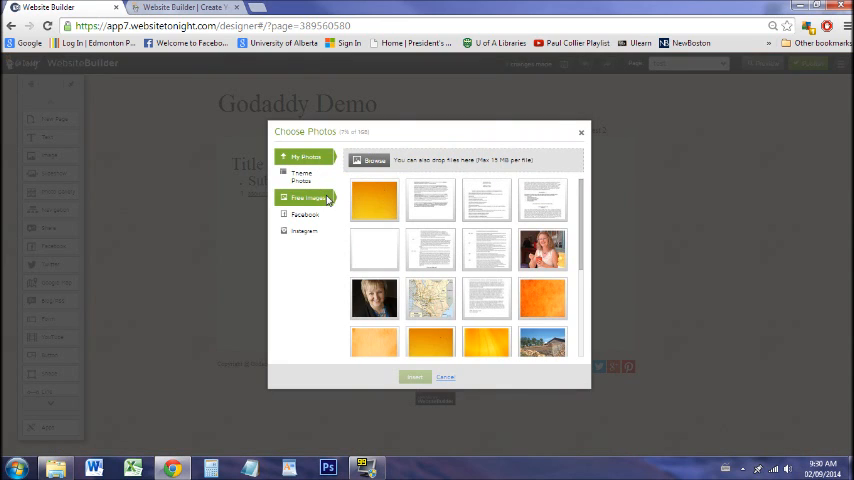
click(306, 196)
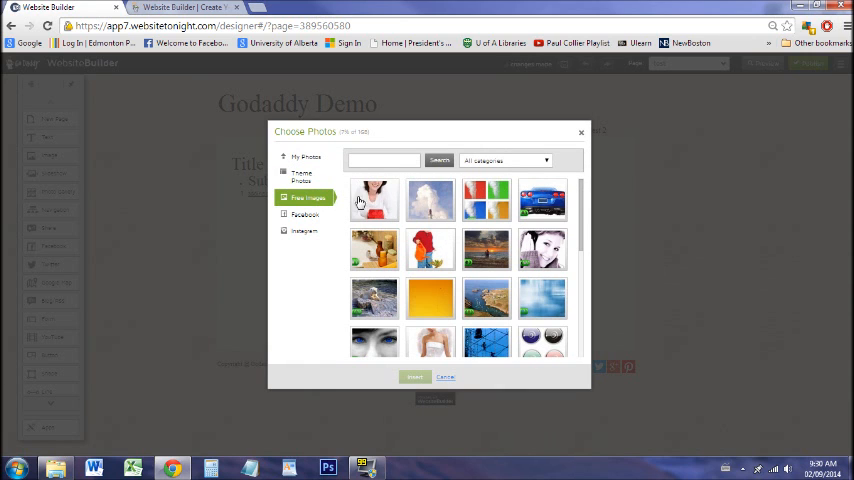
mouse_move(458, 284)
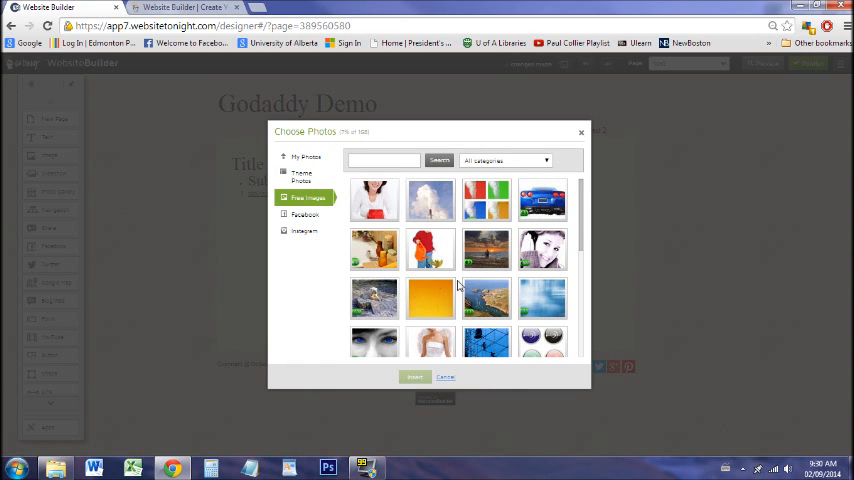
click(488, 296)
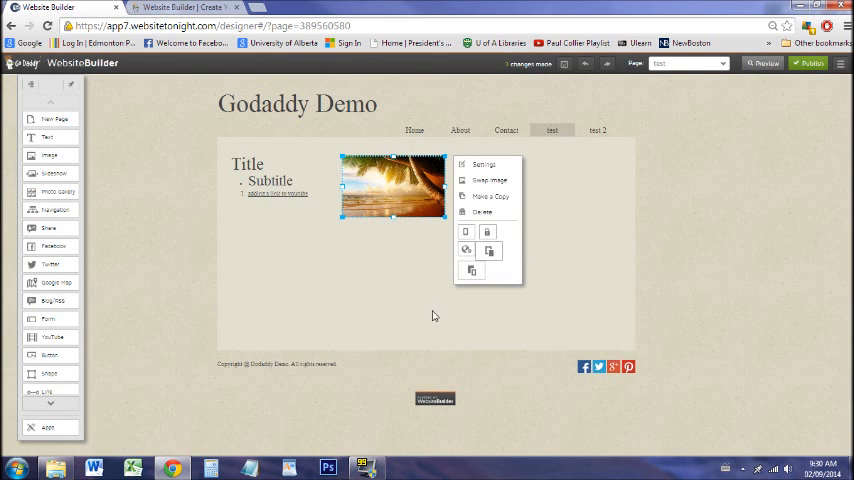
mouse_move(442, 236)
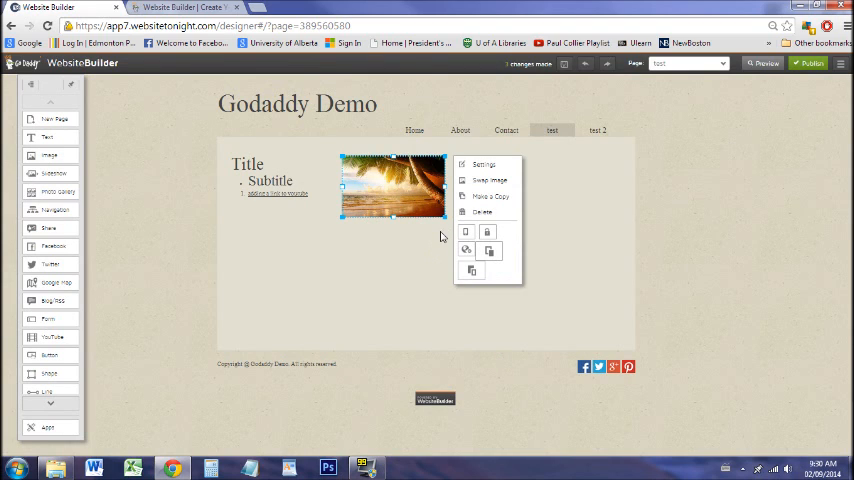
click(490, 180)
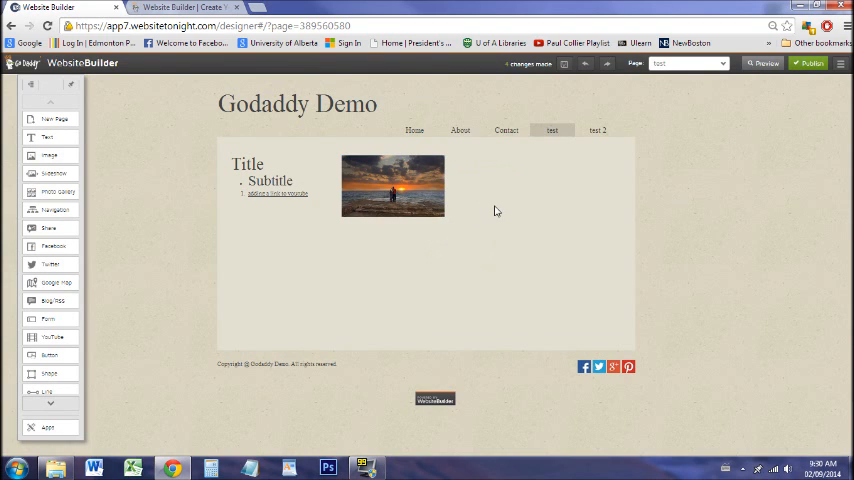
click(392, 186)
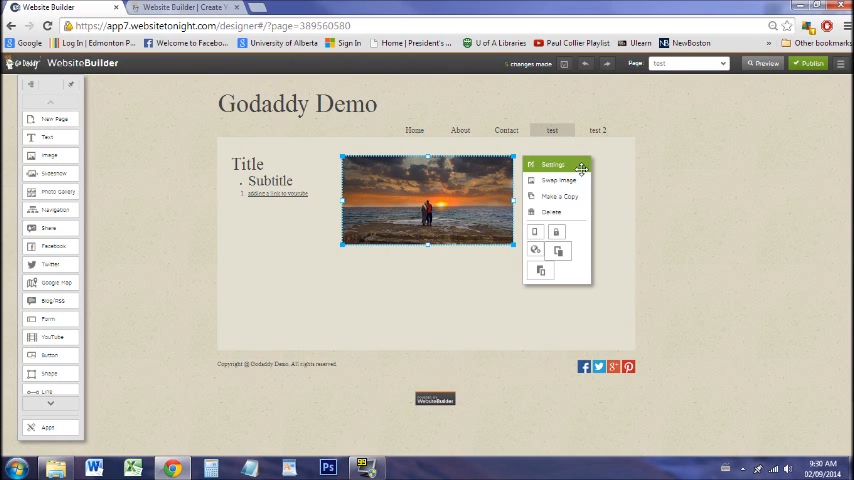
Step: Crop the sunset photo to a narrower shape in its settings and apply
click(552, 164)
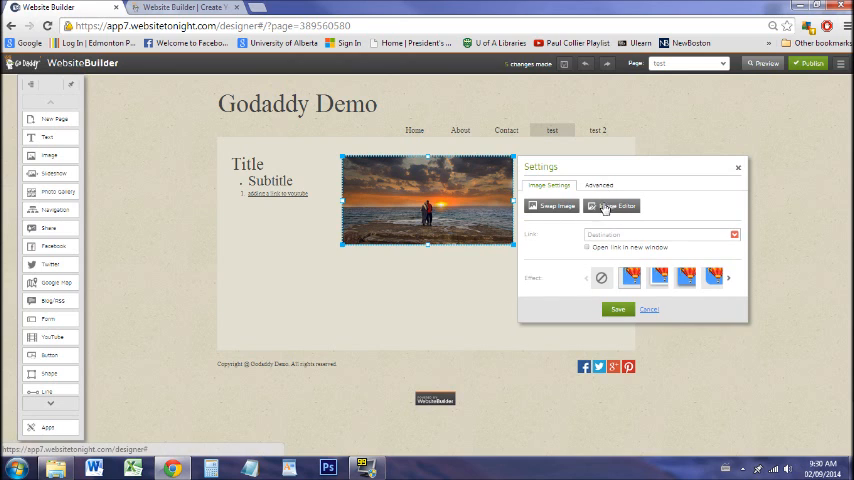
click(616, 204)
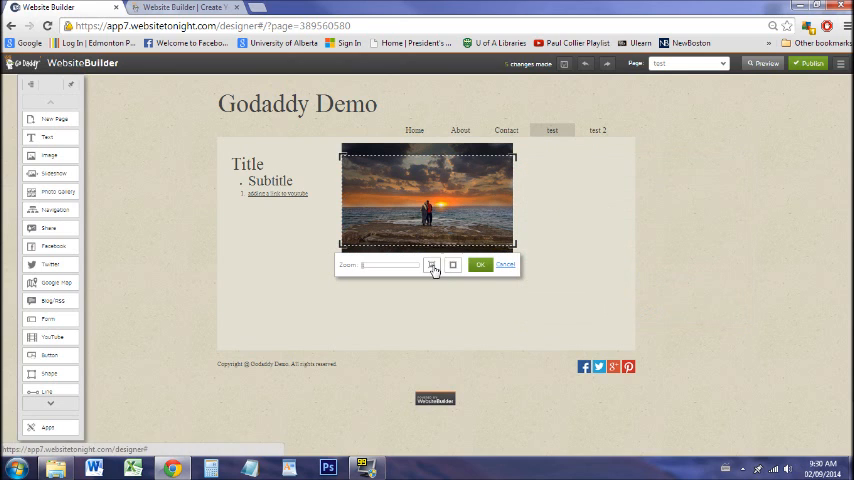
click(480, 264)
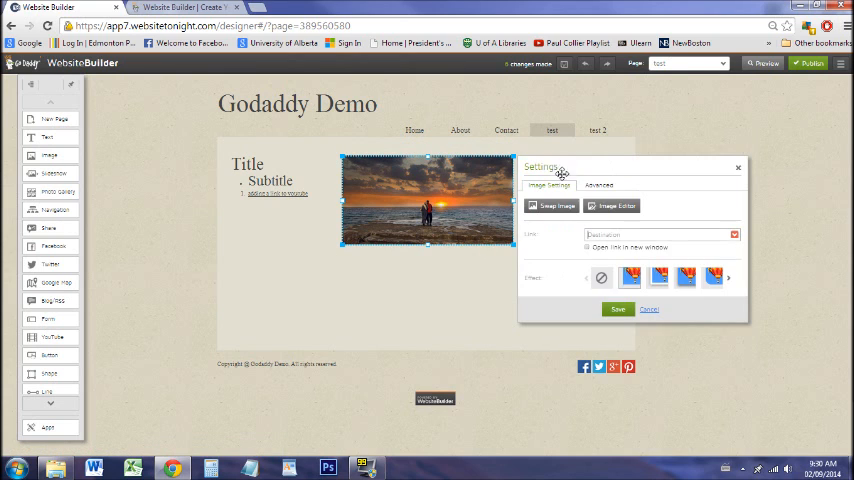
click(598, 184)
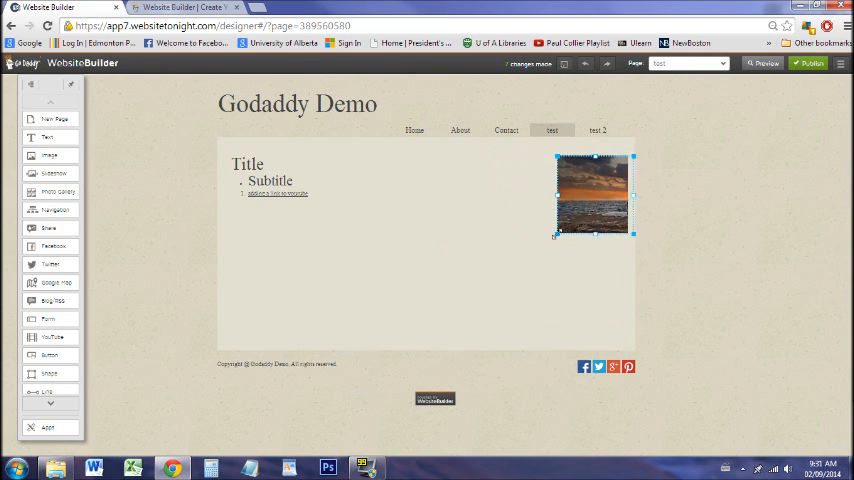
click(592, 196)
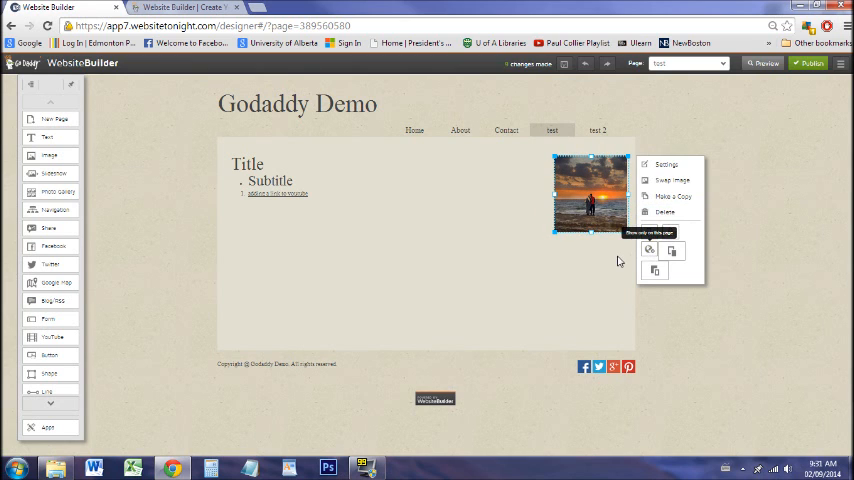
click(506, 130)
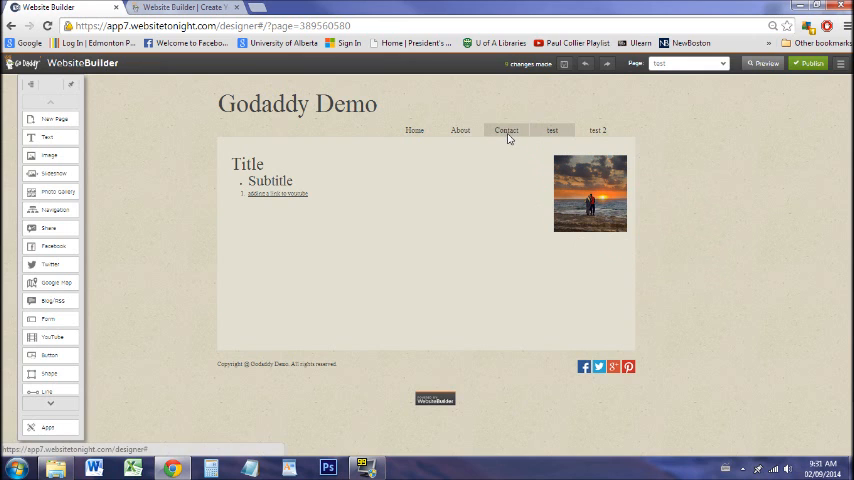
click(506, 130)
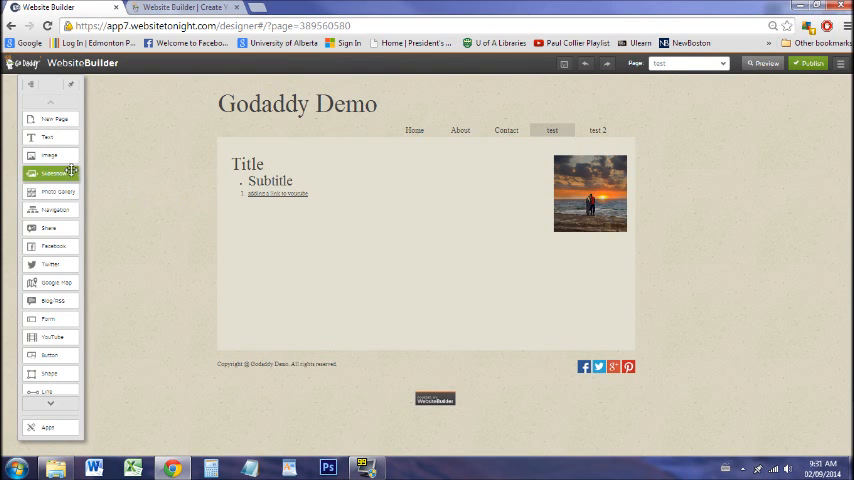
Step: Place a slideshow below the subtitle and save 'caption for image' on its first photo
click(54, 172)
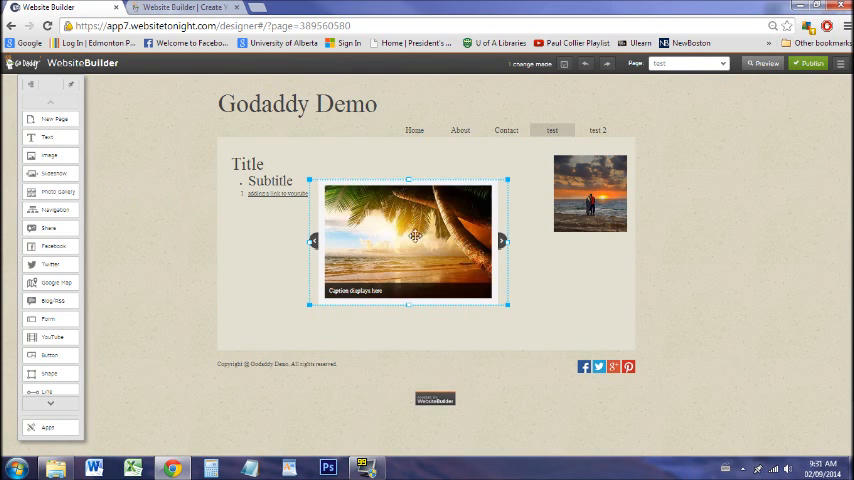
drag(408, 240, 330, 268)
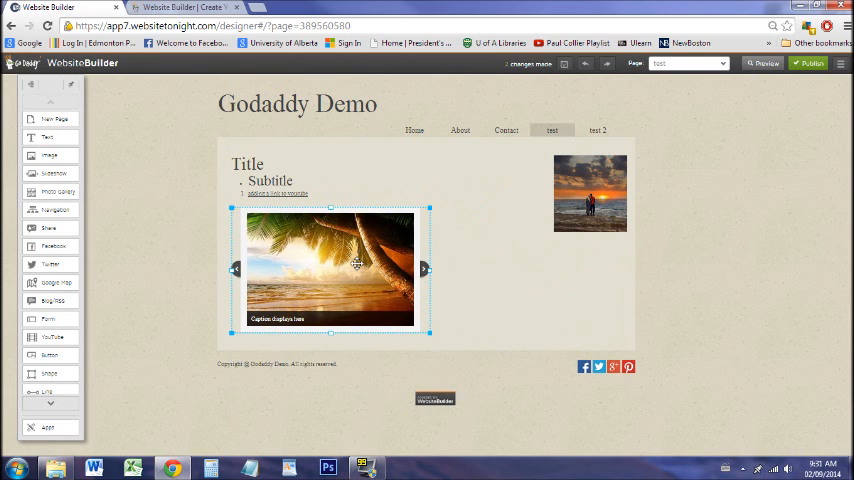
click(424, 268)
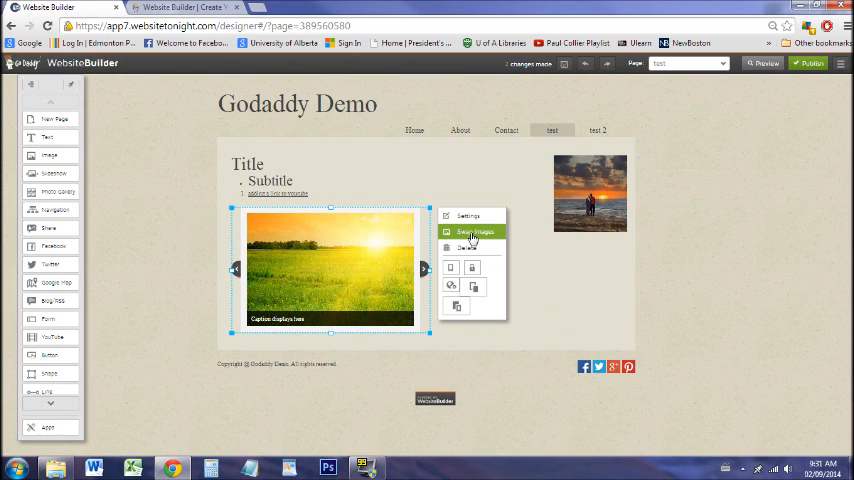
click(470, 232)
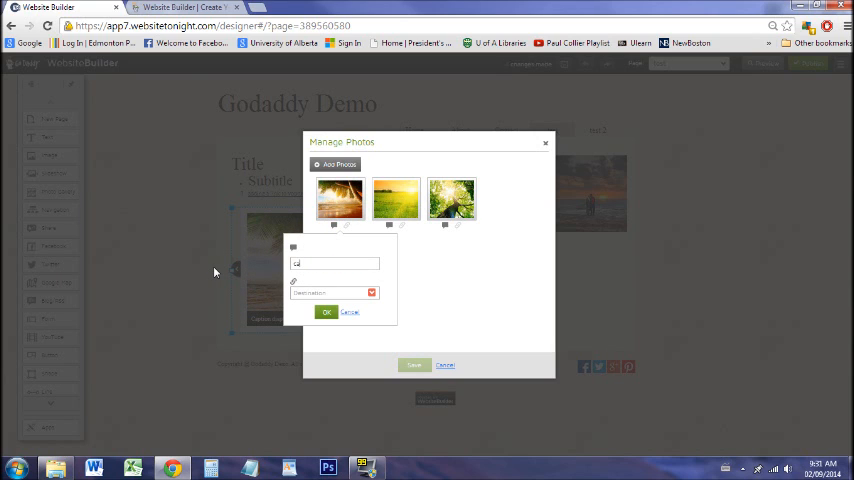
text(caption for image)
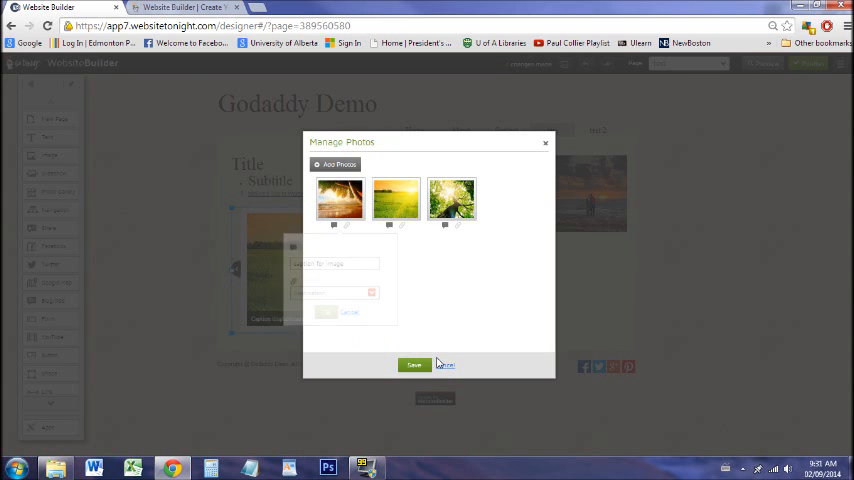
click(414, 364)
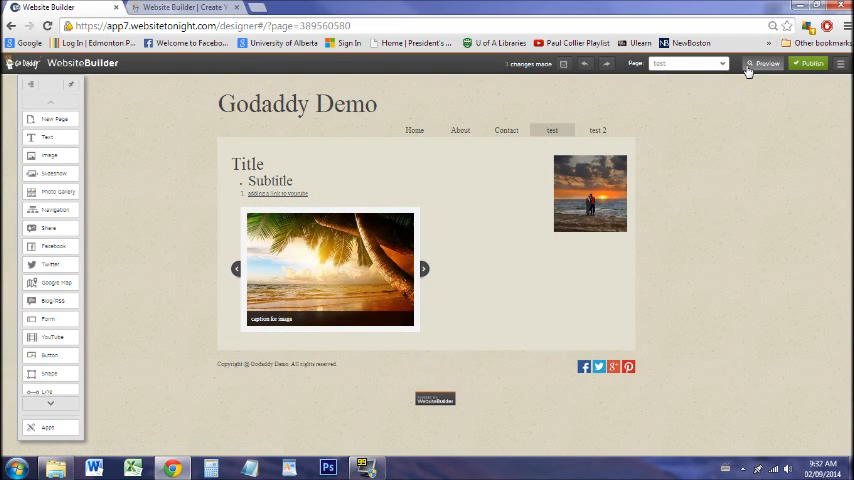
click(766, 64)
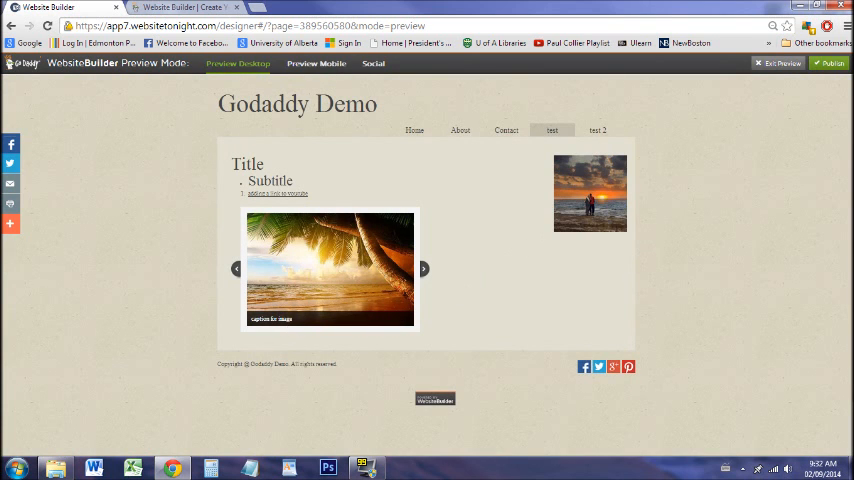
mouse_move(420, 270)
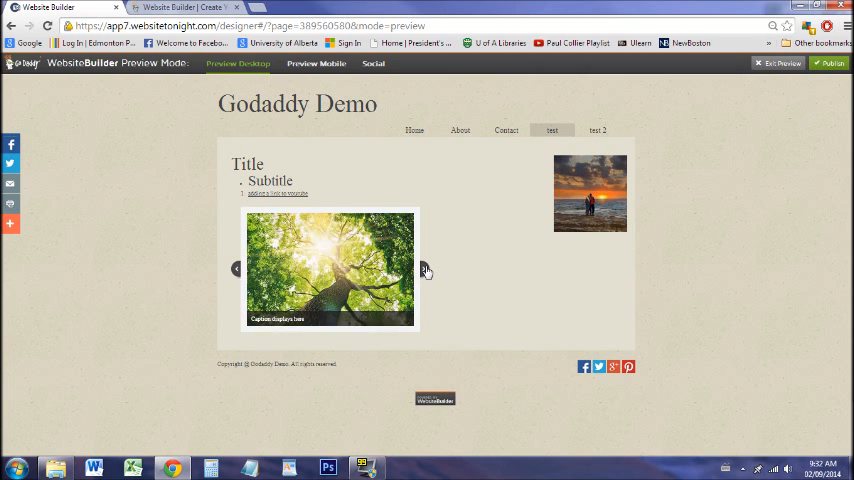
click(780, 64)
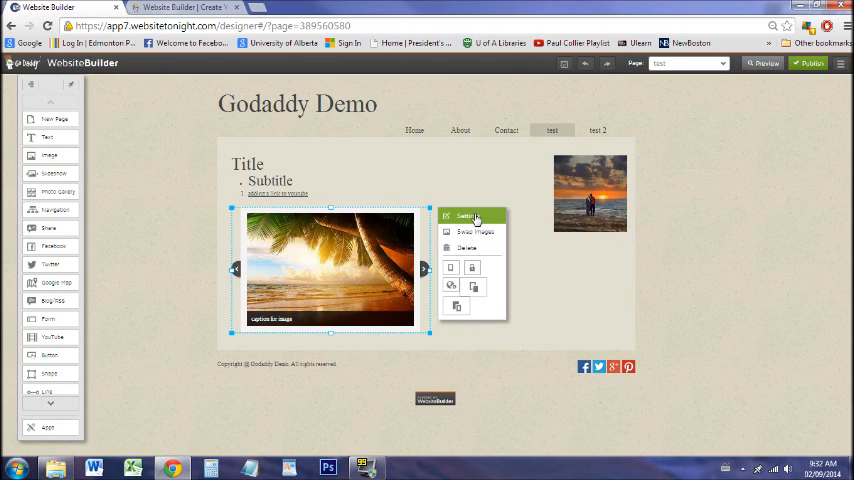
Step: Give the slideshow a wide, borderless style with dot indicators via its Settings
click(468, 216)
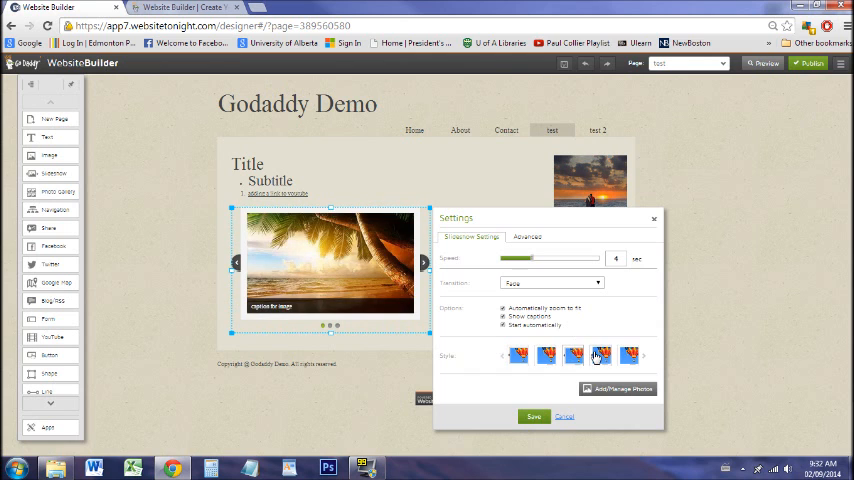
click(602, 356)
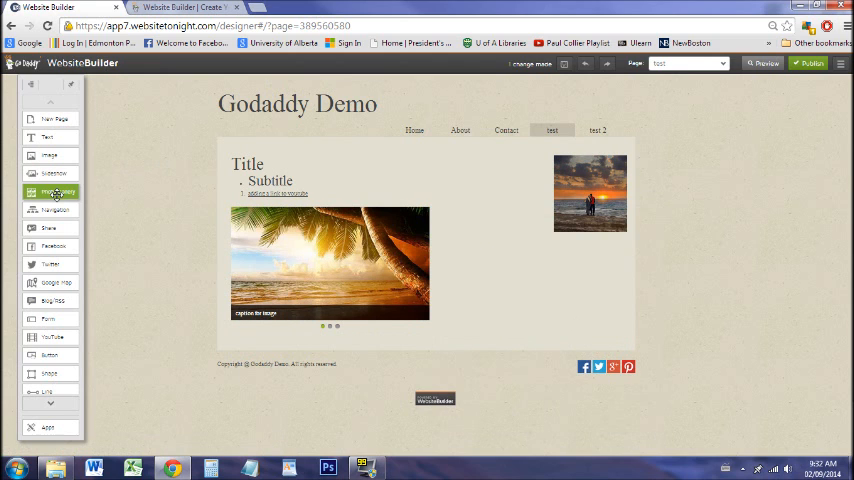
Step: Add a three-photo gallery beside the slideshow and preview it with the beach photo enlarged
click(58, 192)
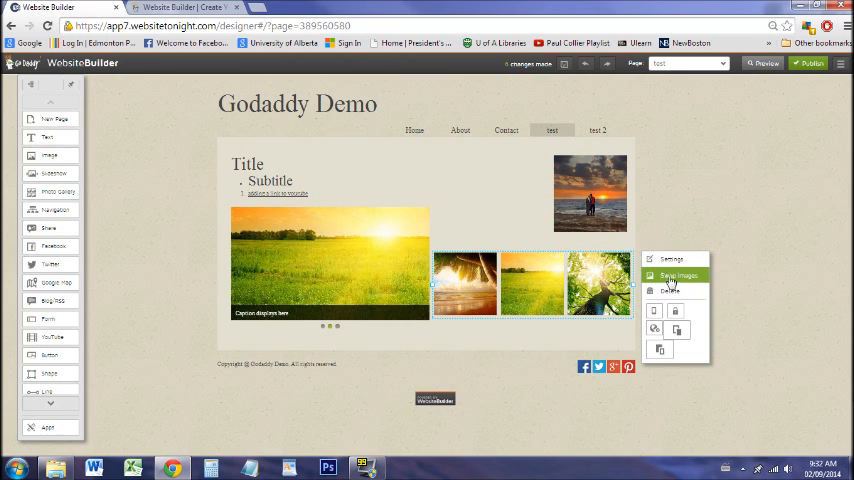
mouse_move(496, 236)
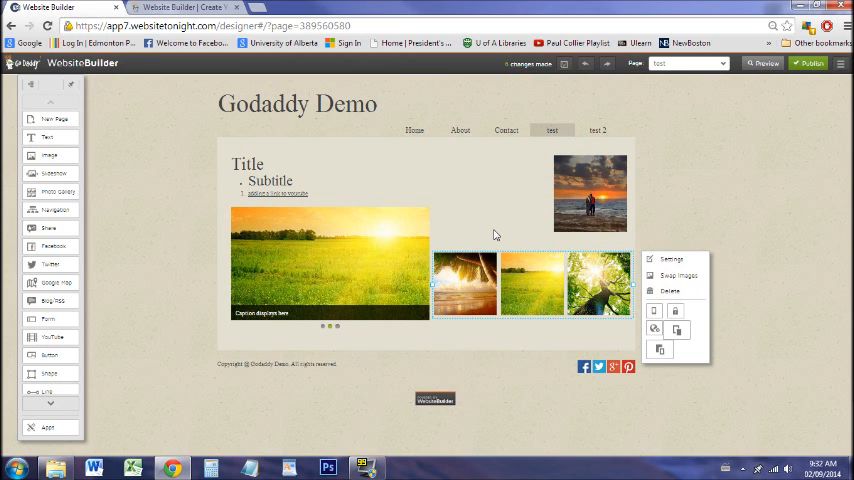
click(764, 64)
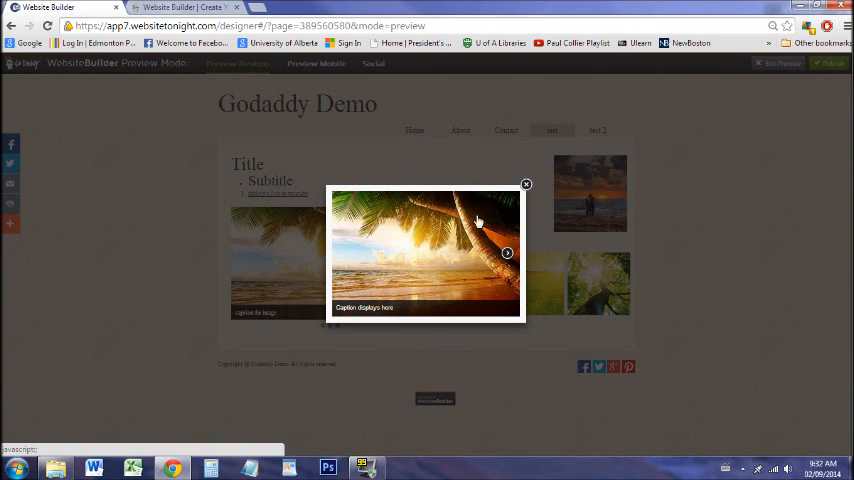
Step: Step through the enlarged gallery photos, close the lightbox and exit preview to the designer
click(508, 252)
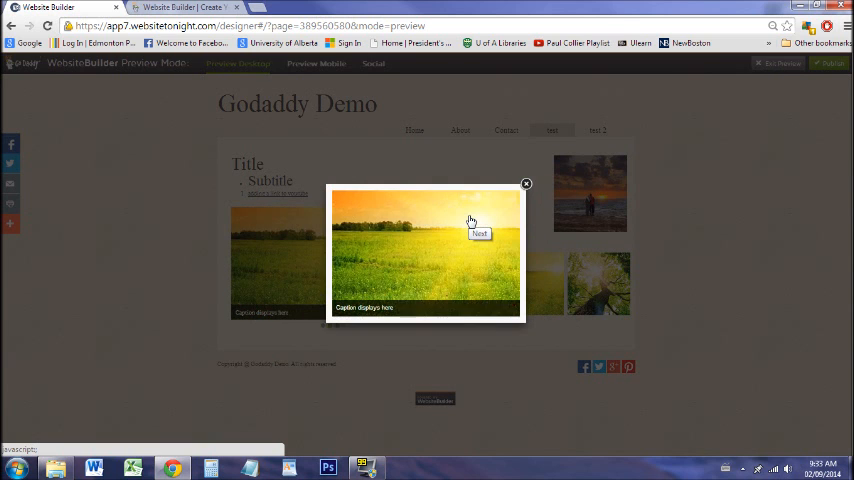
click(480, 232)
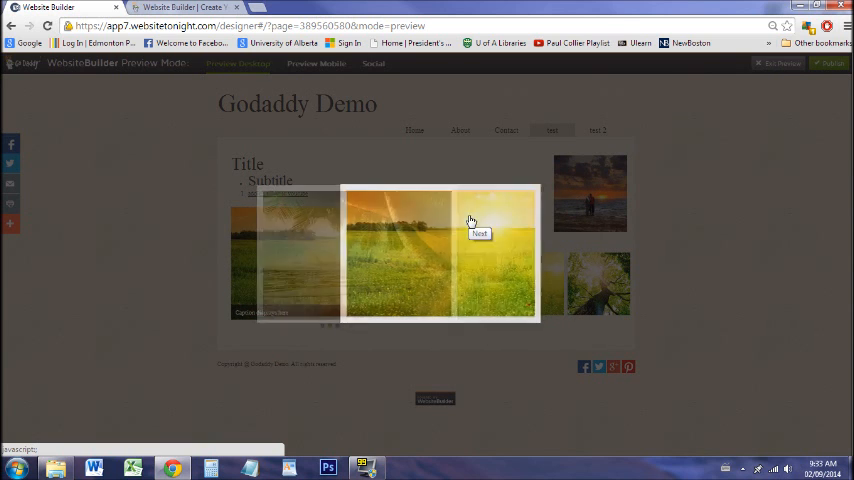
click(478, 232)
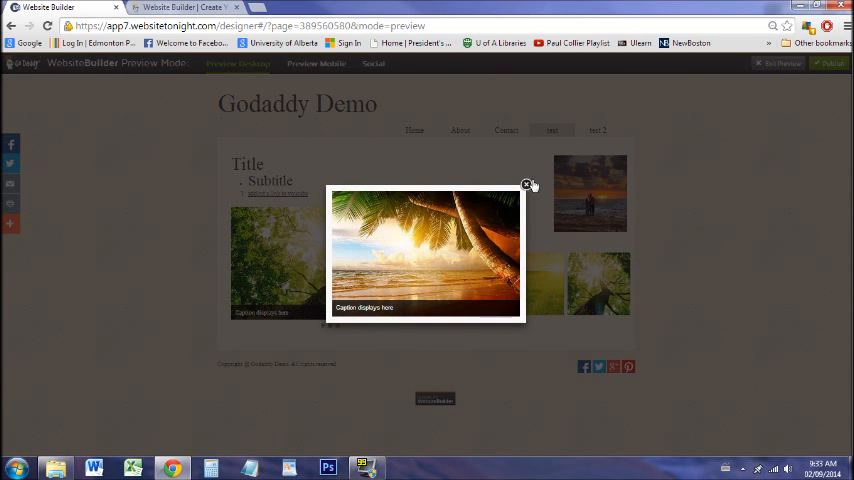
click(528, 184)
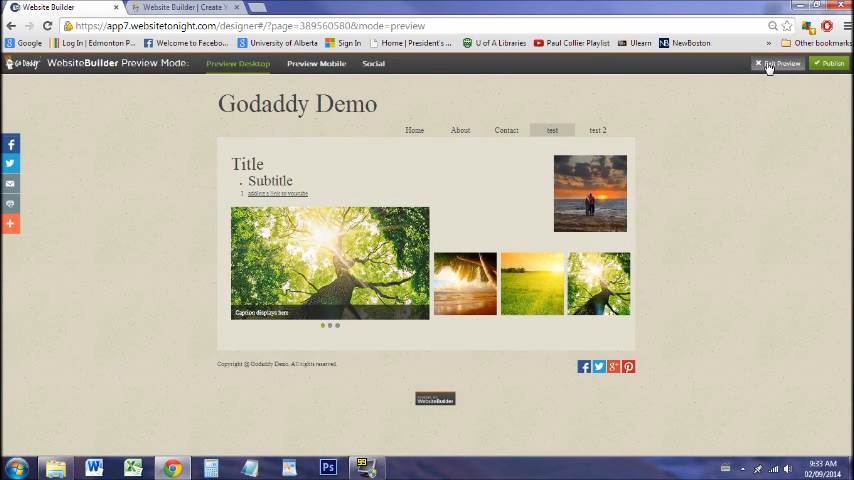
click(780, 64)
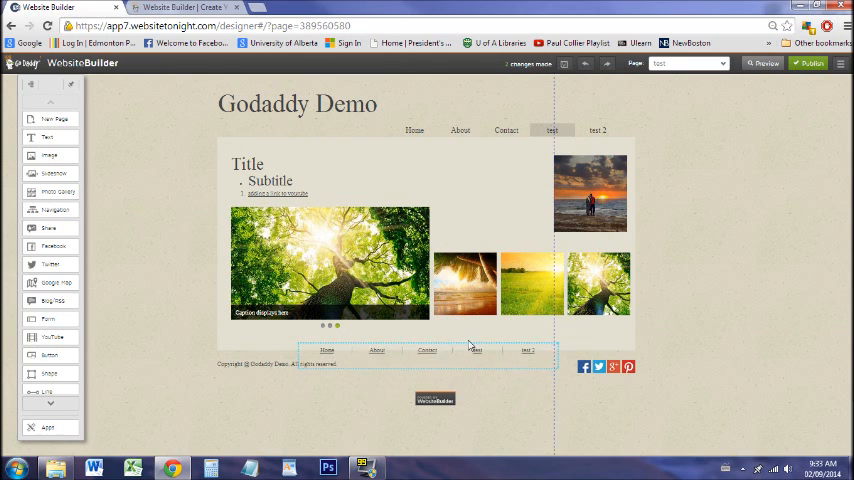
Step: Edit the footer menu so About and test nest under Contact, leaving Home and Contact top-level
click(430, 350)
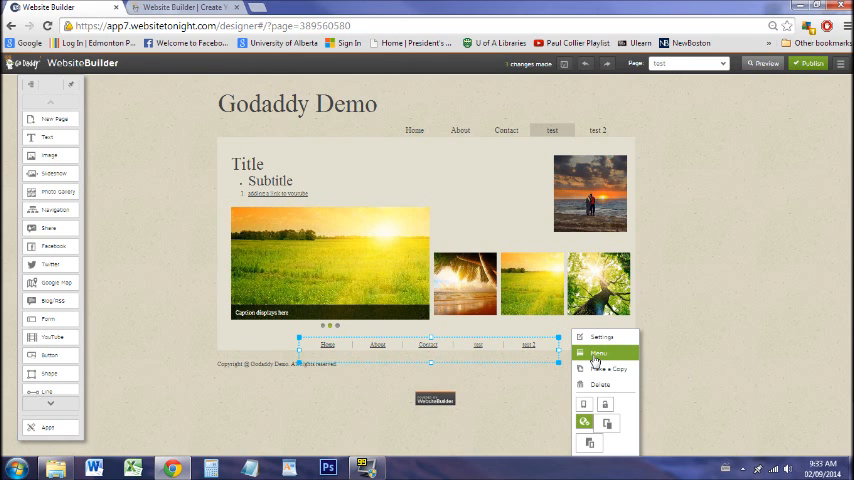
click(598, 352)
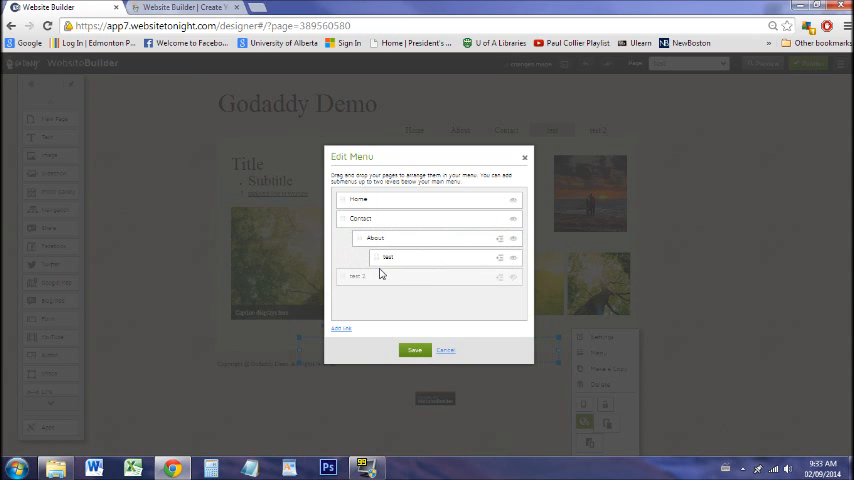
click(414, 348)
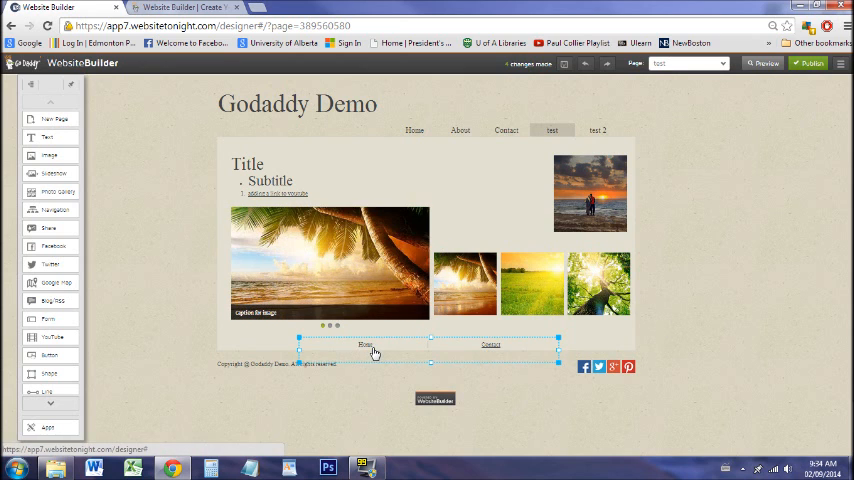
Step: Apply a shaded-box theme to the Home page's footer menu listing Home and Contact, and save it
click(414, 130)
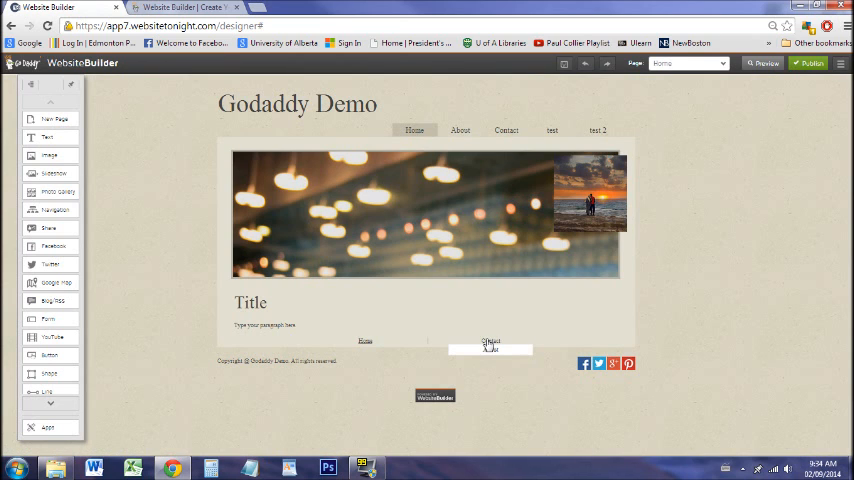
click(490, 344)
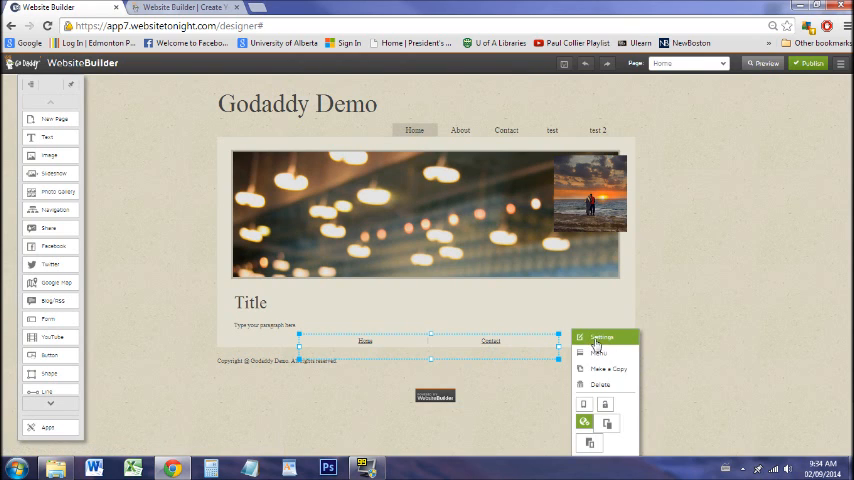
click(600, 336)
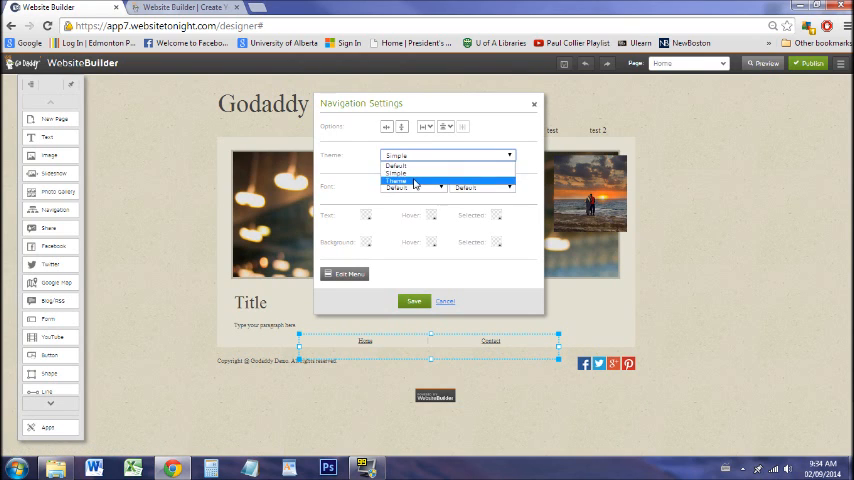
click(410, 180)
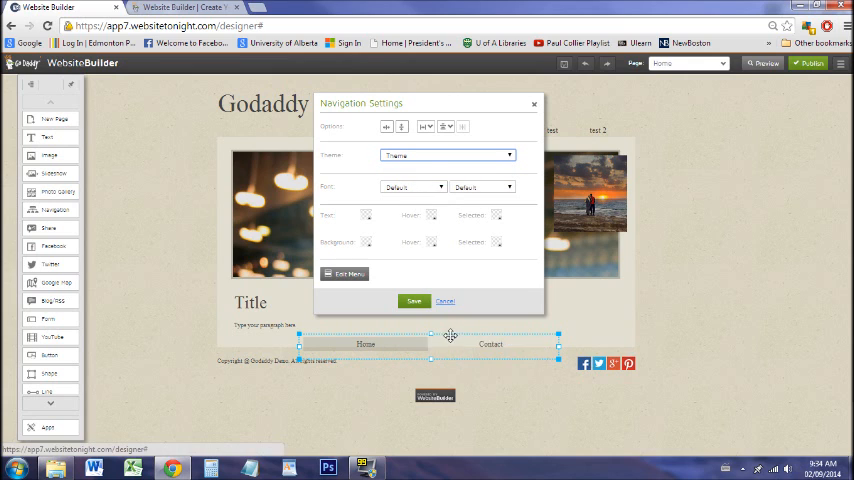
mouse_move(380, 220)
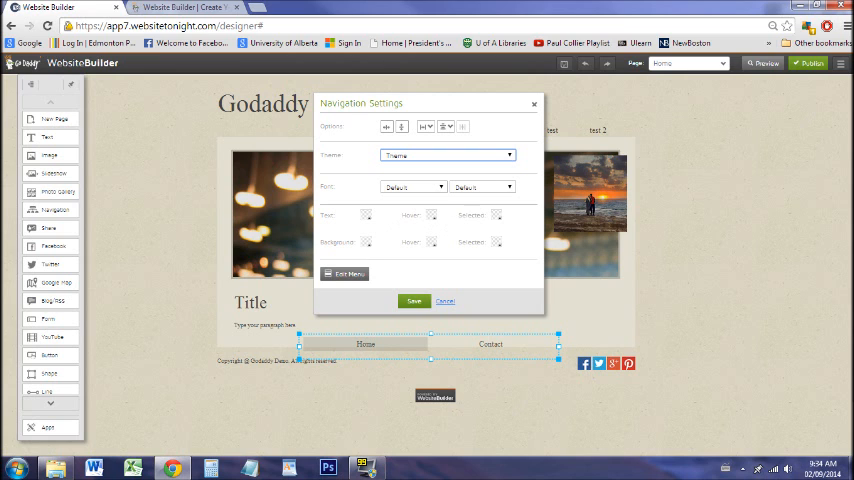
mouse_move(404, 256)
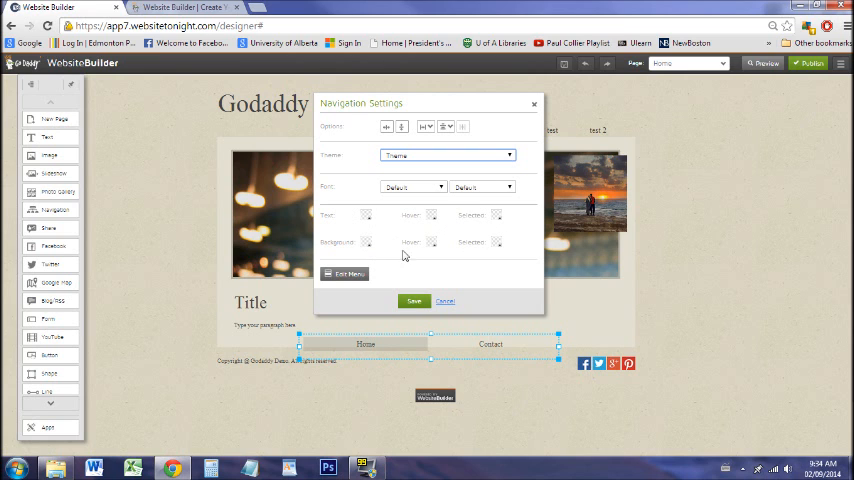
click(412, 300)
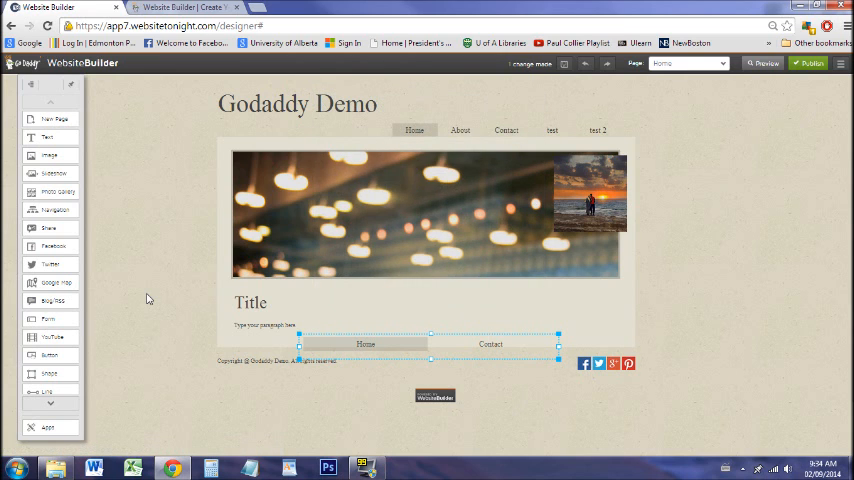
mouse_move(50, 246)
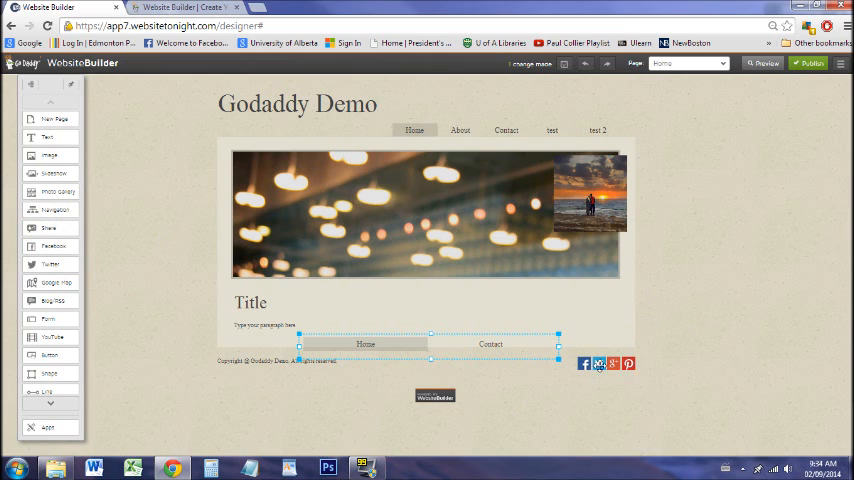
mouse_move(232, 232)
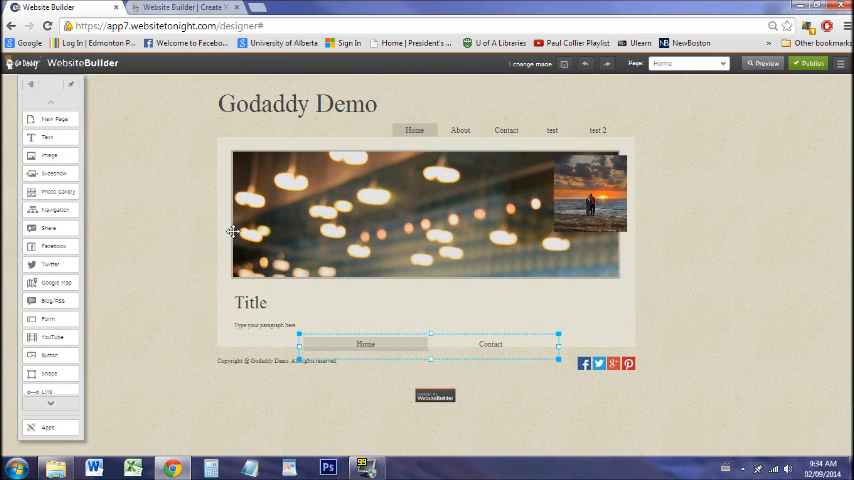
Step: Place a Share widget near the Title, choose its social networks, and preview the sharing bar
drag(428, 340, 428, 252)
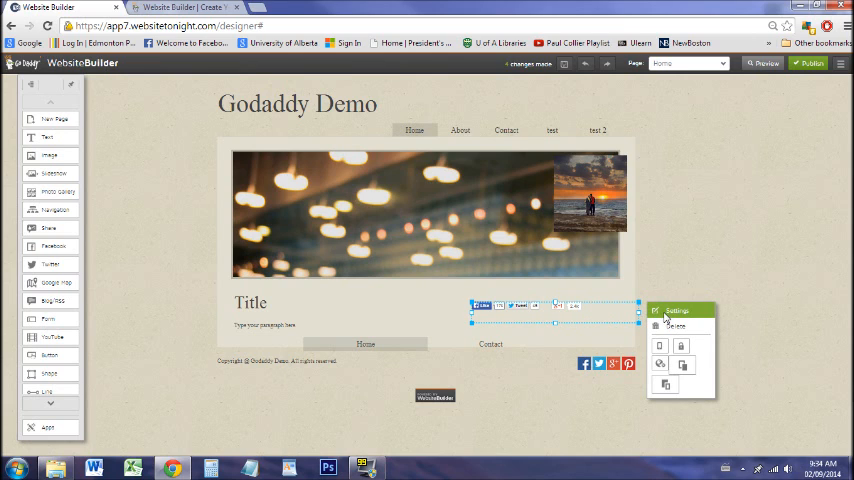
click(678, 312)
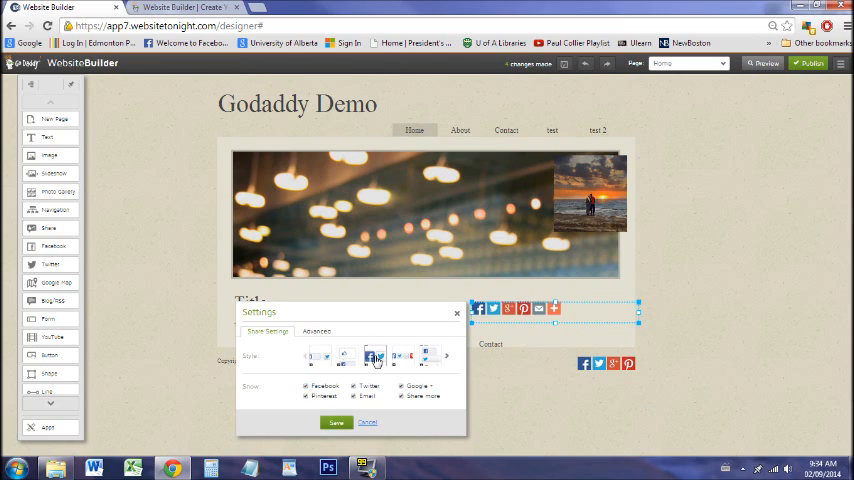
click(420, 356)
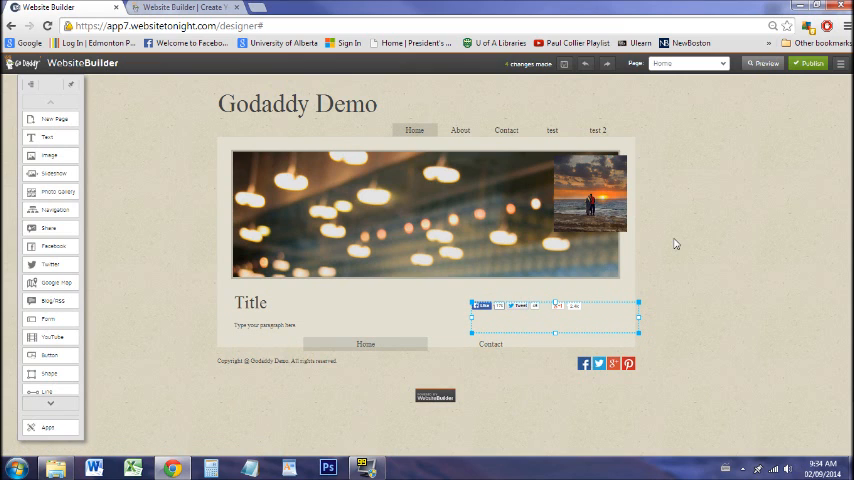
mouse_move(656, 332)
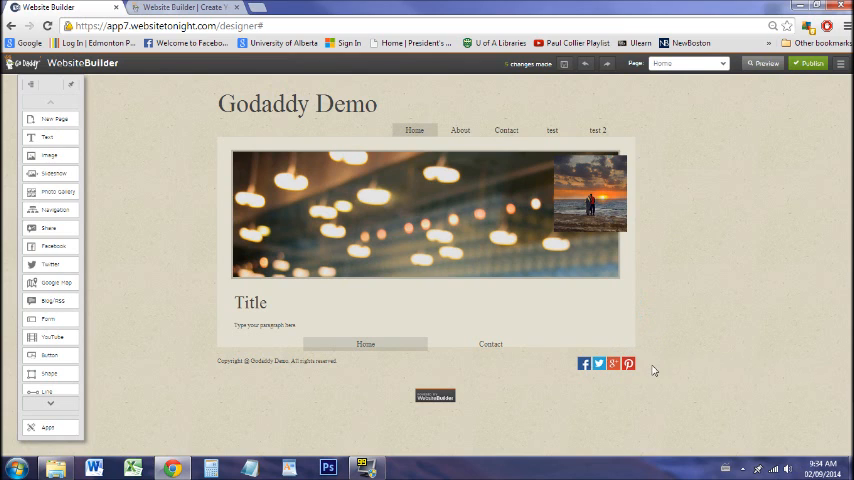
click(762, 62)
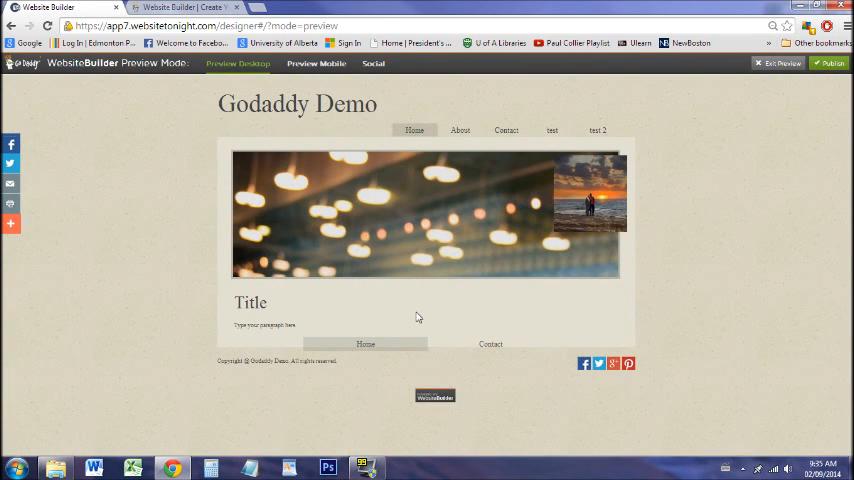
mouse_move(38, 134)
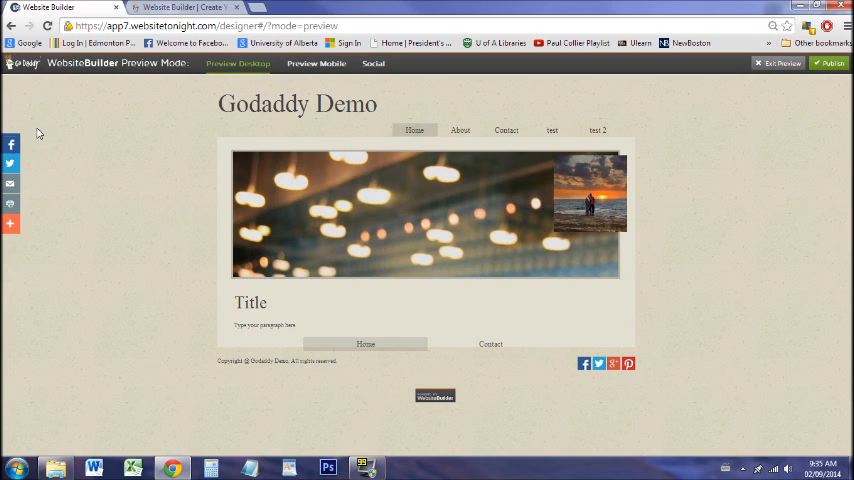
mouse_move(628, 364)
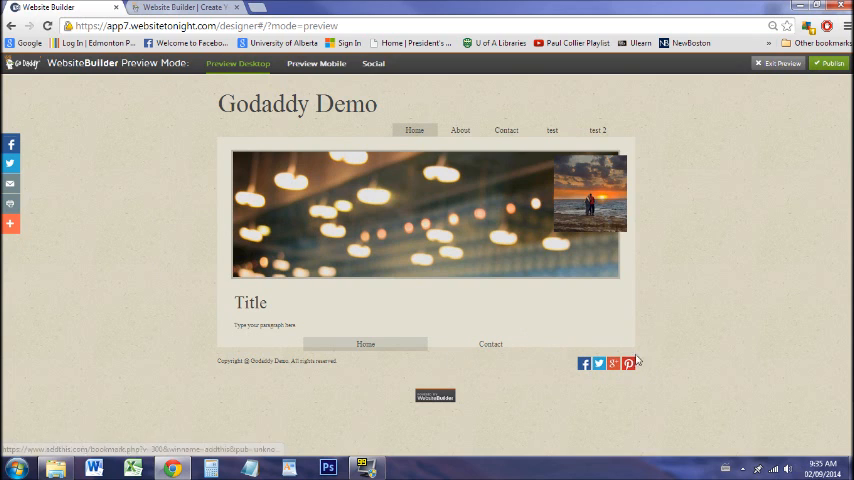
mouse_move(778, 64)
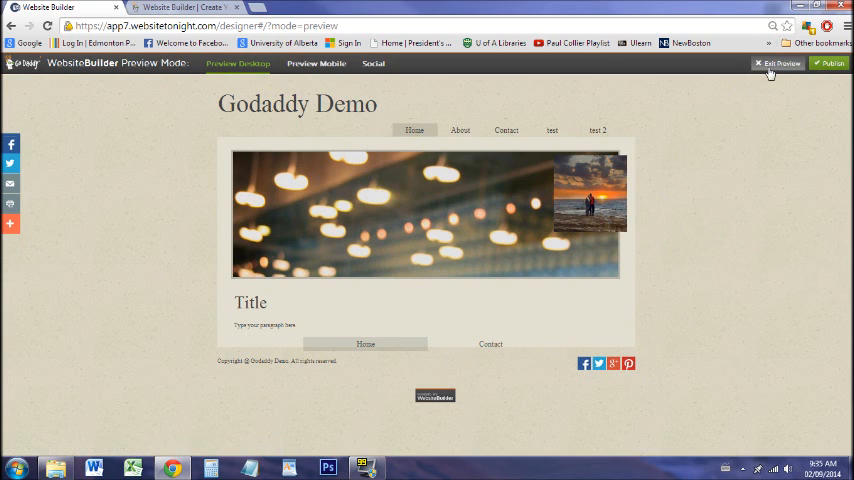
Step: Exit preview back to the Home page in the designer
click(782, 64)
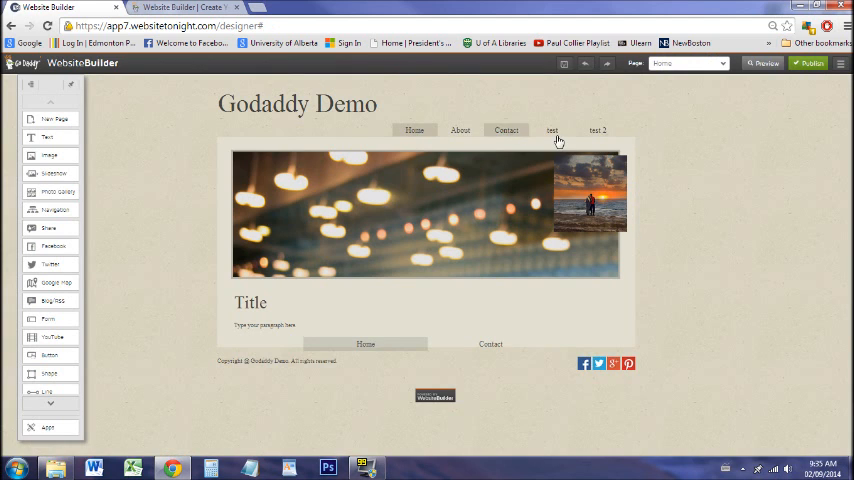
Step: On the text page, place a Facebook like box and a Twitter timeline below the gallery
click(552, 130)
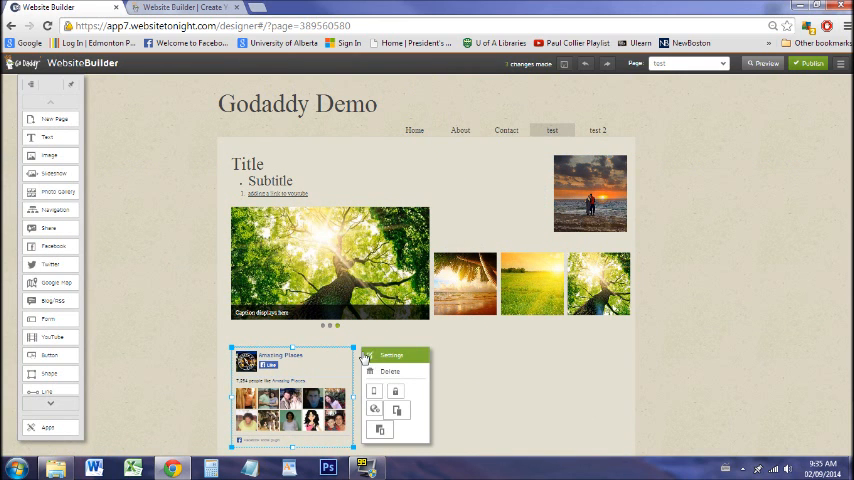
click(392, 356)
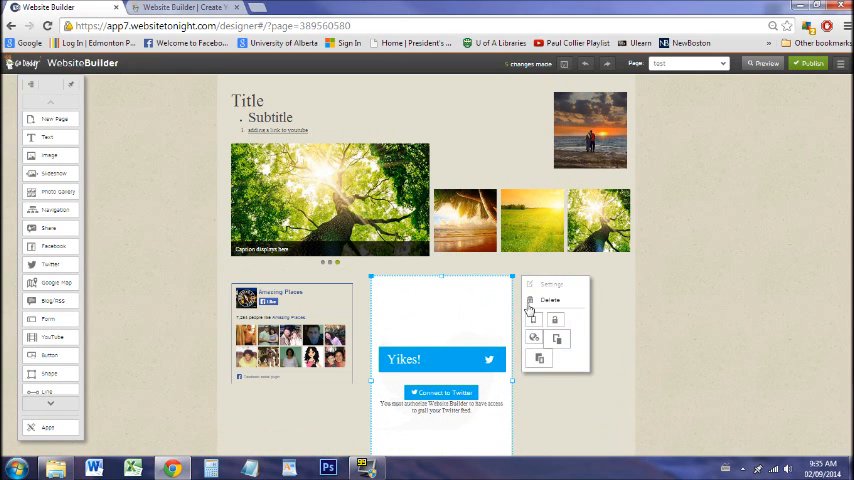
scroll(down, 3)
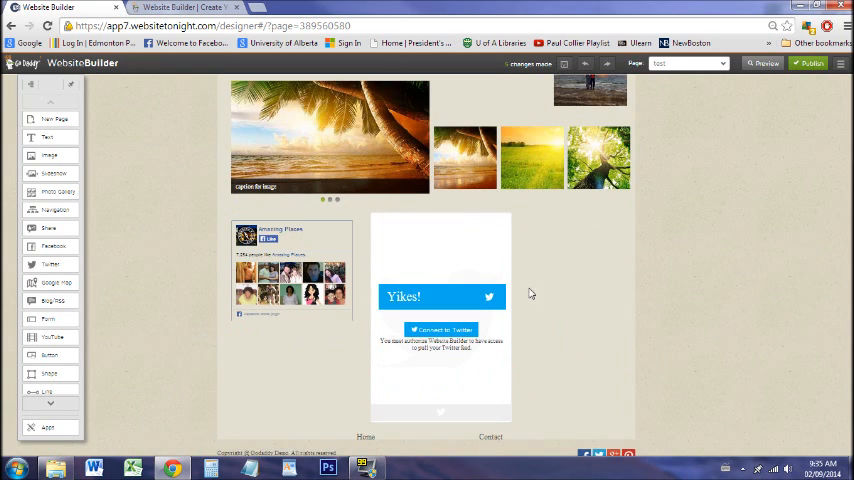
mouse_move(288, 276)
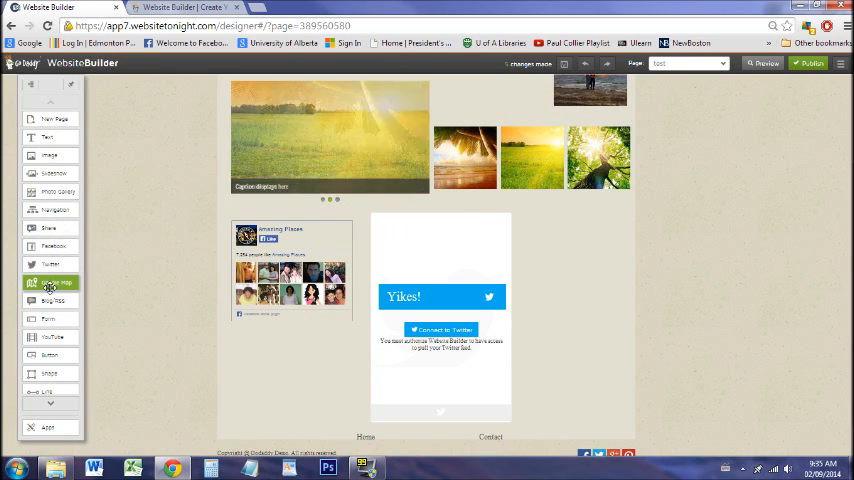
Step: Add a Google Map widget of the street address beside the Twitter timeline and start preview
click(58, 282)
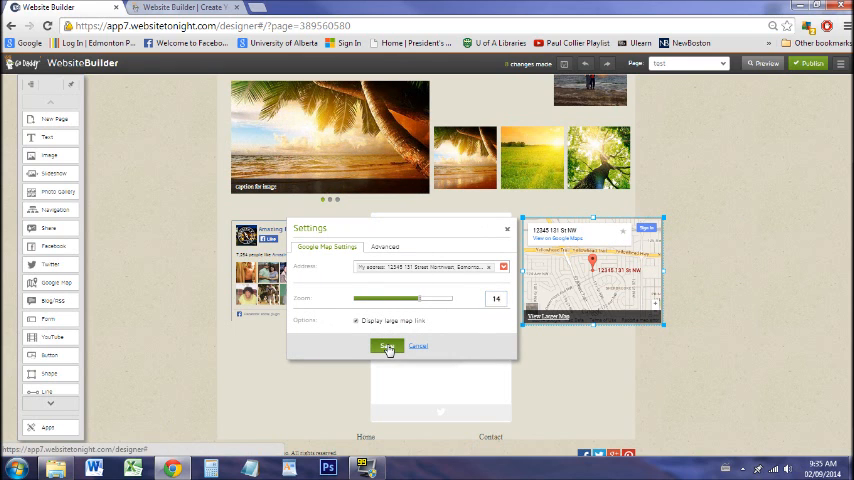
click(388, 346)
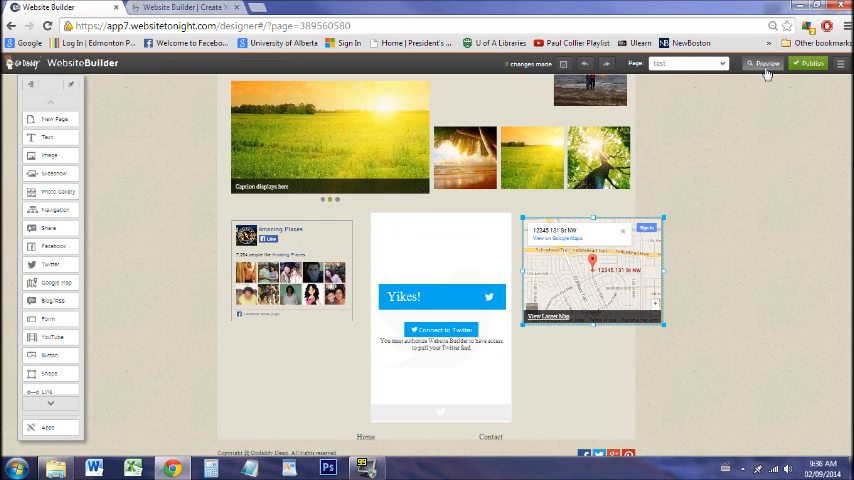
click(766, 64)
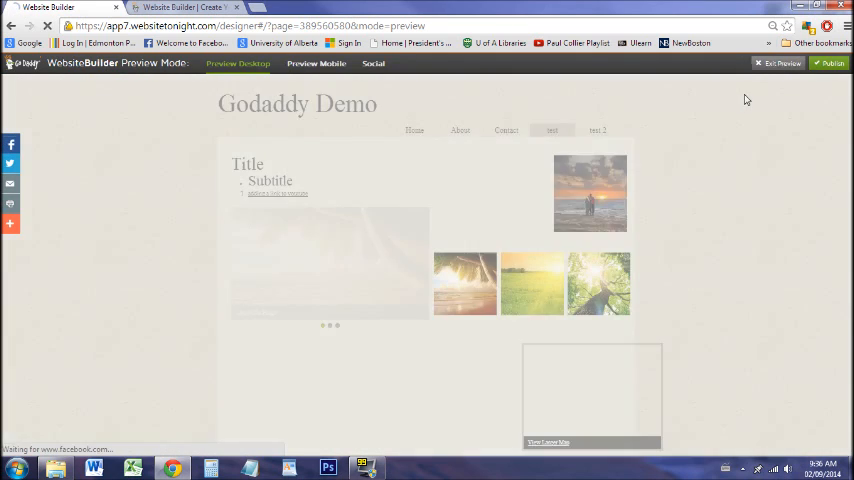
Step: Open the map's View Larger Map in Google Maps, return to the builder and exit preview
scroll(down, 3)
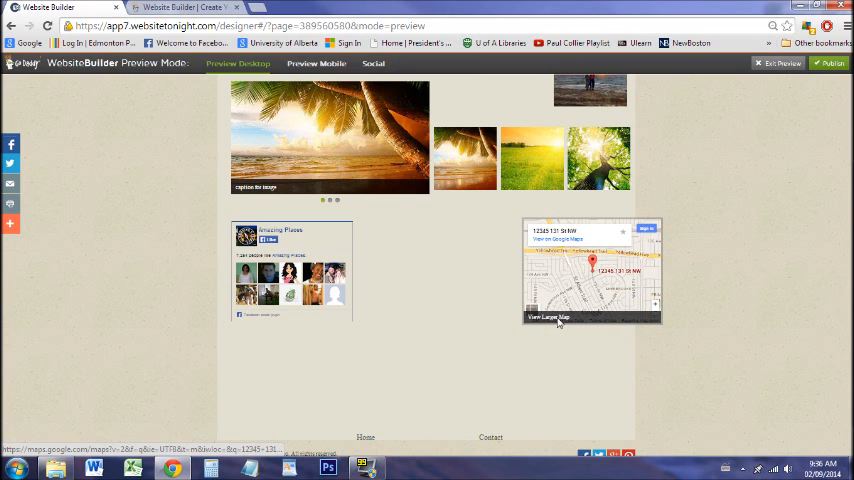
click(548, 316)
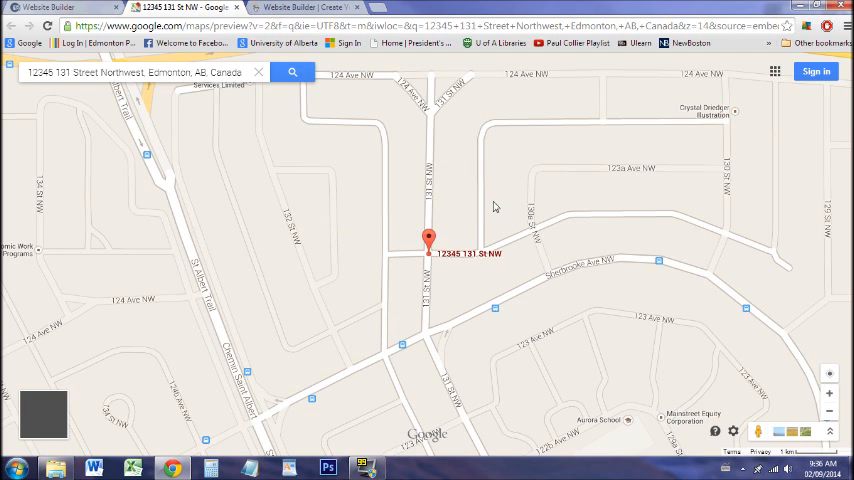
click(430, 240)
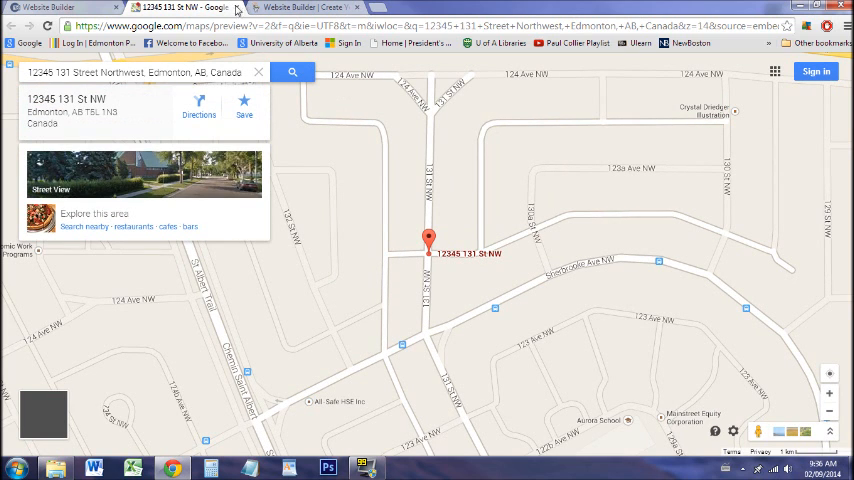
click(290, 8)
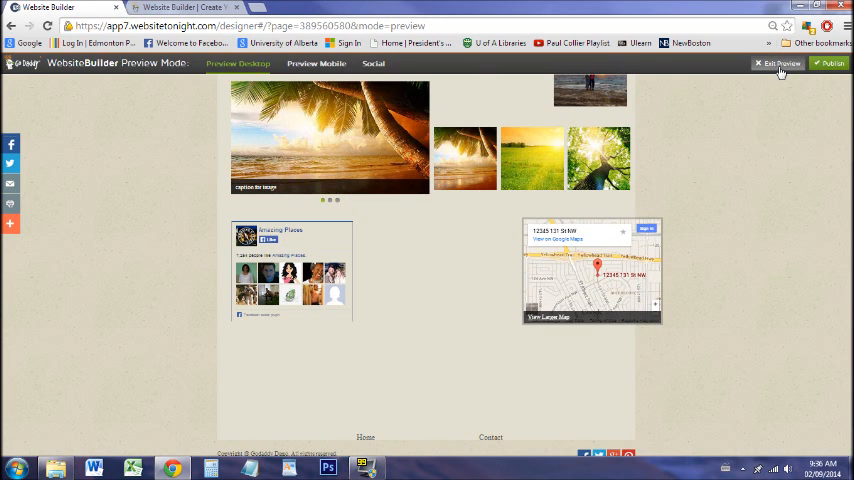
click(780, 64)
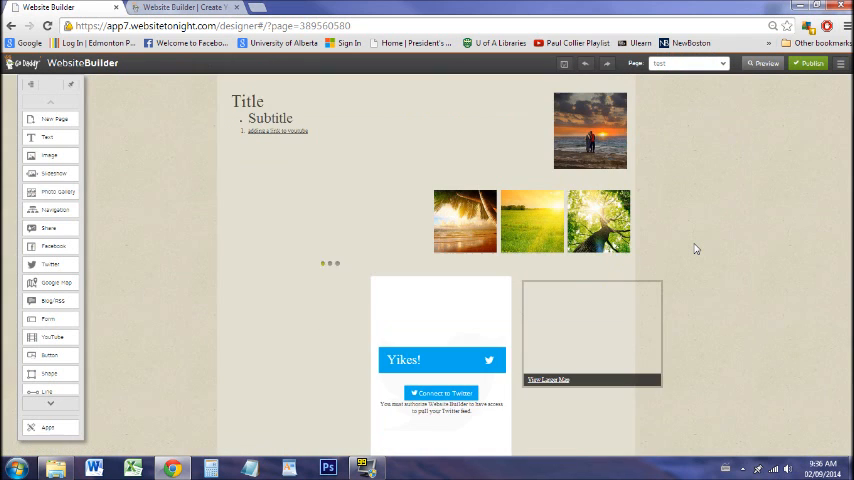
Step: Insert the recipe blog feed widget and place it to the right of the map
scroll(down, 3)
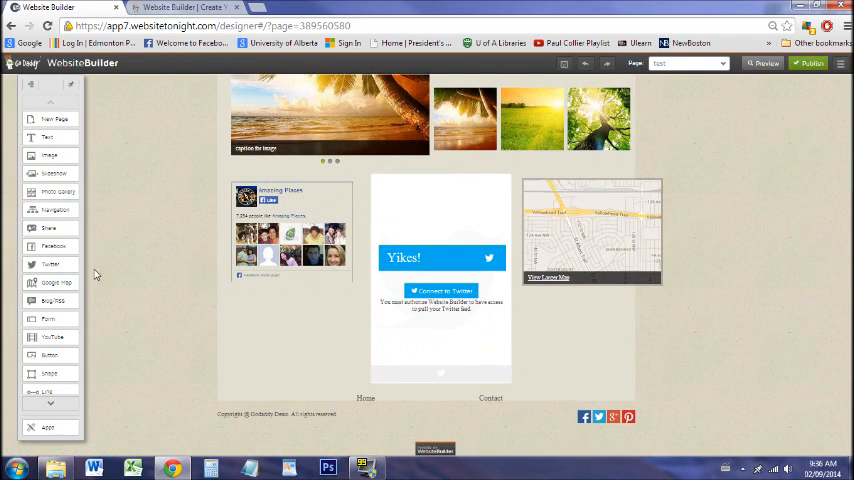
click(50, 300)
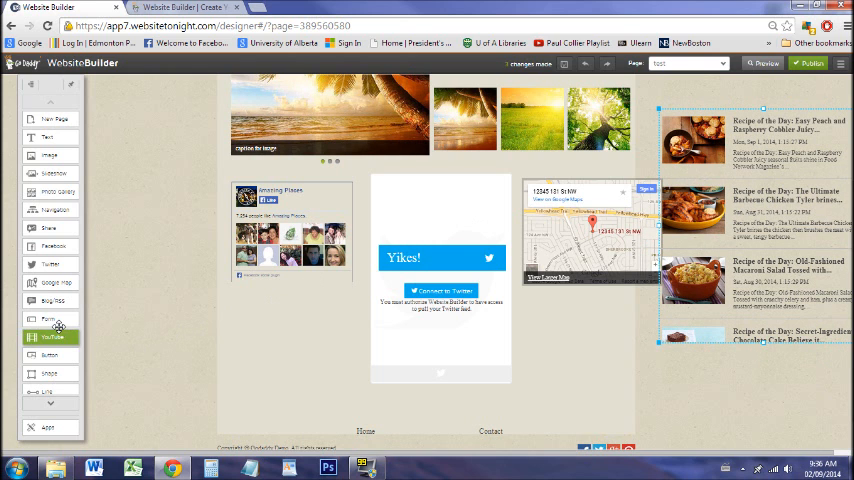
mouse_move(338, 328)
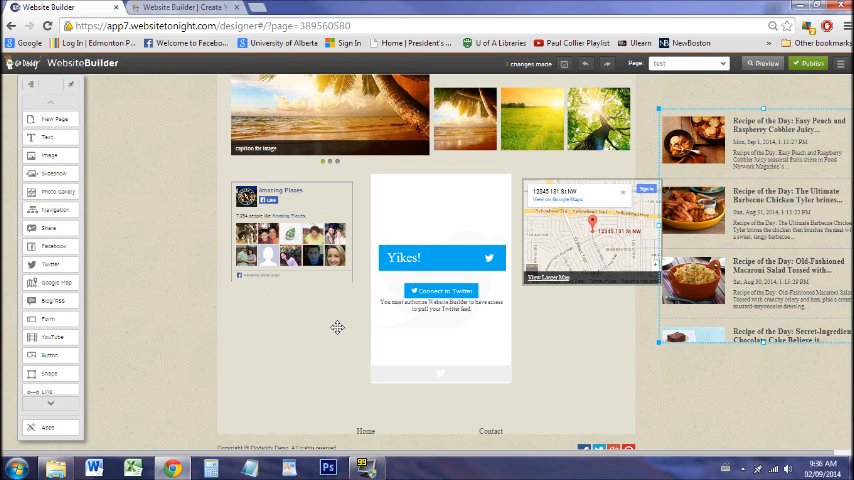
scroll(up, 3)
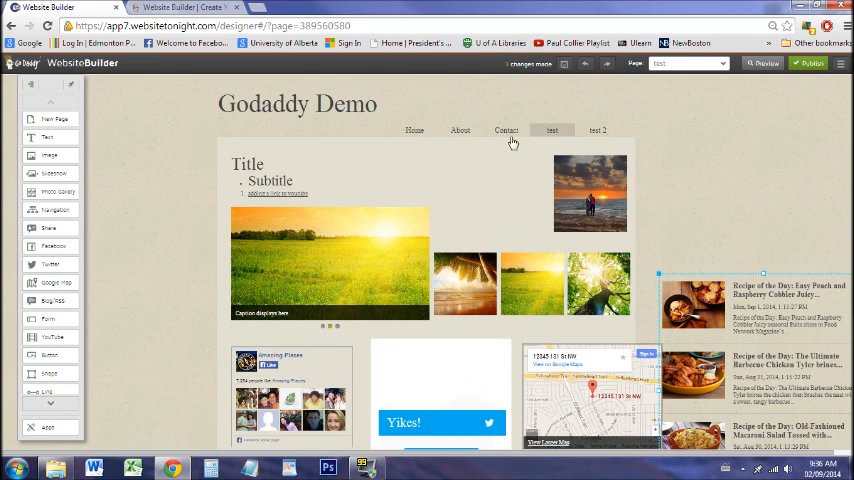
Step: On the Contact page, drop a YouTube video below the address, beside the contact form
click(506, 132)
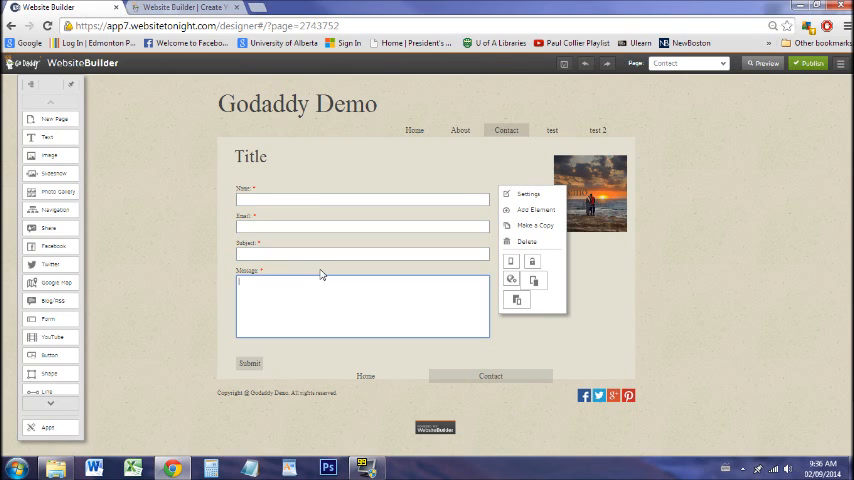
mouse_move(320, 274)
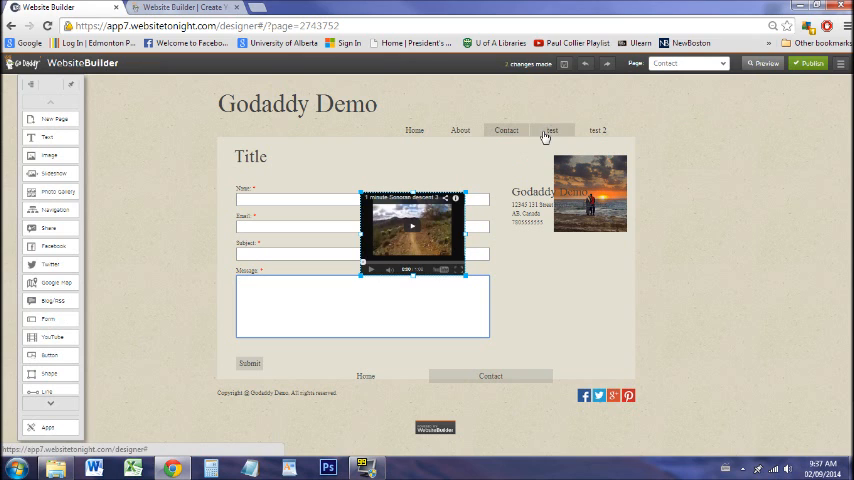
drag(412, 232, 532, 276)
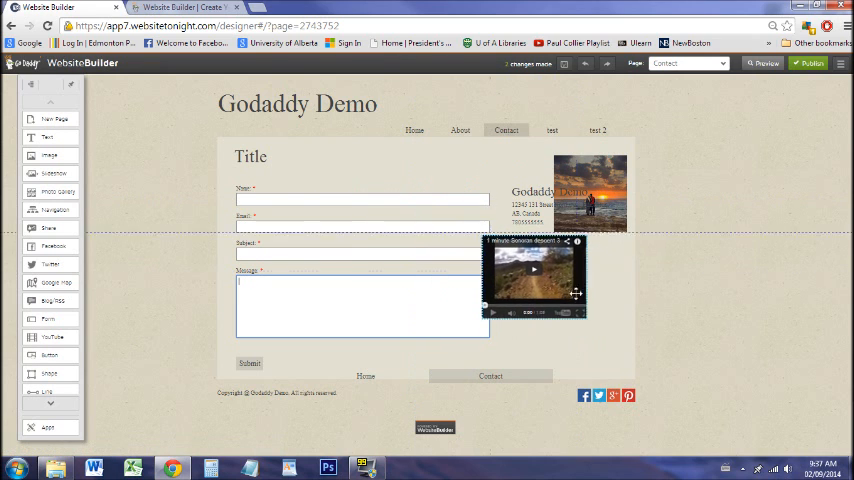
click(534, 276)
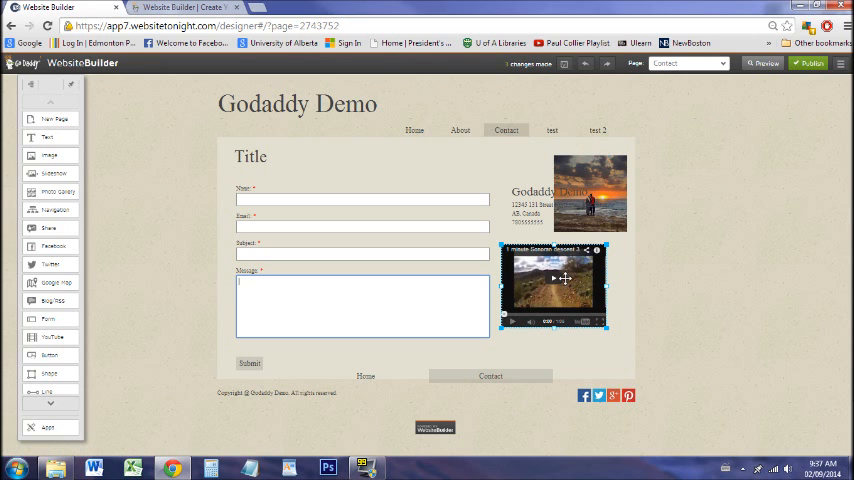
Step: On the test page, insert a YouTube video and place it below the Facebook like-box
click(552, 130)
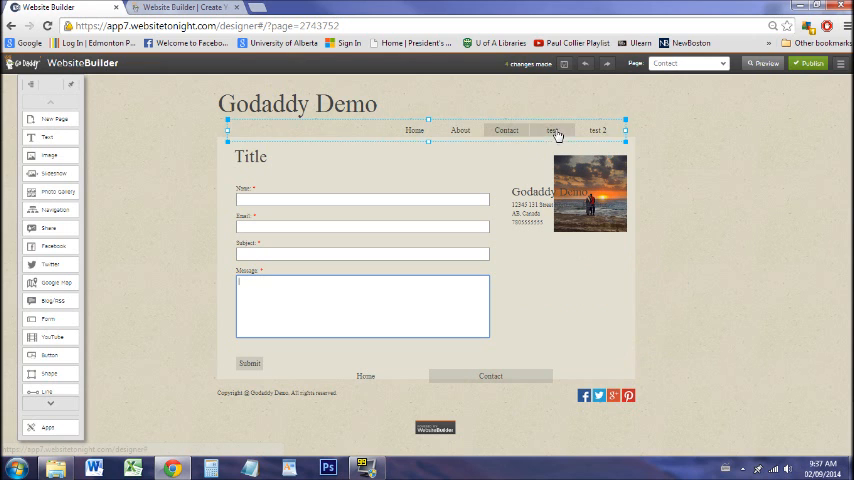
click(554, 132)
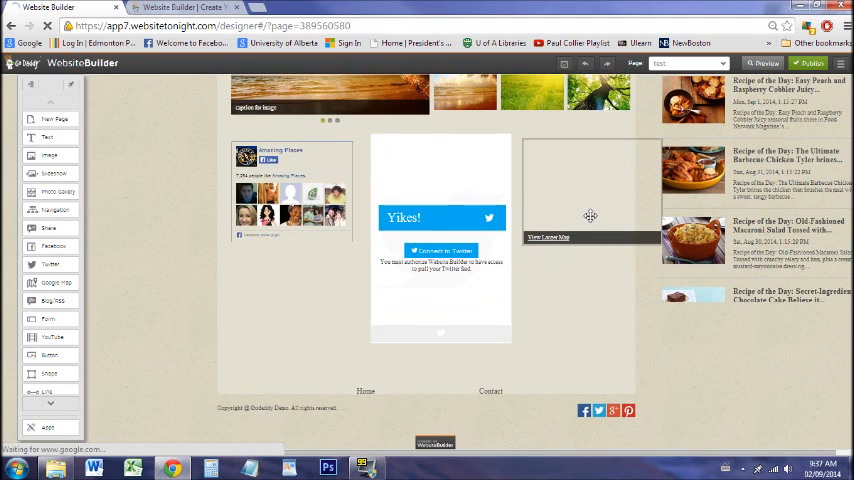
click(50, 354)
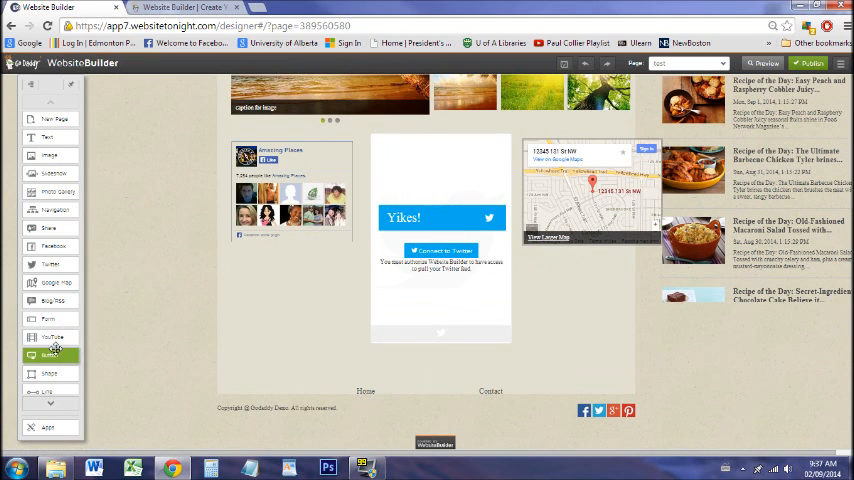
click(52, 336)
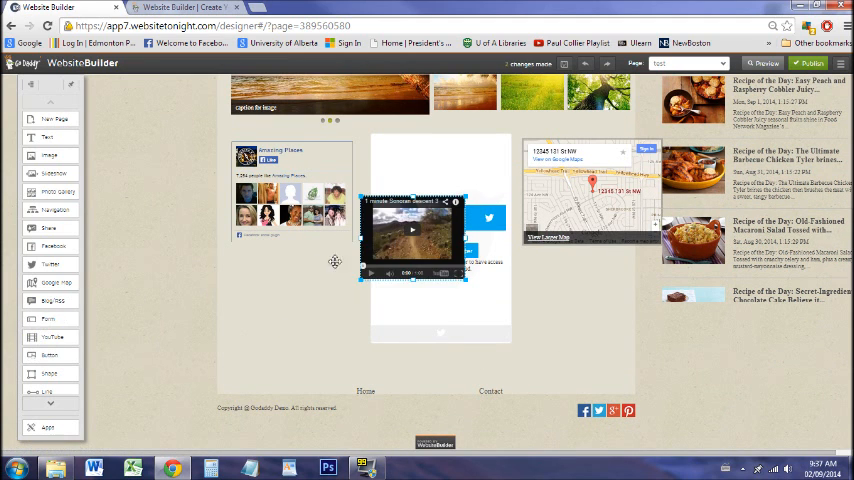
drag(412, 230, 288, 304)
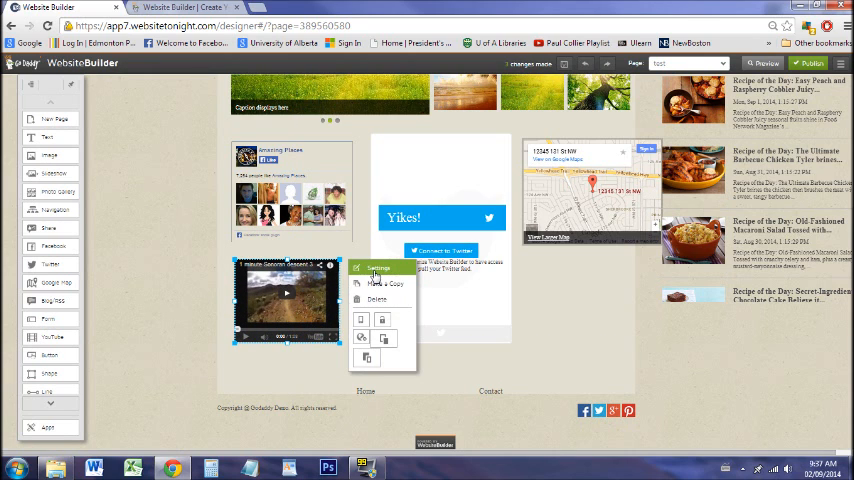
Step: Set the video's YouTube URL in its settings and save
click(378, 268)
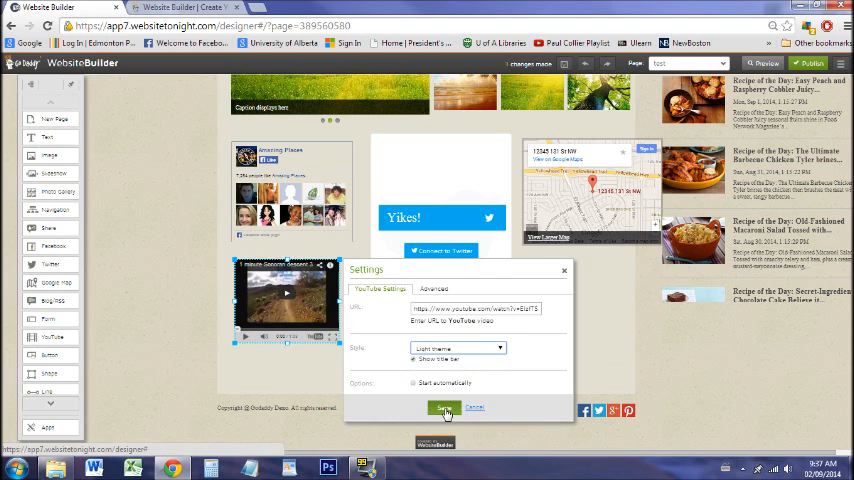
click(444, 408)
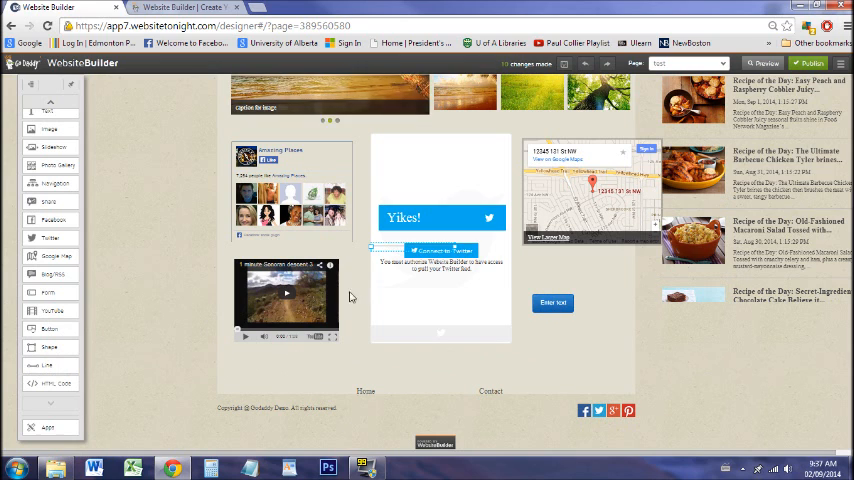
Step: Configure the new button below the map through its settings and save them
click(552, 302)
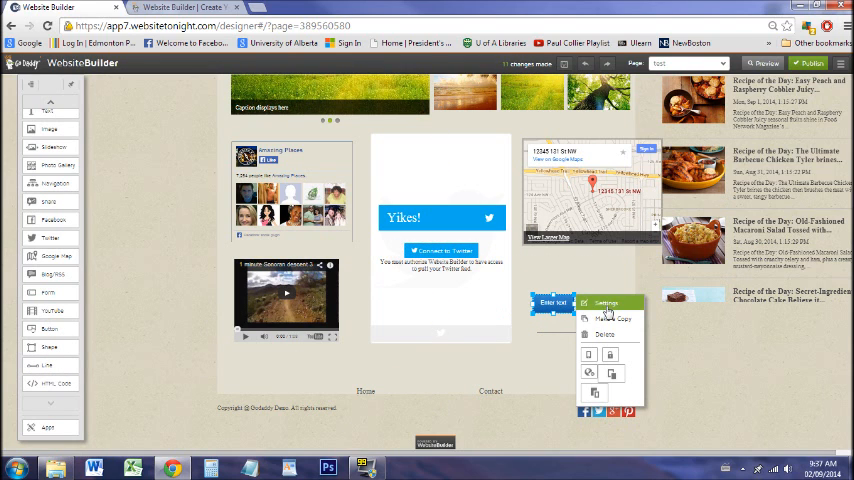
click(606, 304)
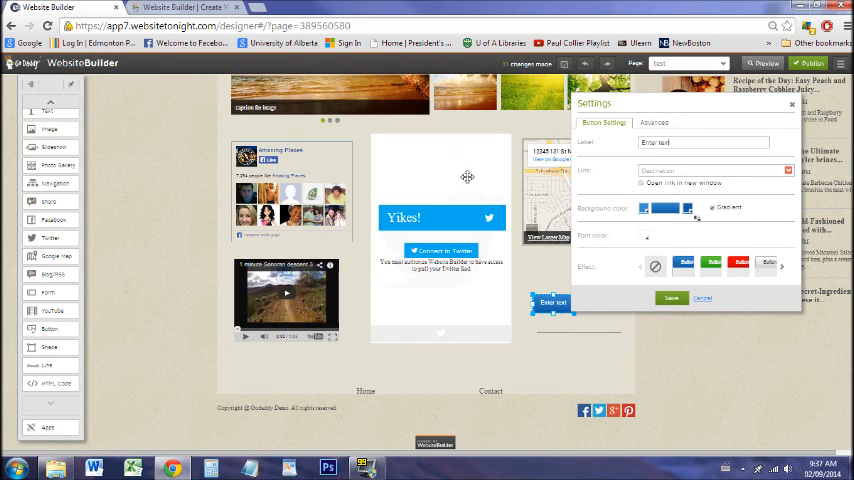
mouse_move(352, 344)
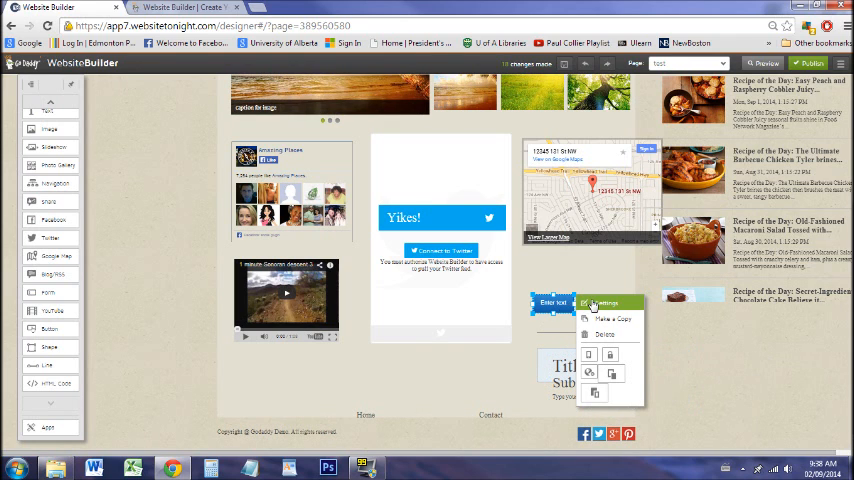
click(606, 304)
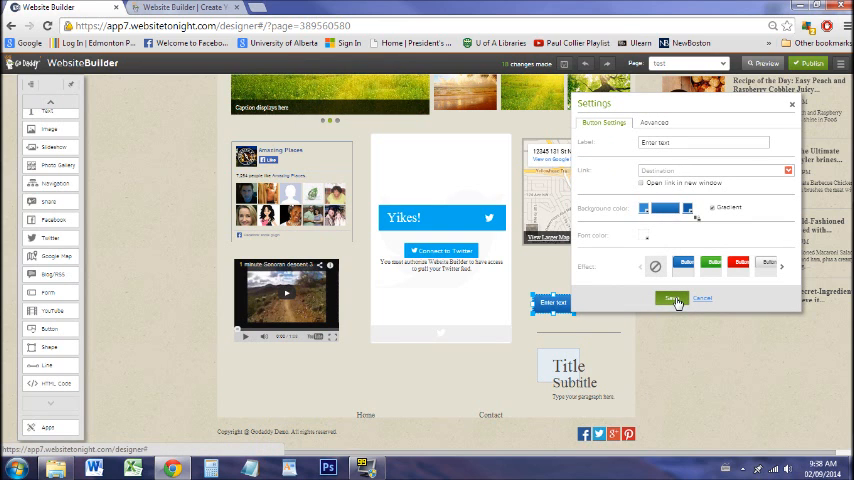
click(672, 298)
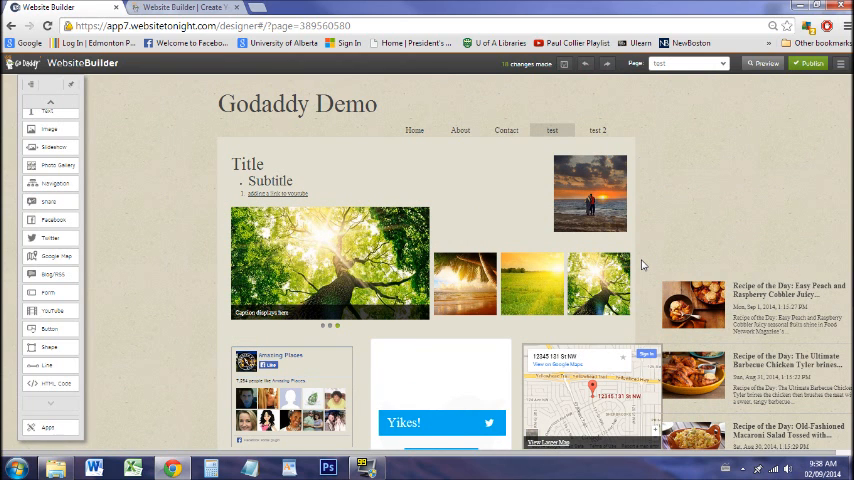
Step: Select the new Title and Subtitle block below the button and start editing its title
scroll(down, 3)
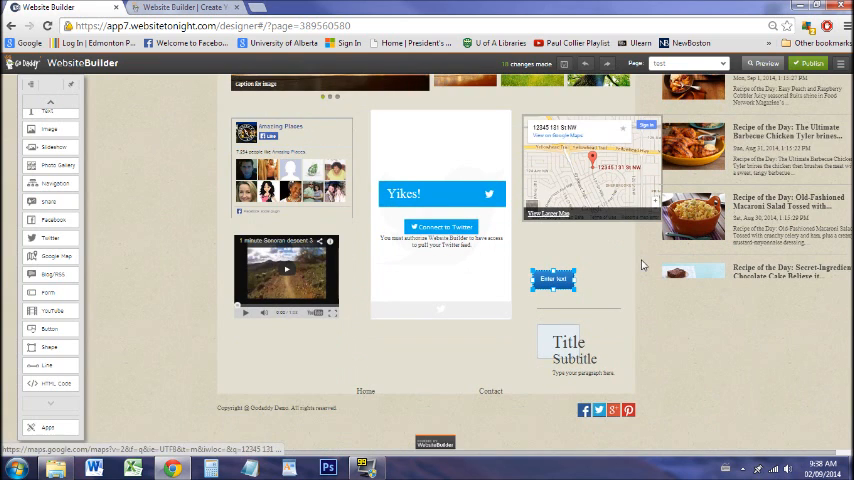
scroll(up, 3)
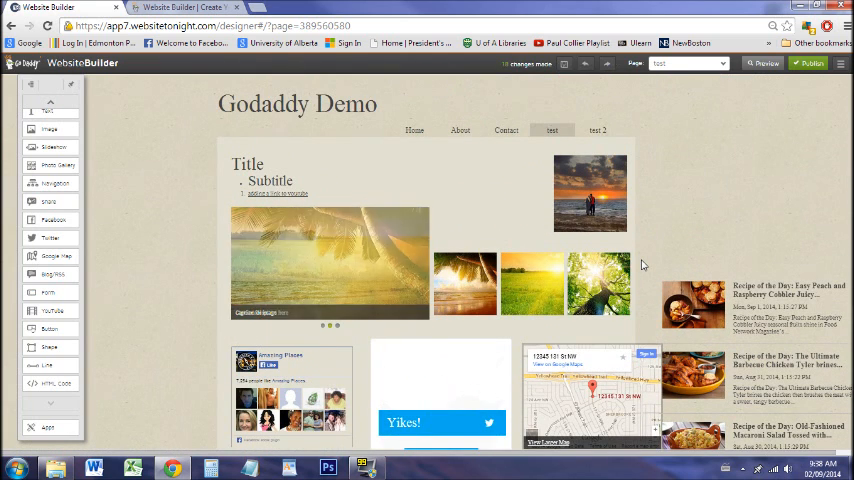
scroll(down, 3)
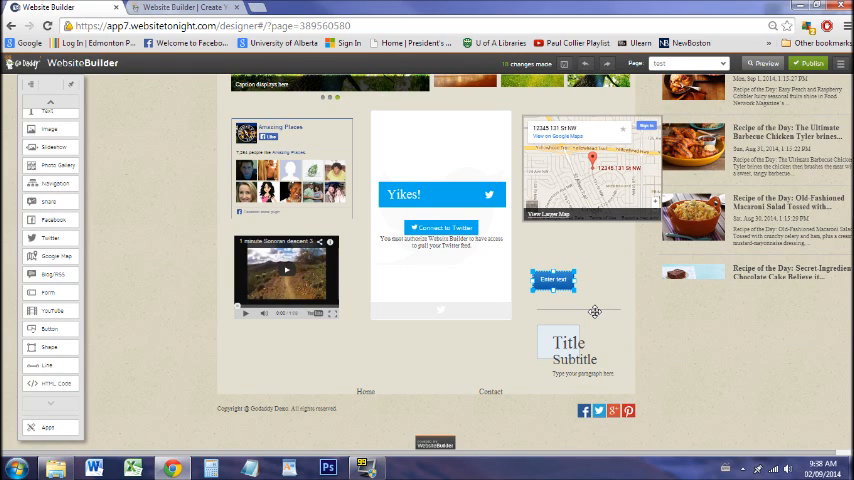
click(568, 350)
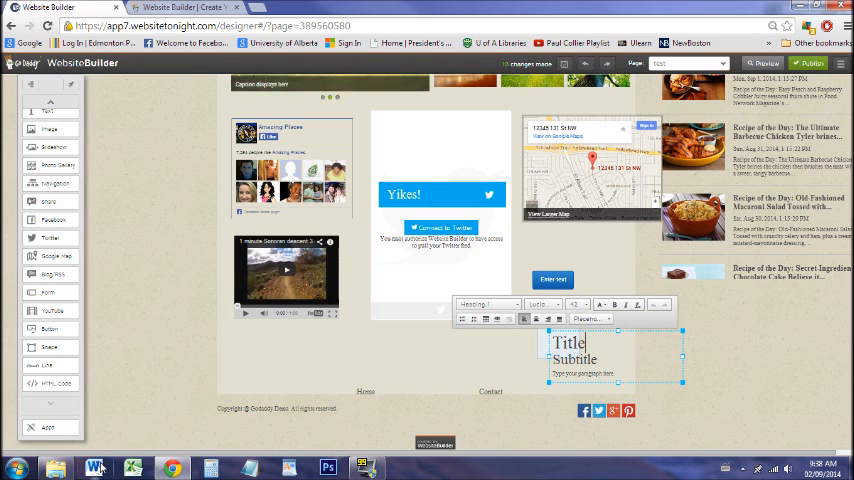
click(92, 468)
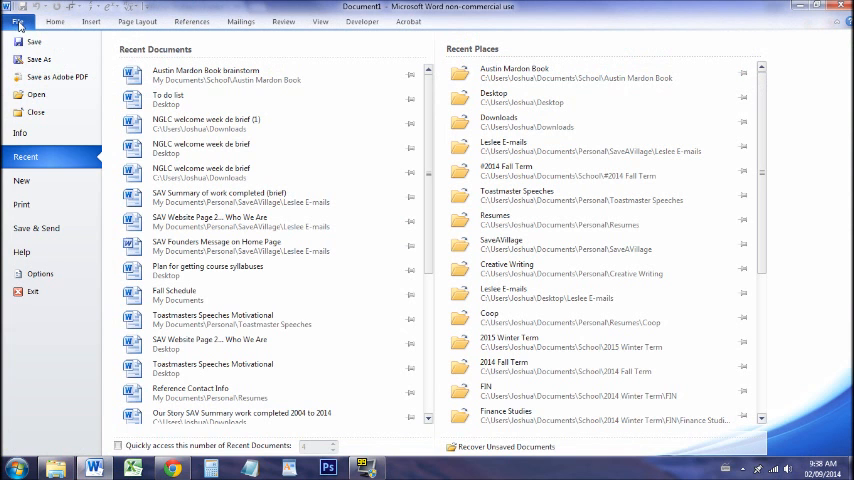
mouse_move(208, 100)
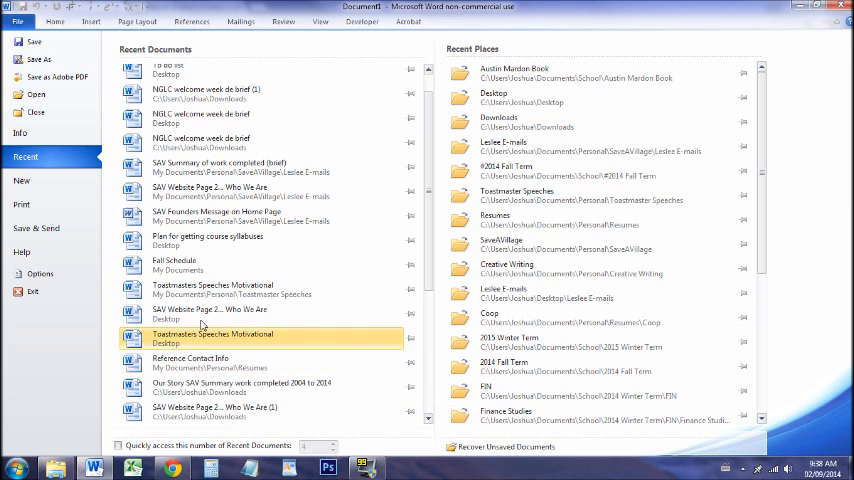
mouse_move(210, 216)
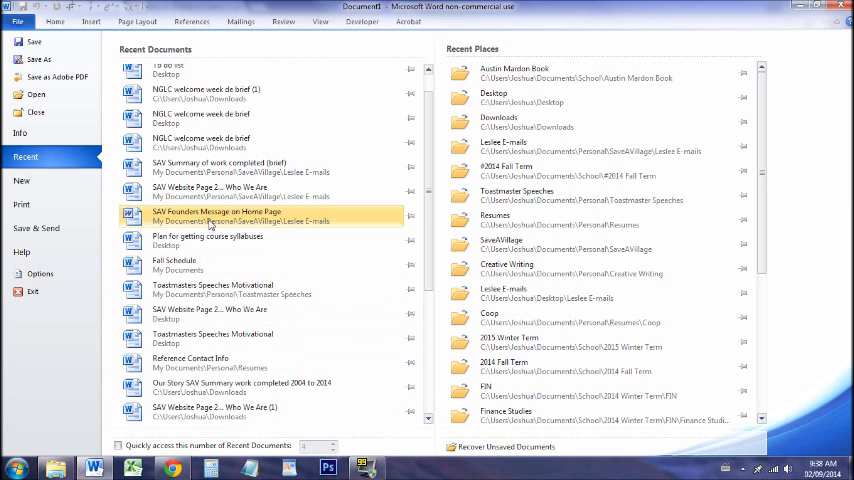
mouse_move(210, 240)
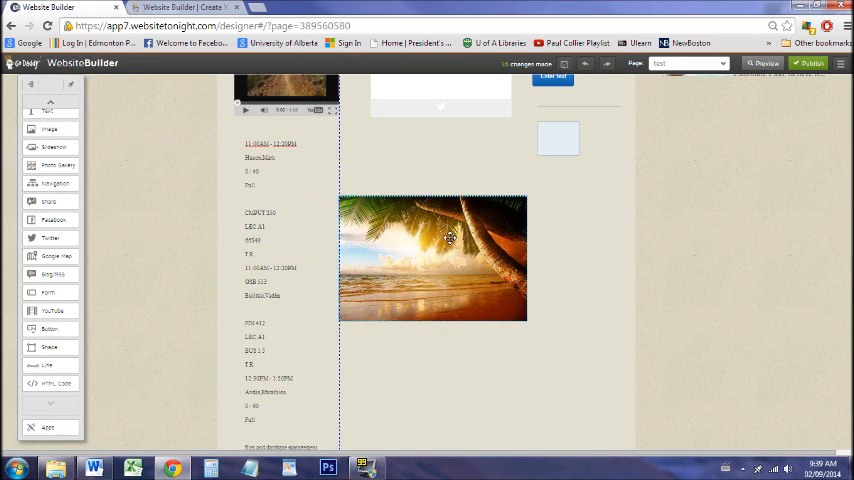
Step: Replace the beach photo with the document-page image via Replace Photo
right_click(432, 258)
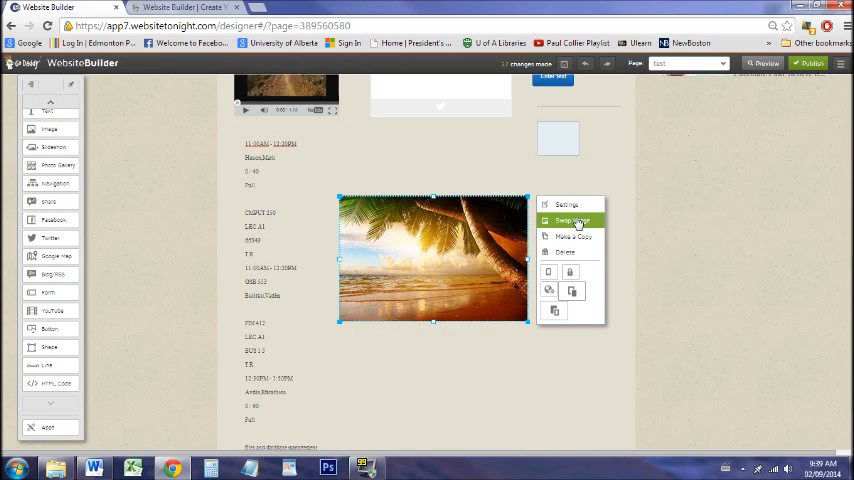
click(572, 220)
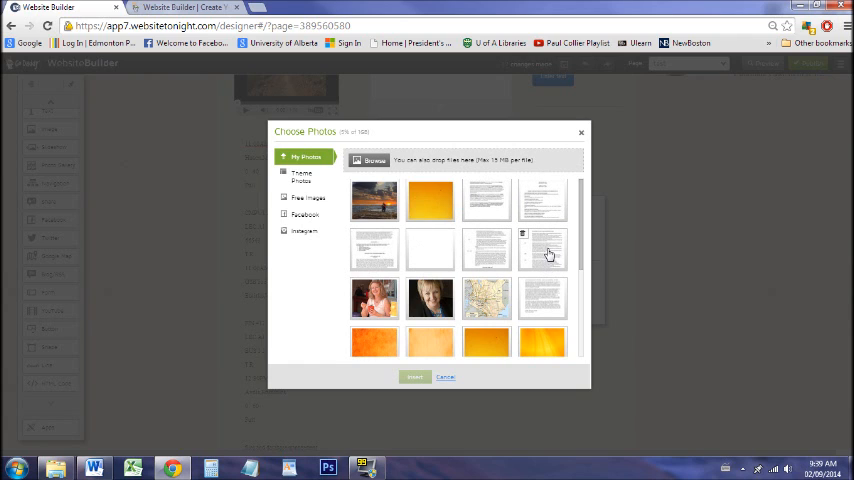
click(414, 376)
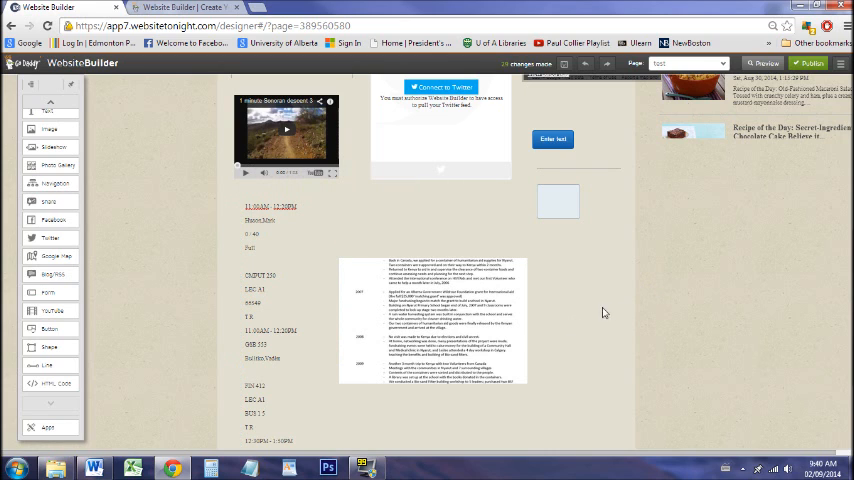
mouse_move(612, 310)
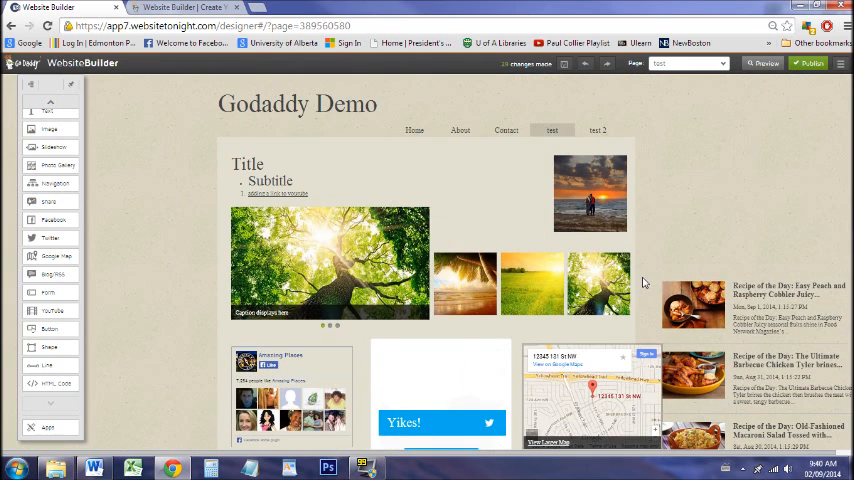
Step: Choose Site Settings from the top-bar Settings menu for the Godaddy Demo site
scroll(down, 3)
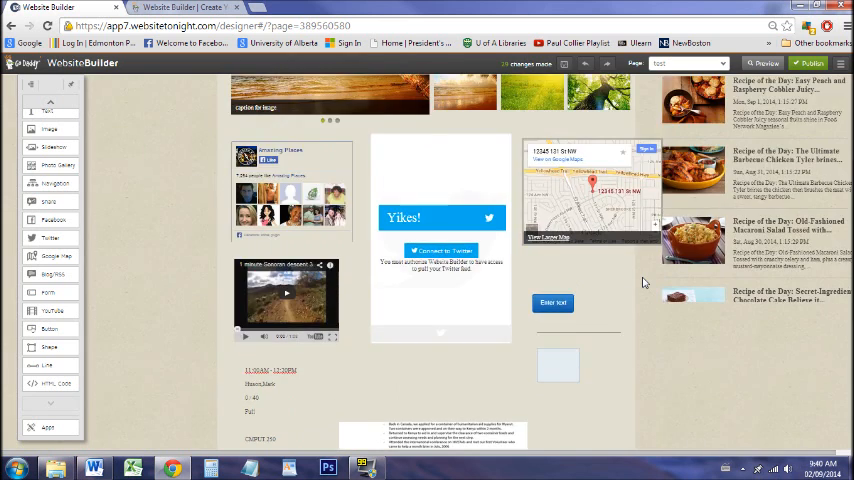
scroll(up, 3)
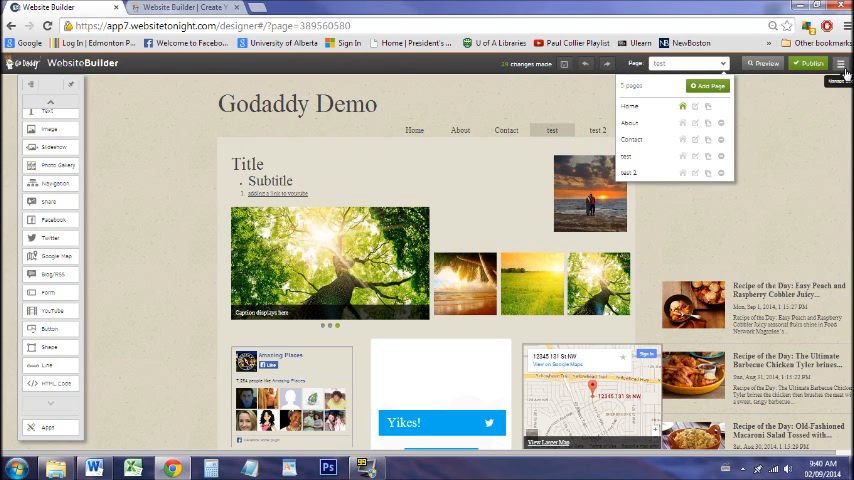
click(840, 64)
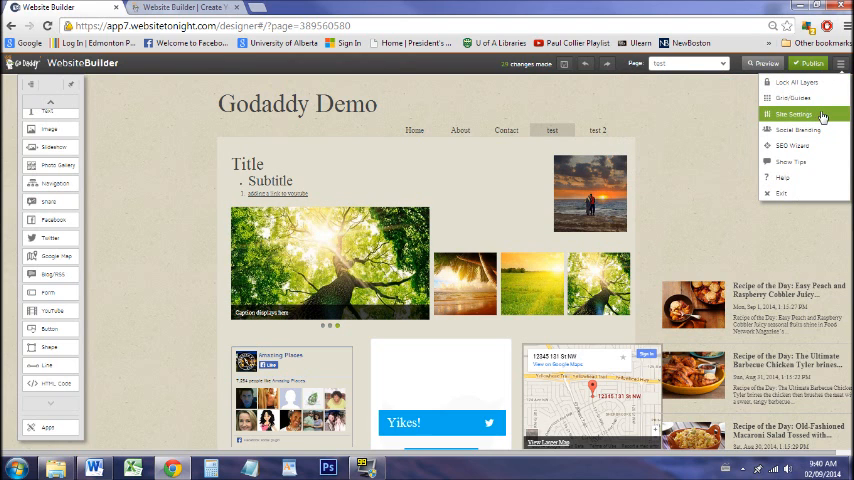
mouse_move(792, 144)
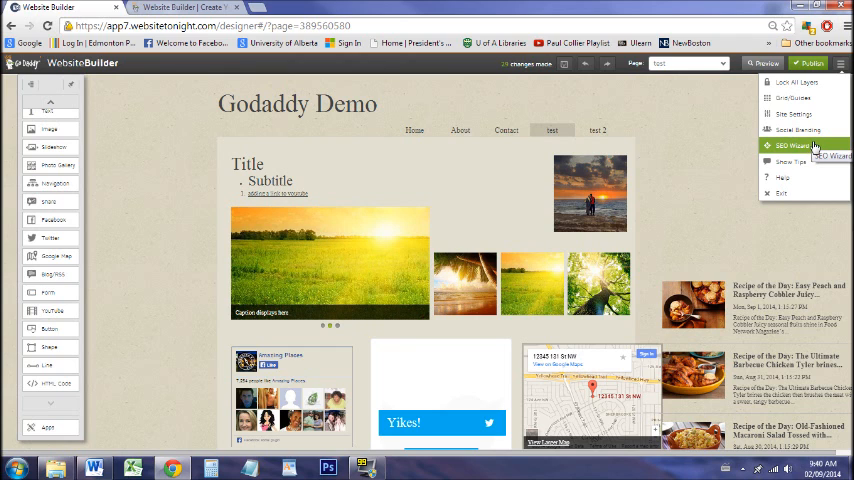
mouse_move(792, 114)
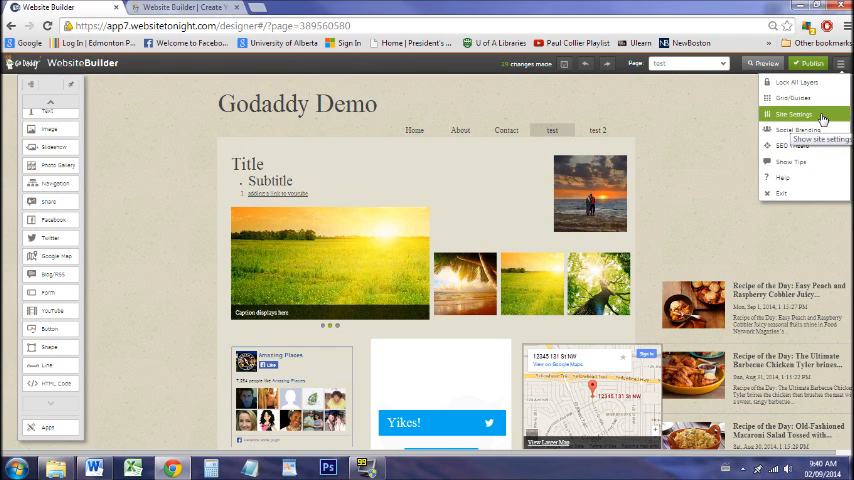
click(794, 114)
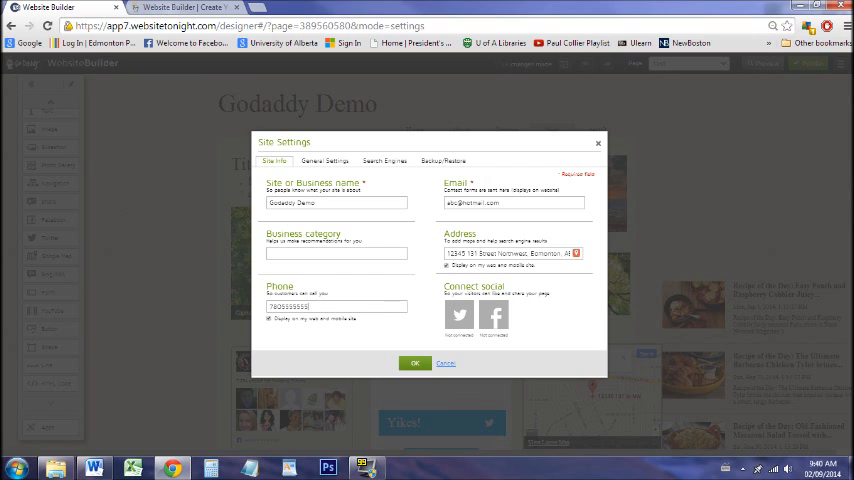
Step: Browse Search Engine details for the About and test pages, view General Settings, then close
click(512, 252)
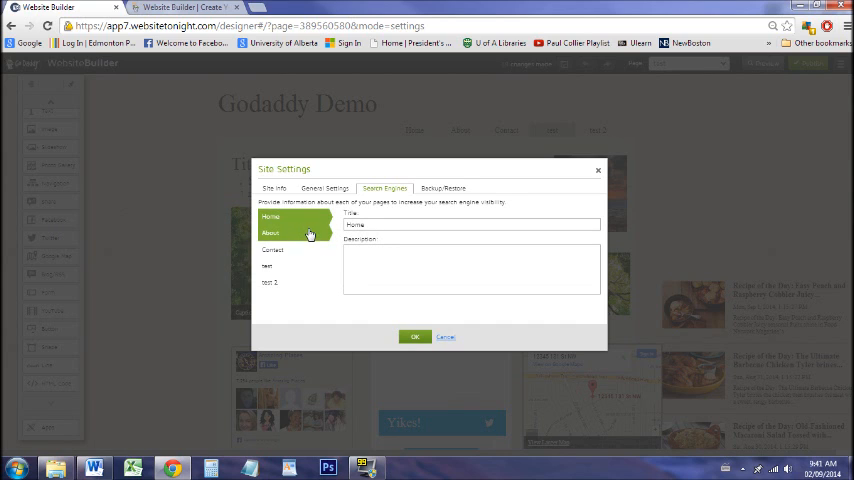
click(272, 232)
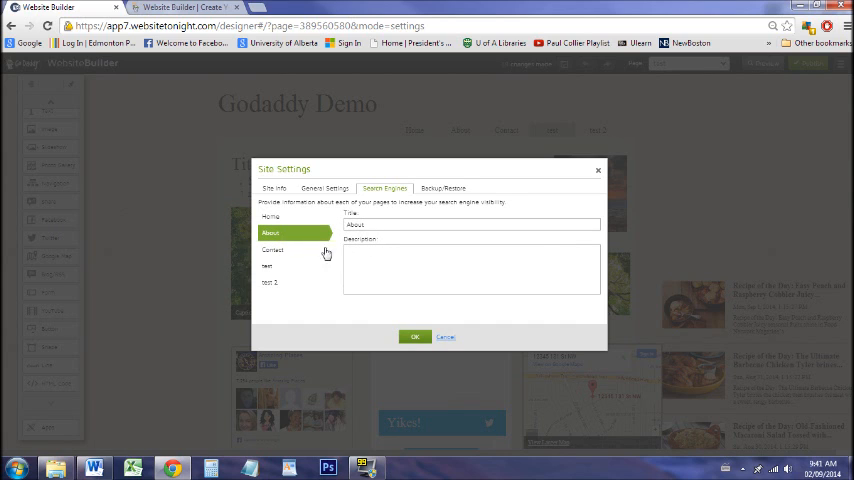
click(270, 284)
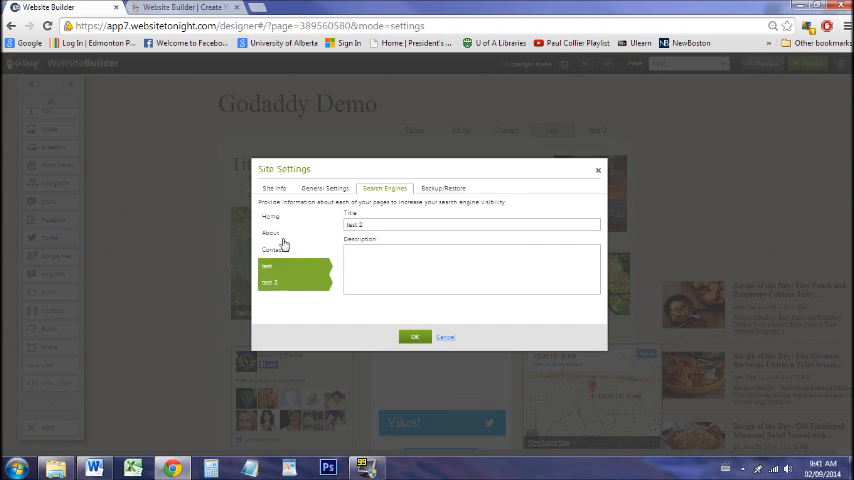
click(270, 216)
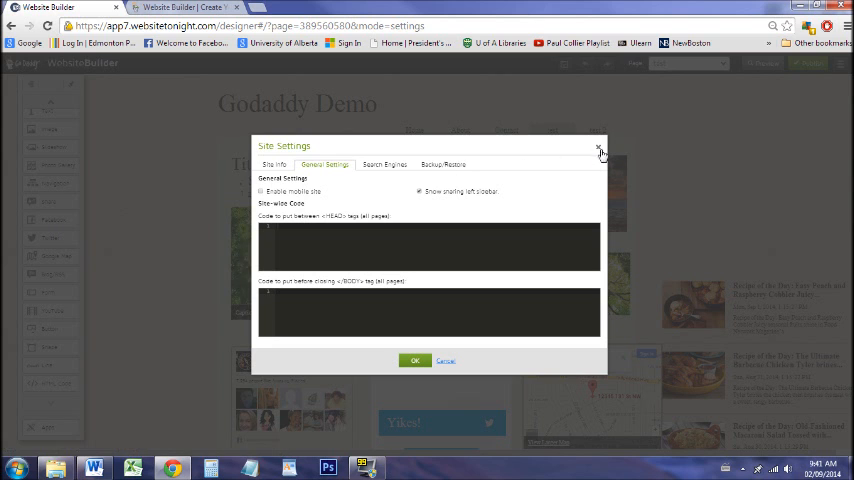
click(600, 152)
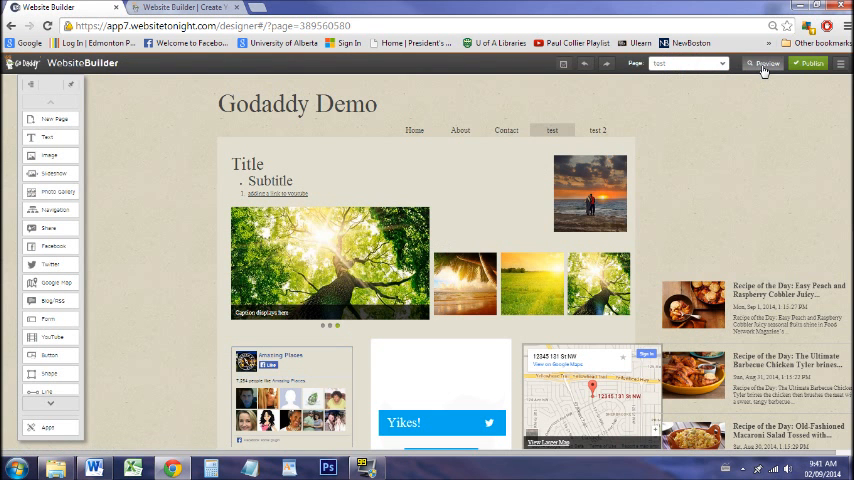
Step: Preview the site and scroll through the test page's widgets, video and document image
click(764, 64)
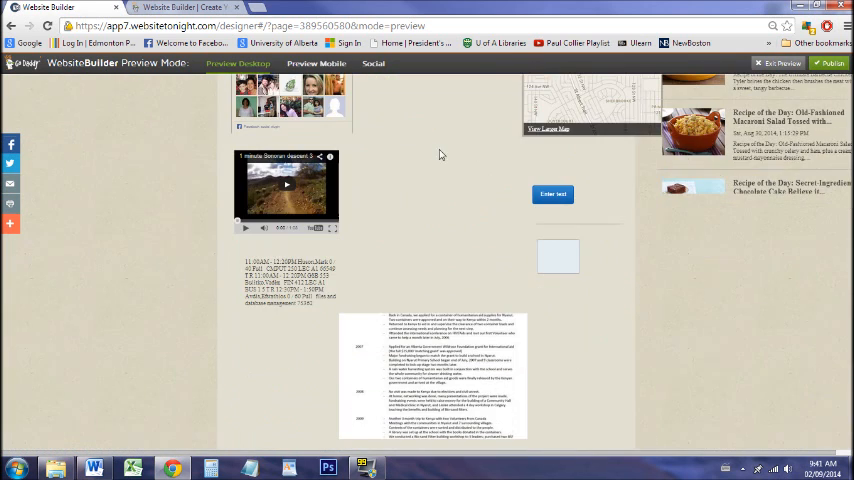
scroll(up, 3)
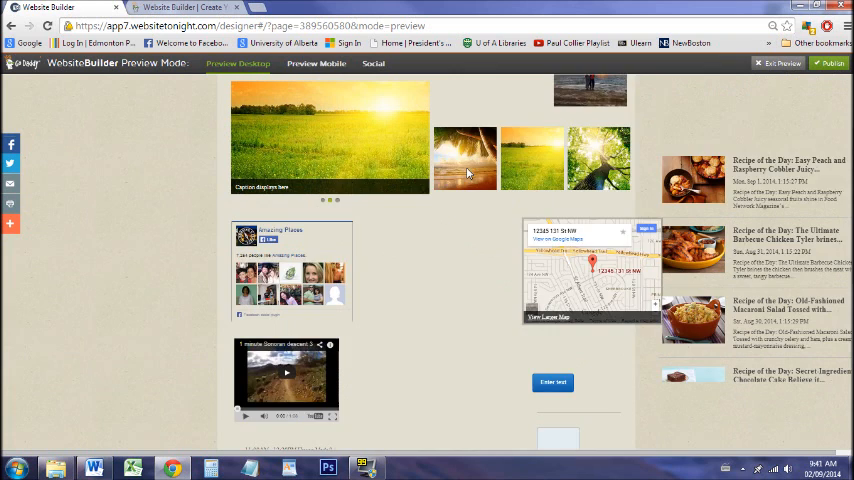
scroll(up, 3)
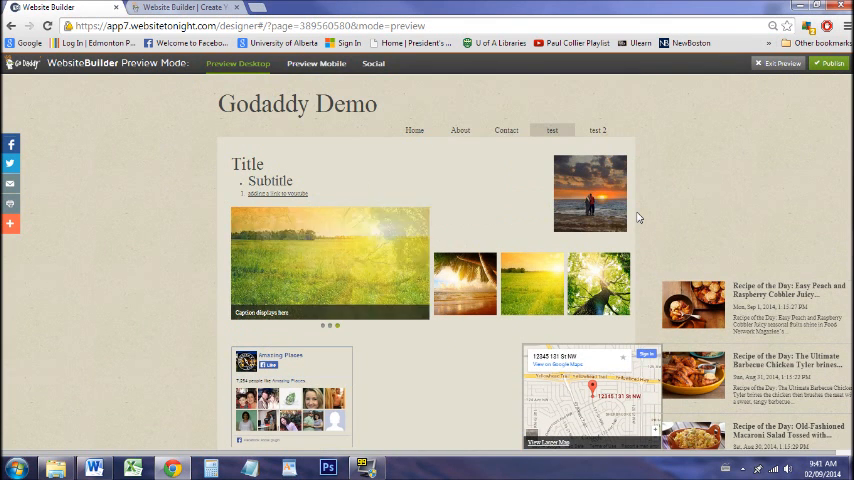
scroll(down, 3)
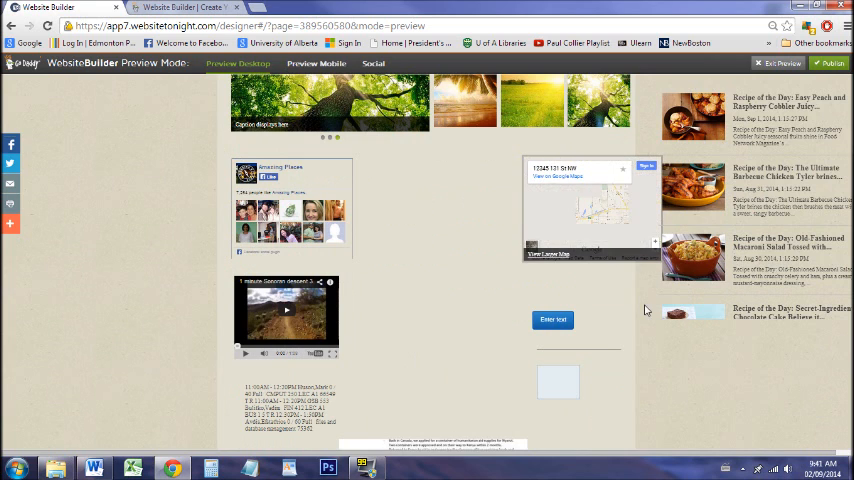
scroll(up, 3)
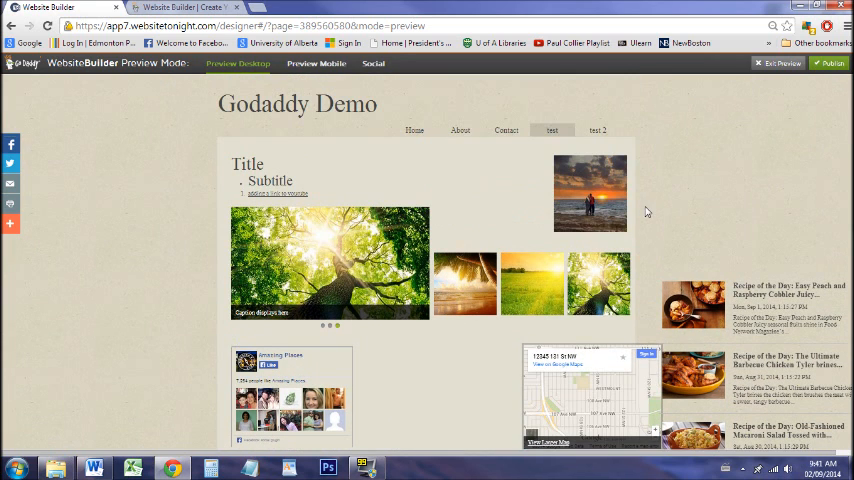